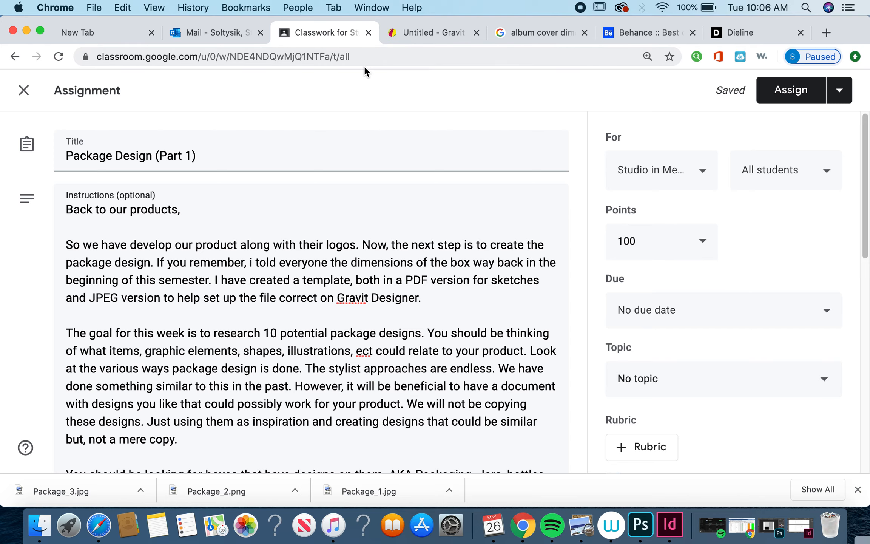
Step: Switch to the 'Untitled - Gravit' tab showing the blank 11 × 8.5 inch, 300 DPI page
{"action": "left_click", "coordinate": [433, 32]}
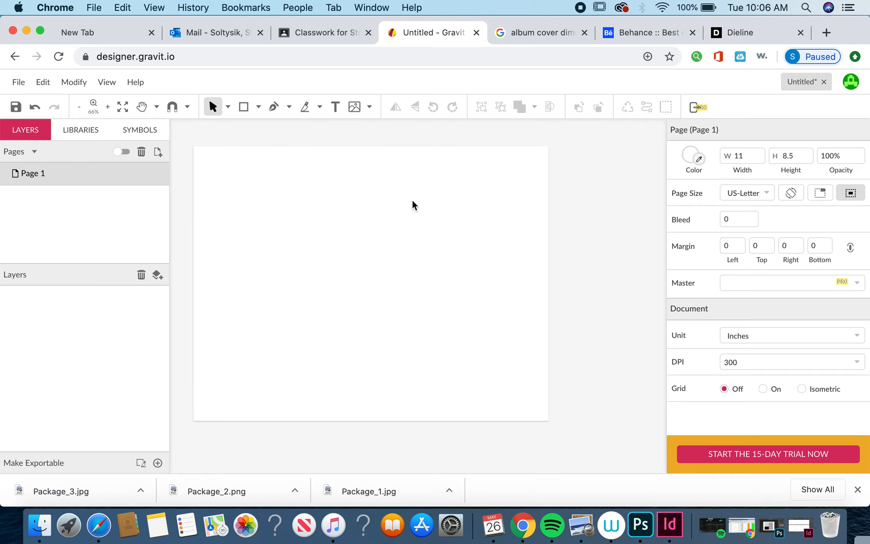
{"action": "mouse_move", "coordinate": [607, 165]}
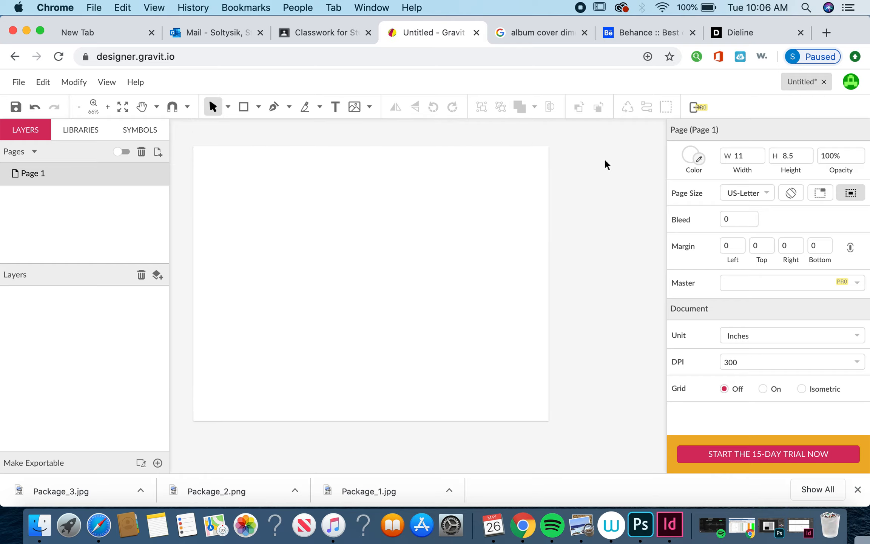
{"action": "mouse_move", "coordinate": [551, 151]}
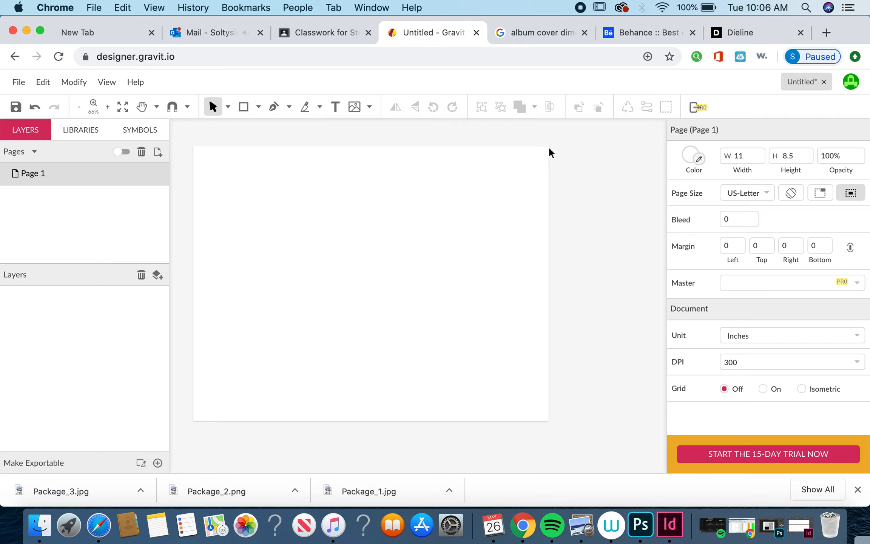
Step: Bring Photoshop forward and show the Shot_02.psd white-and-black box mockup
{"action": "left_click", "coordinate": [661, 525]}
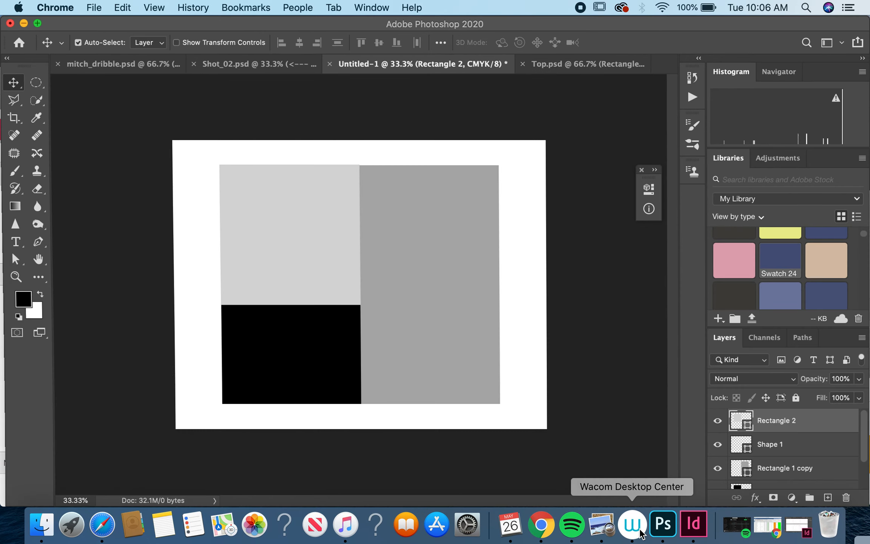
{"action": "left_click", "coordinate": [662, 524]}
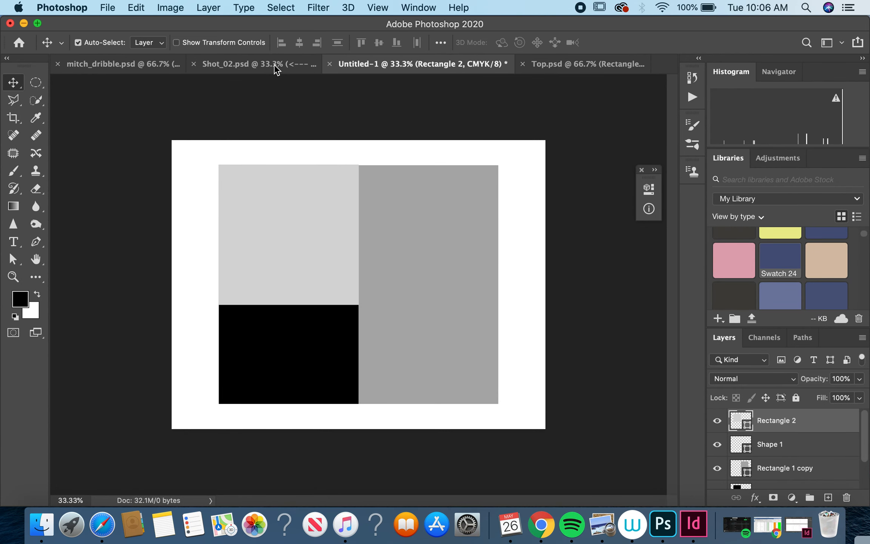
{"action": "left_click", "coordinate": [238, 64]}
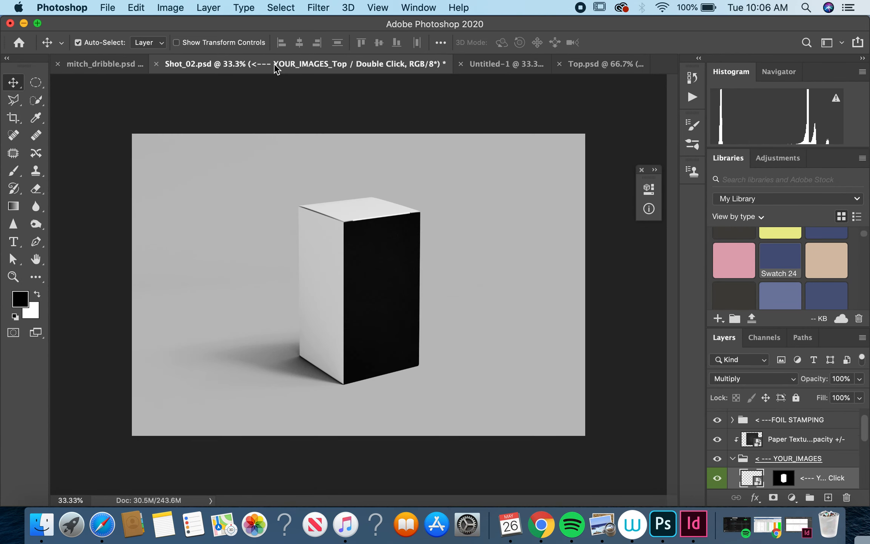
{"action": "mouse_move", "coordinate": [209, 216]}
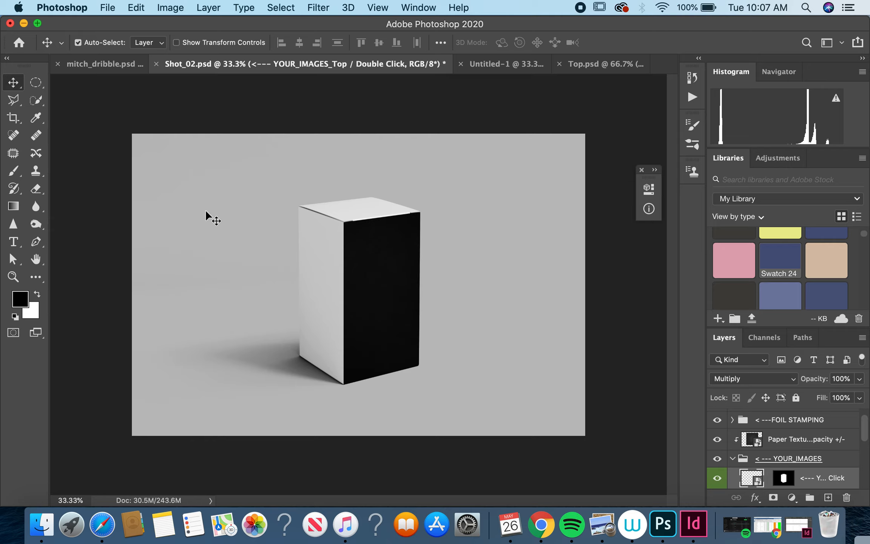
{"action": "mouse_move", "coordinate": [519, 306]}
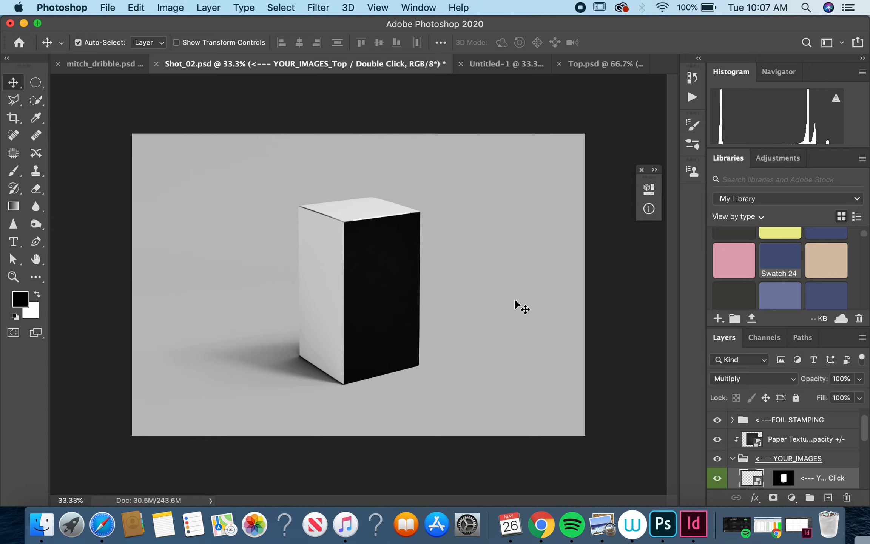
{"action": "mouse_move", "coordinate": [385, 313]}
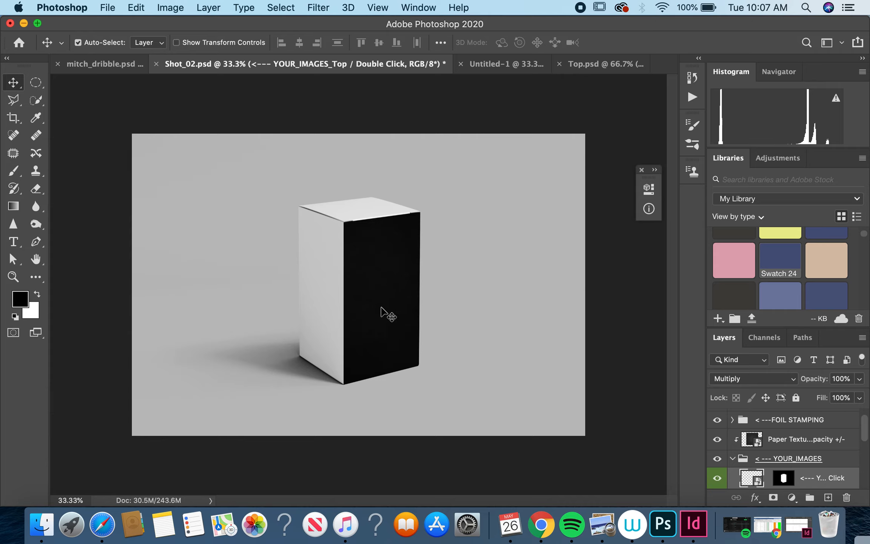
{"action": "mouse_move", "coordinate": [327, 299]}
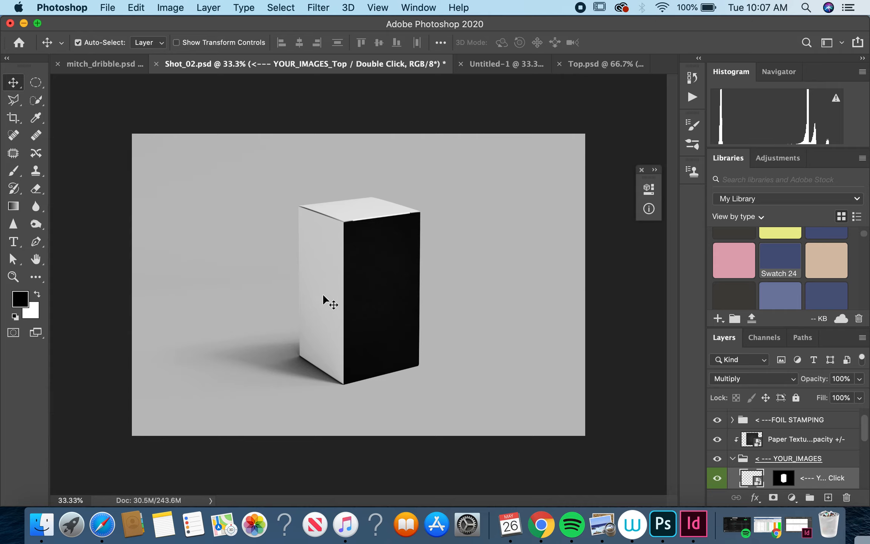
{"action": "mouse_move", "coordinate": [315, 325]}
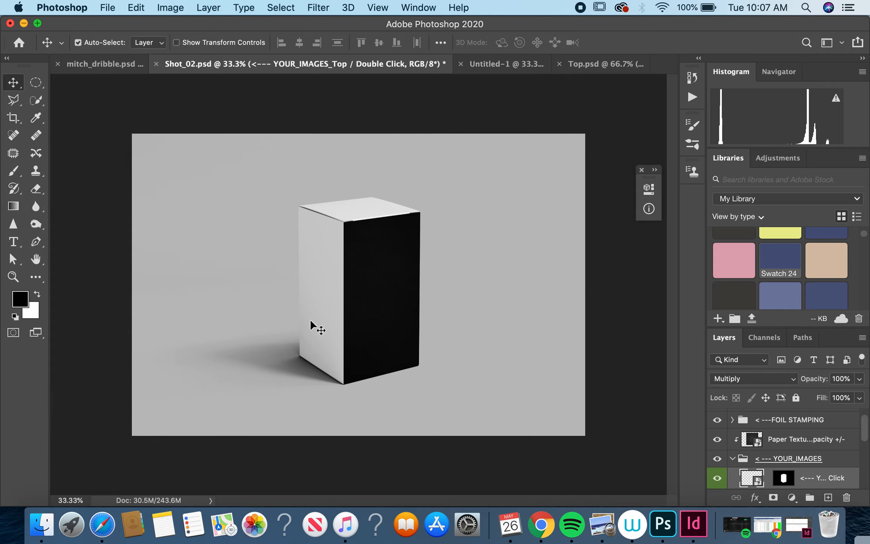
{"action": "mouse_move", "coordinate": [383, 319]}
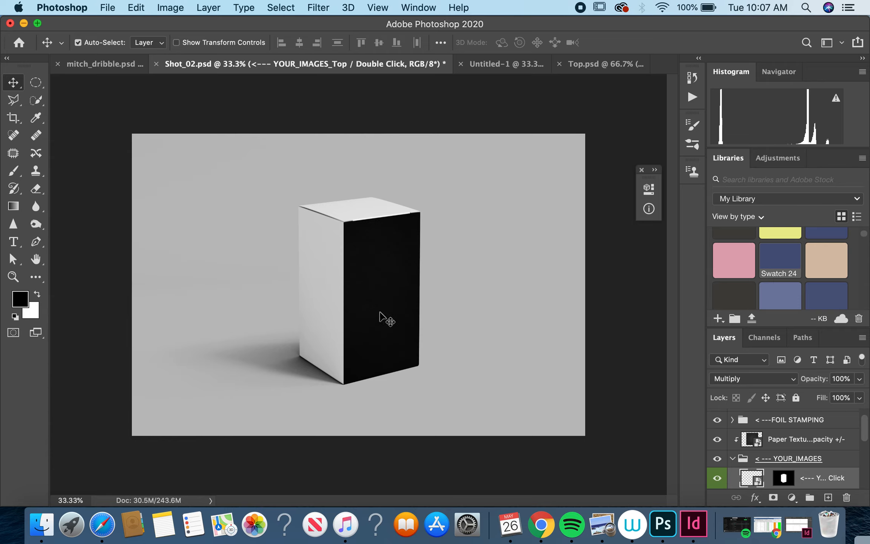
{"action": "mouse_move", "coordinate": [322, 291]}
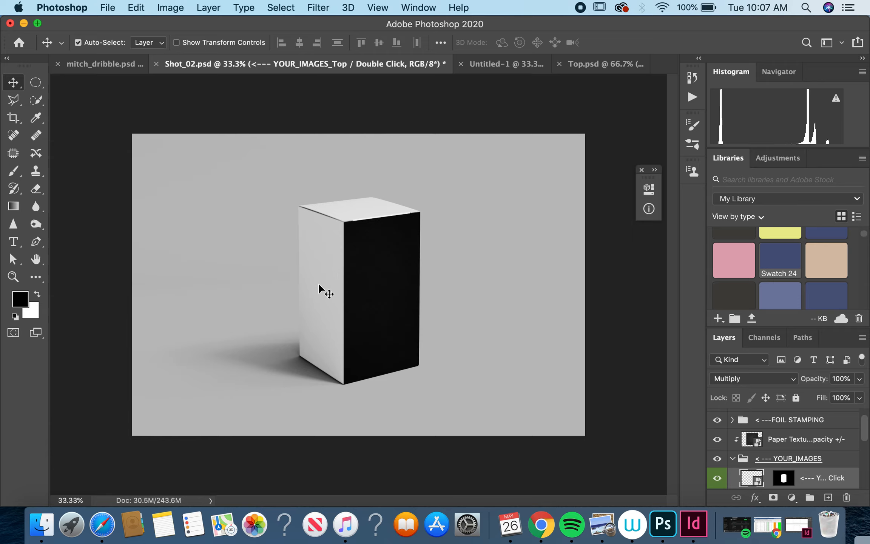
{"action": "mouse_move", "coordinate": [380, 216]}
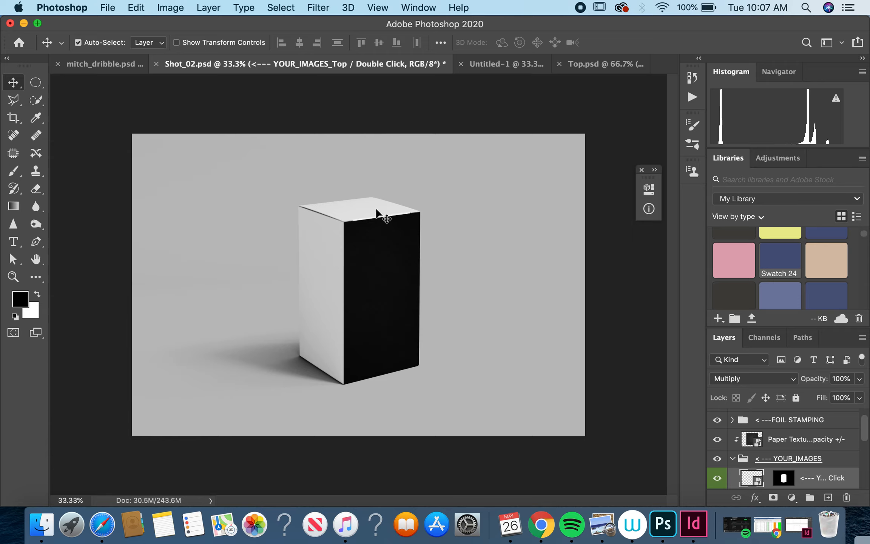
{"action": "mouse_move", "coordinate": [465, 312]}
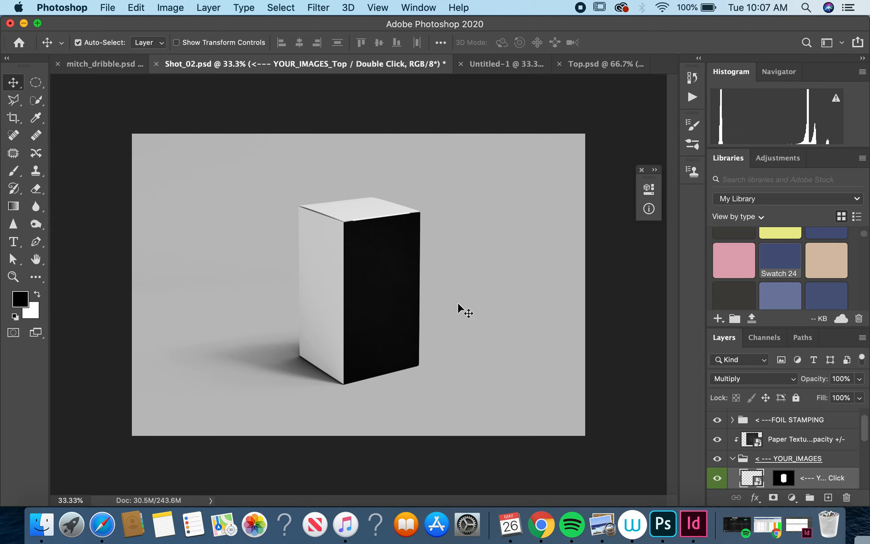
{"action": "mouse_move", "coordinate": [366, 366]}
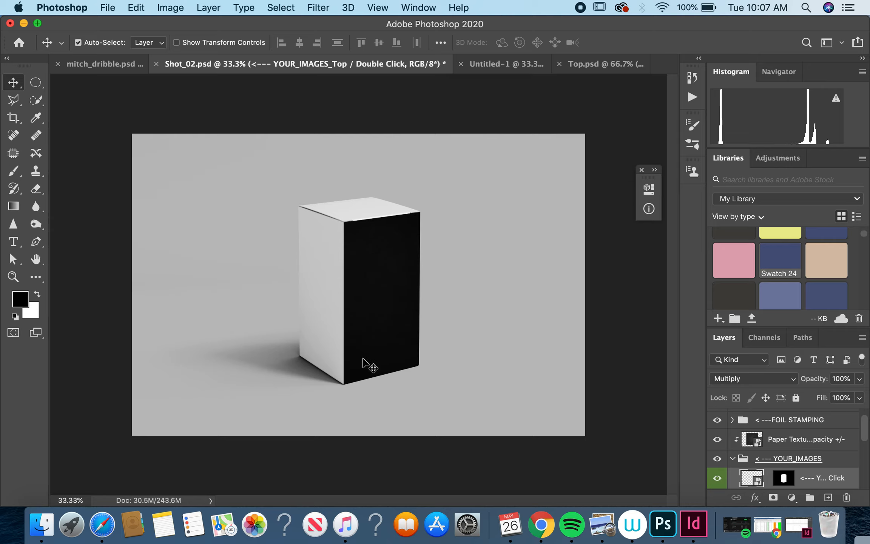
{"action": "mouse_move", "coordinate": [381, 312]}
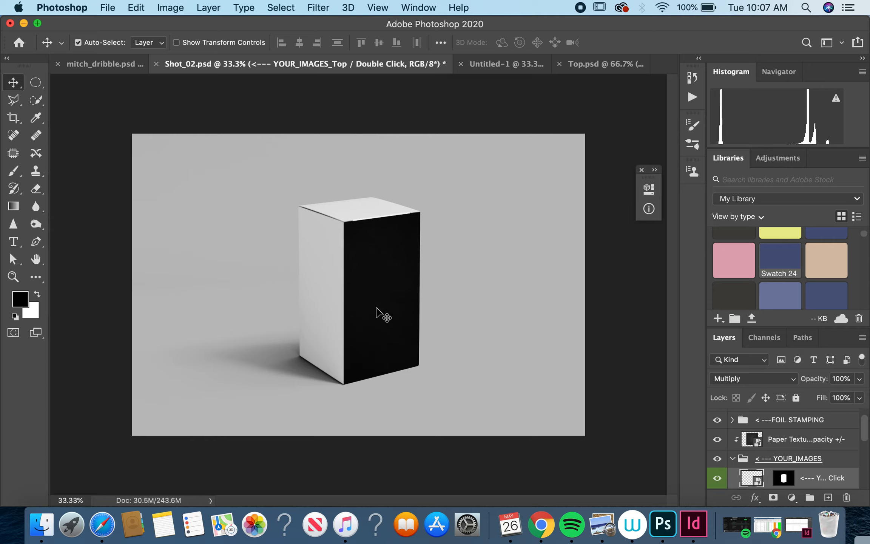
{"action": "mouse_move", "coordinate": [185, 245]}
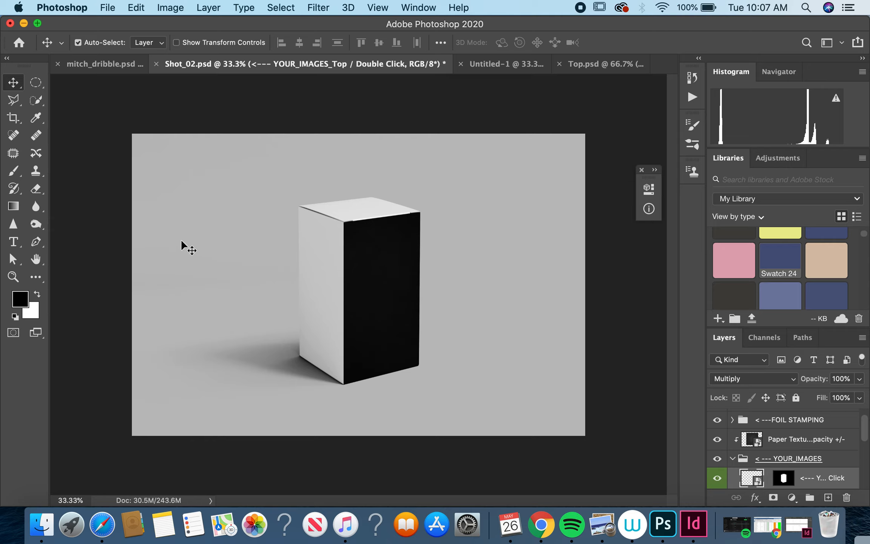
{"action": "mouse_move", "coordinate": [589, 77]}
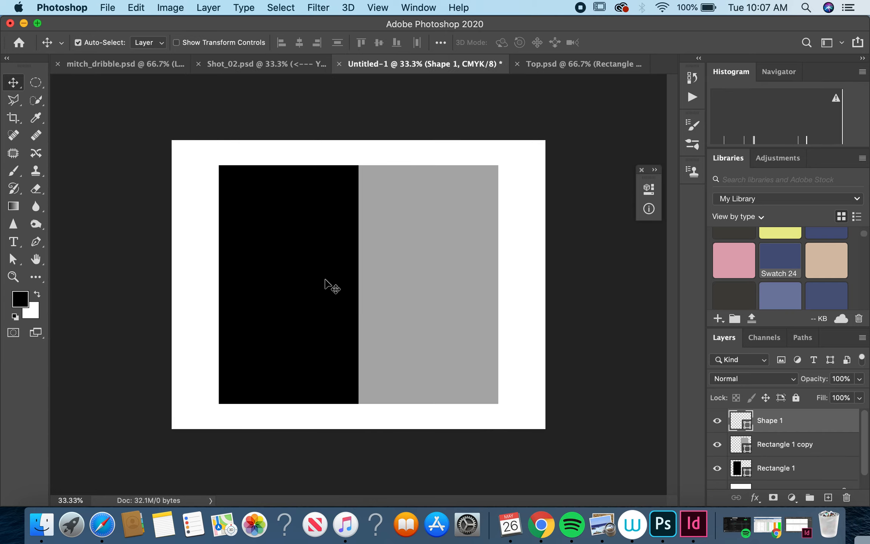
{"action": "mouse_move", "coordinate": [417, 254]}
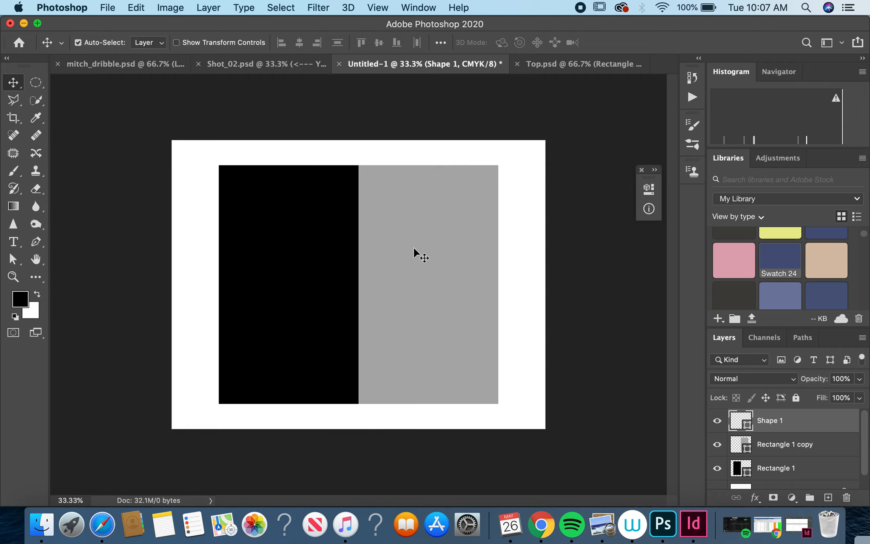
{"action": "mouse_move", "coordinate": [296, 233]}
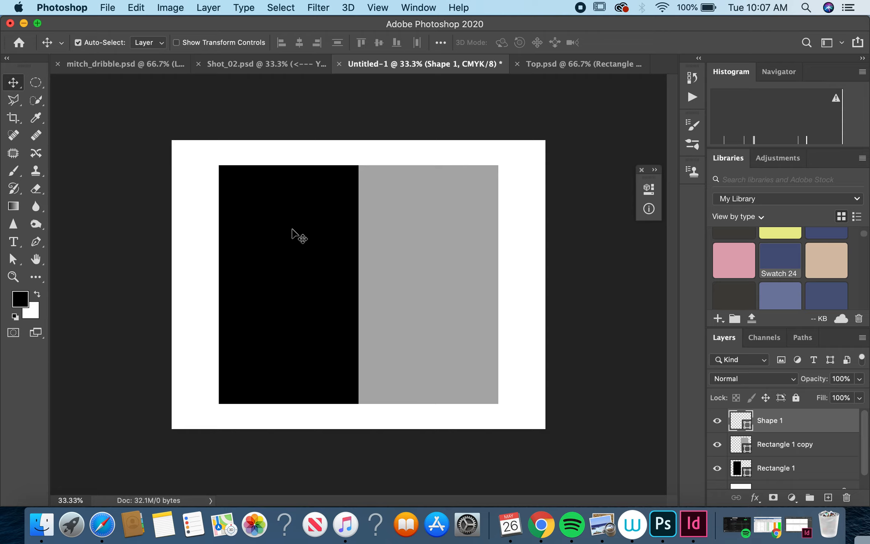
{"action": "mouse_move", "coordinate": [285, 260]}
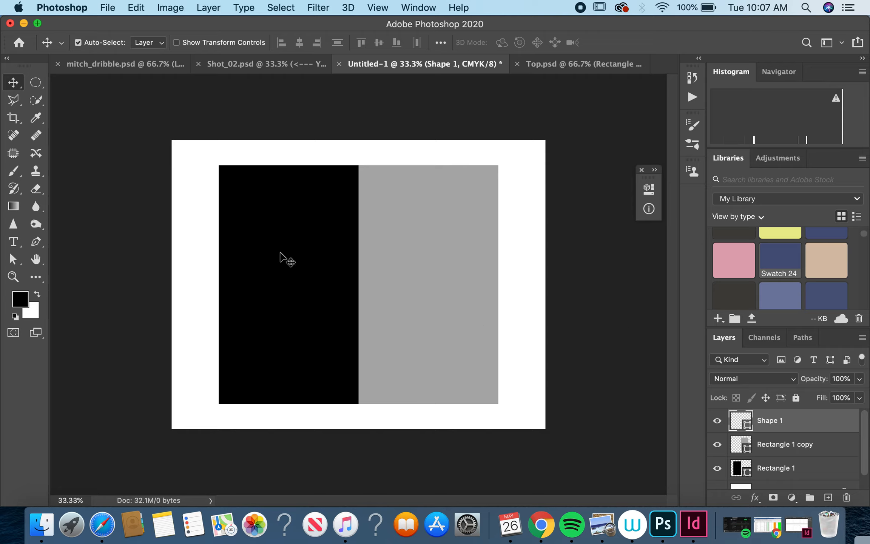
{"action": "mouse_move", "coordinate": [435, 397]}
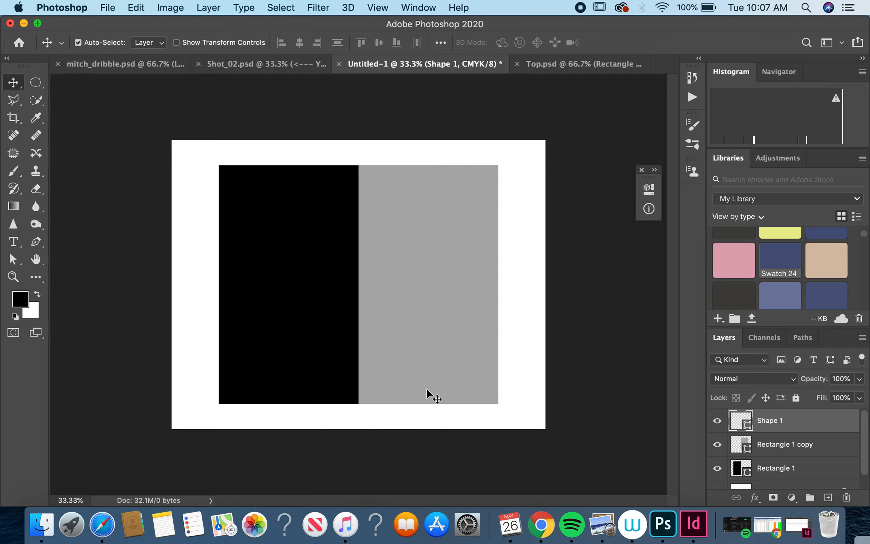
{"action": "mouse_move", "coordinate": [426, 414]}
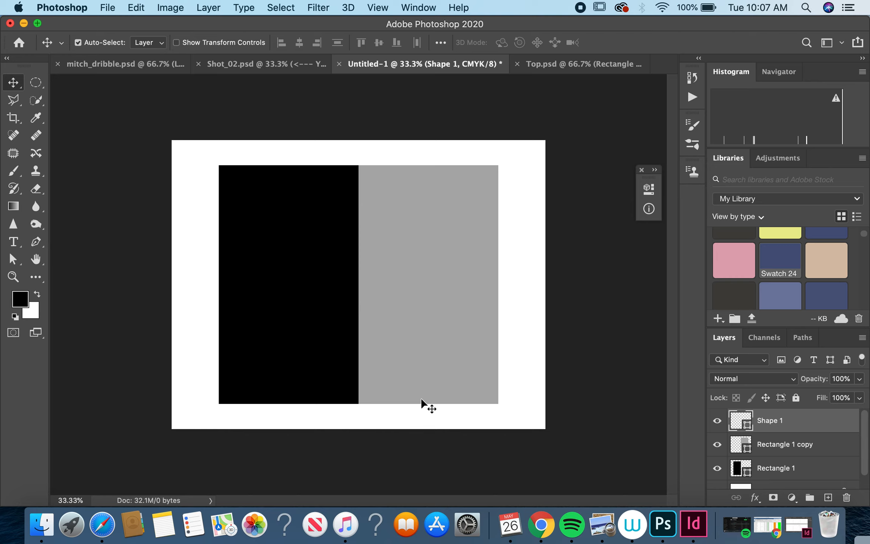
Step: Bring Chrome back to the front with the empty untitled Gravit Designer page
{"action": "left_click", "coordinate": [540, 524]}
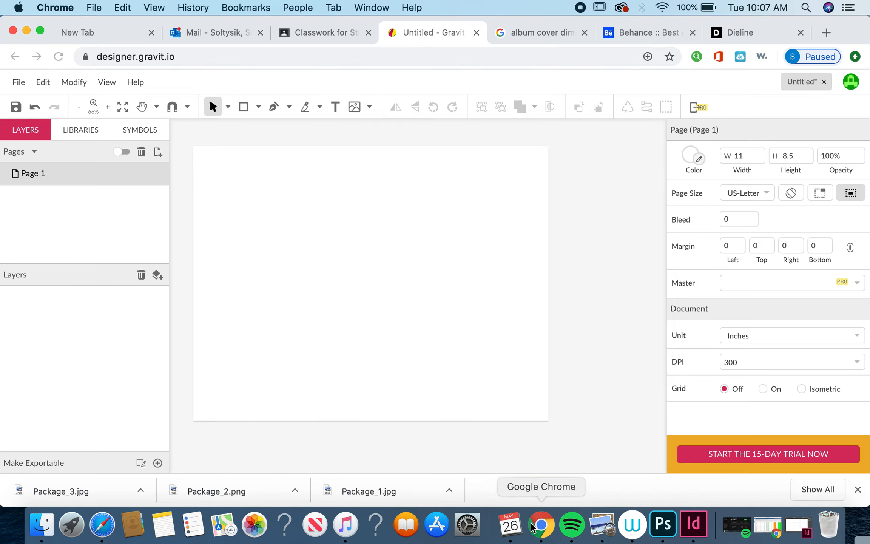
{"action": "mouse_move", "coordinate": [460, 127]}
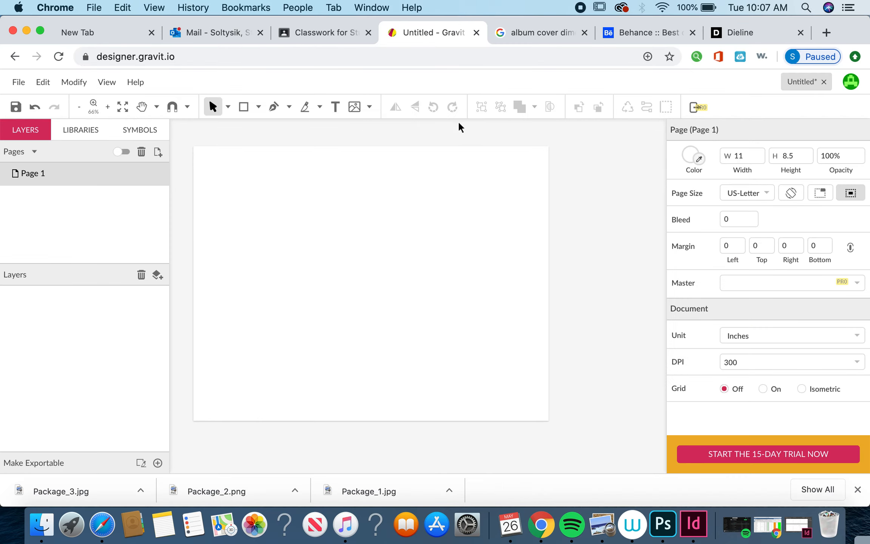
{"action": "mouse_move", "coordinate": [387, 281]}
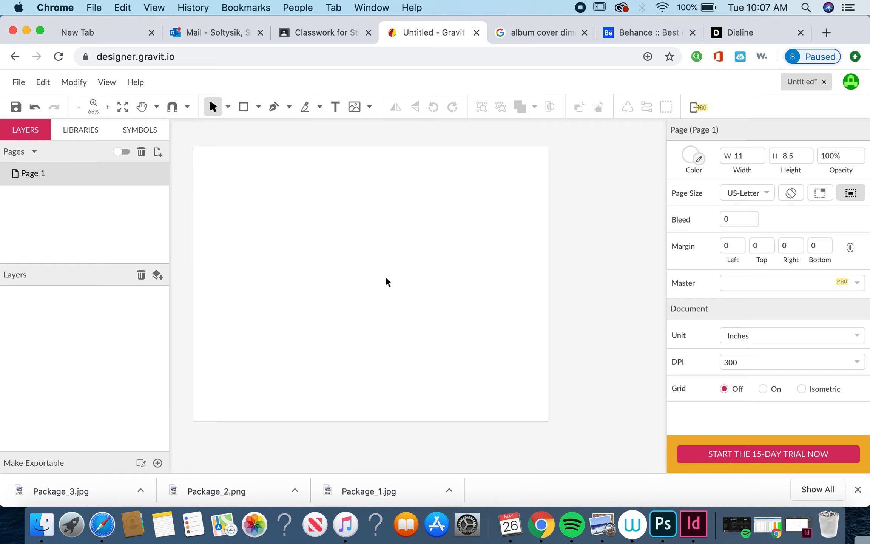
{"action": "mouse_move", "coordinate": [388, 396]}
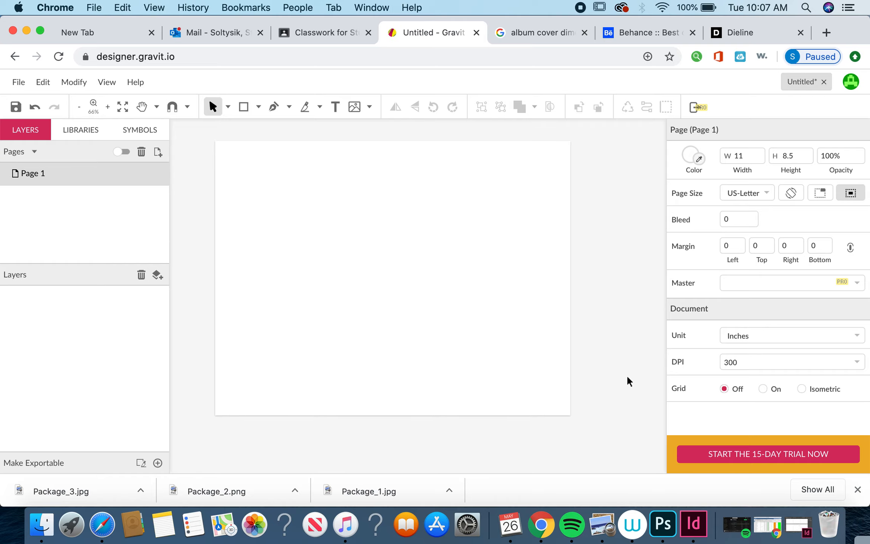
{"action": "mouse_move", "coordinate": [339, 358]}
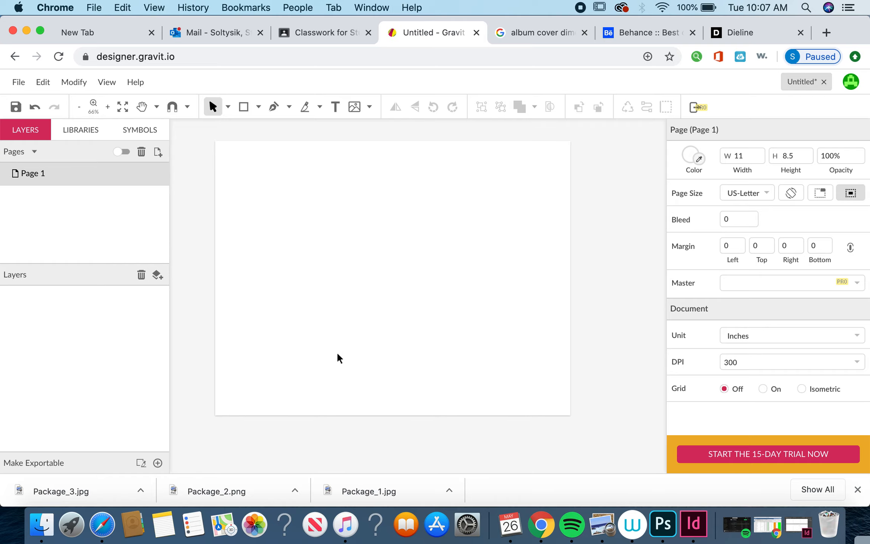
Step: Reopen the Package Design (Part 1) assignment and scroll to the 10-design research goal
{"action": "left_click", "coordinate": [317, 32]}
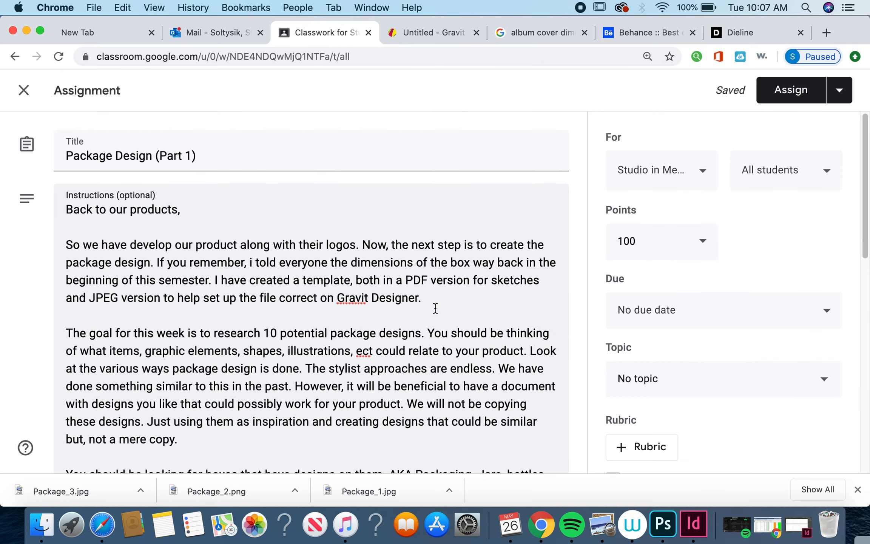
{"action": "mouse_move", "coordinate": [422, 311]}
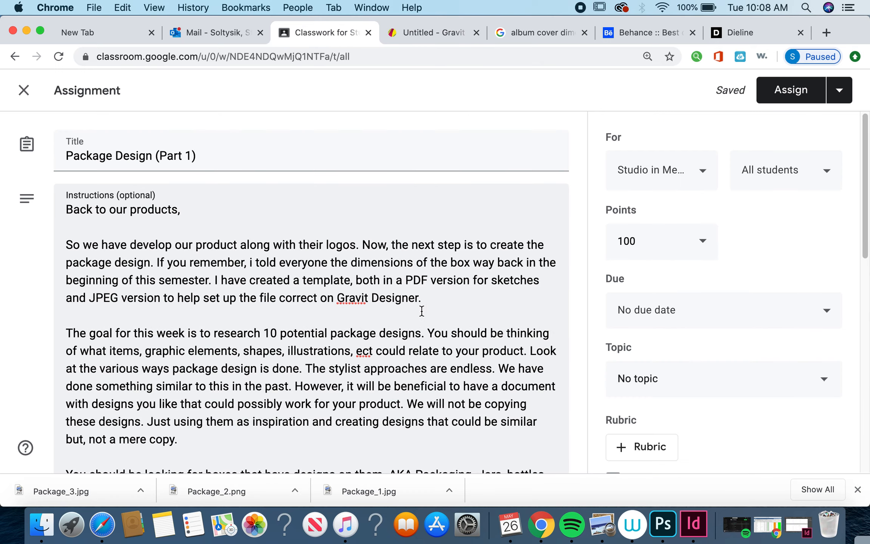
{"action": "scroll", "scroll_direction": "down", "scroll_amount": 3}
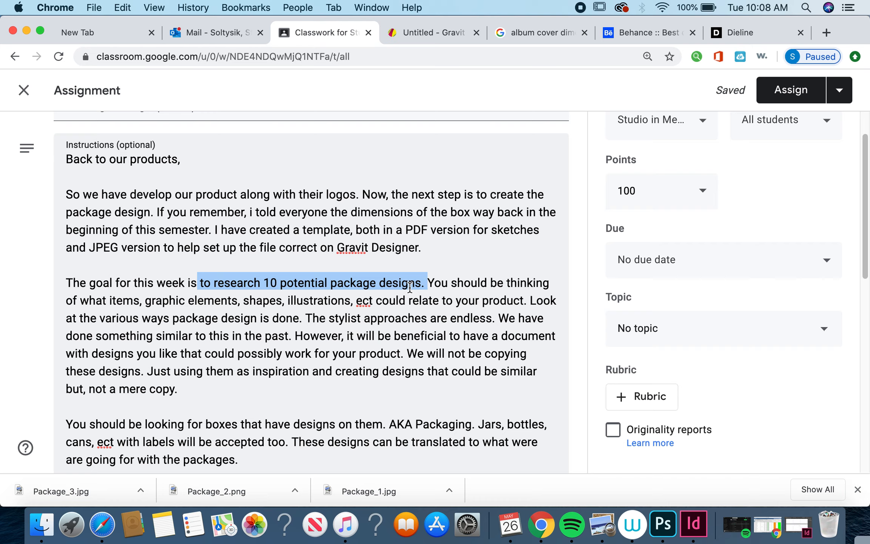
{"action": "mouse_move", "coordinate": [331, 287]}
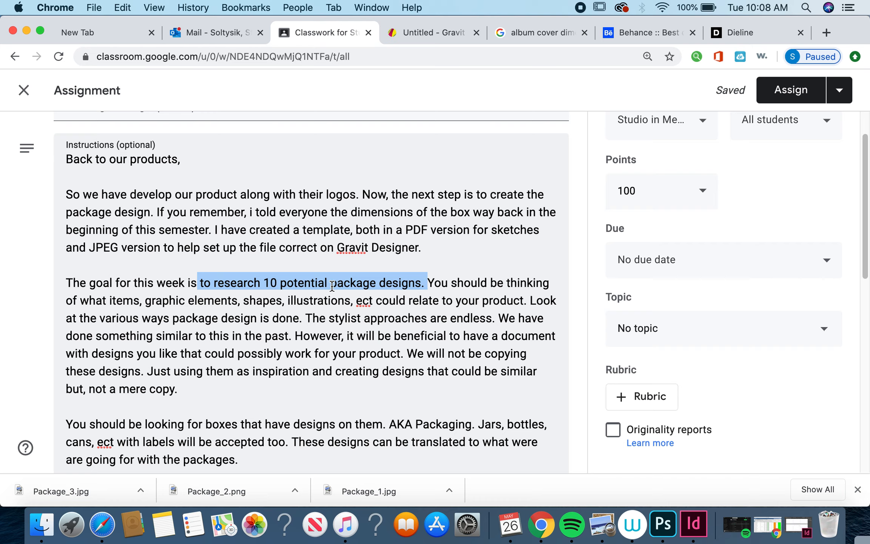
{"action": "mouse_move", "coordinate": [264, 283]}
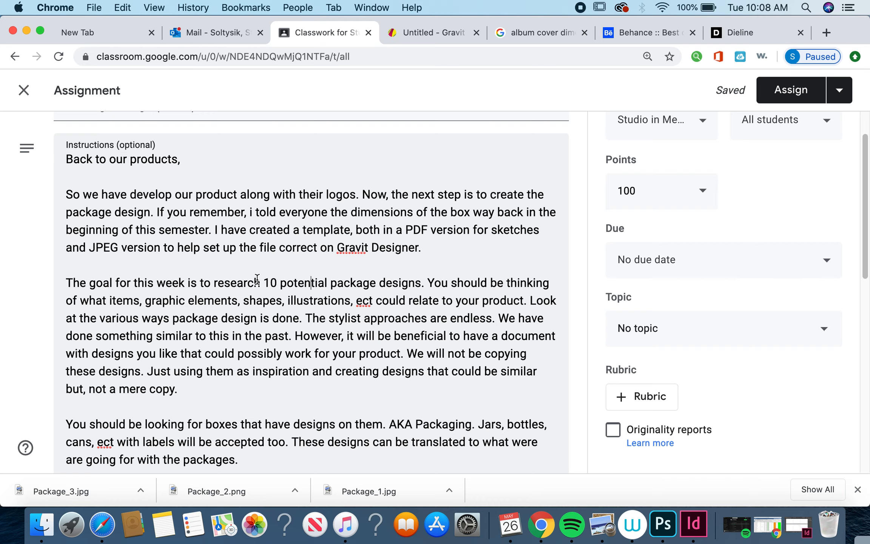
{"action": "mouse_move", "coordinate": [271, 283]}
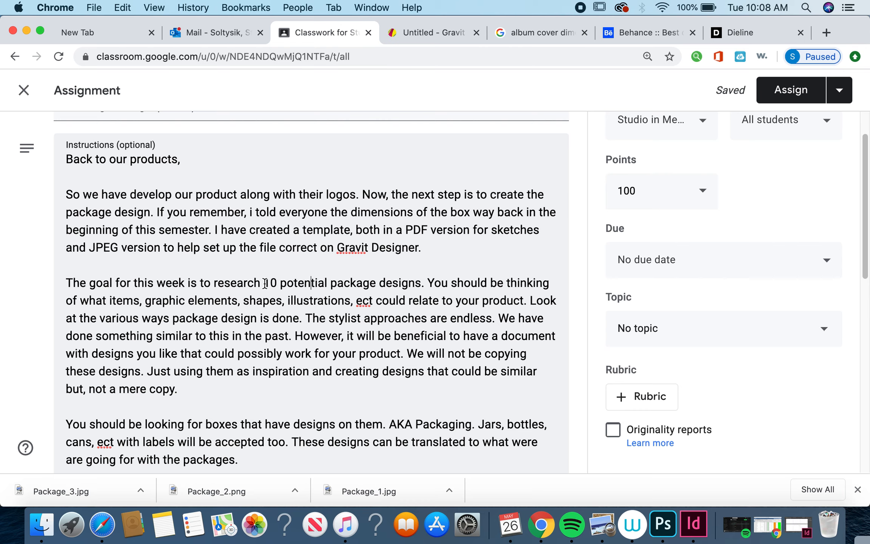
Step: Preview Package_1.jpg from the attachments, then advance to the tiger-patterned lipstick box image
{"action": "scroll", "scroll_direction": "down", "scroll_amount": 3}
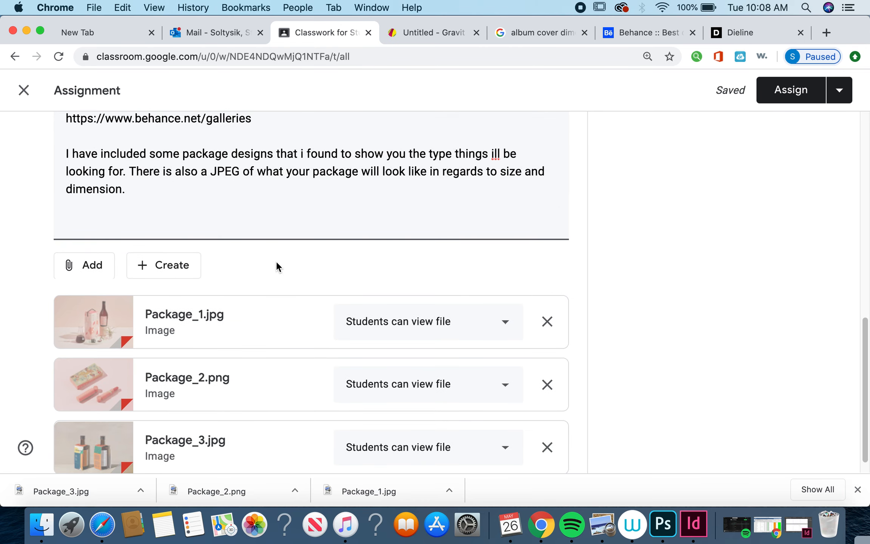
{"action": "mouse_move", "coordinate": [93, 330]}
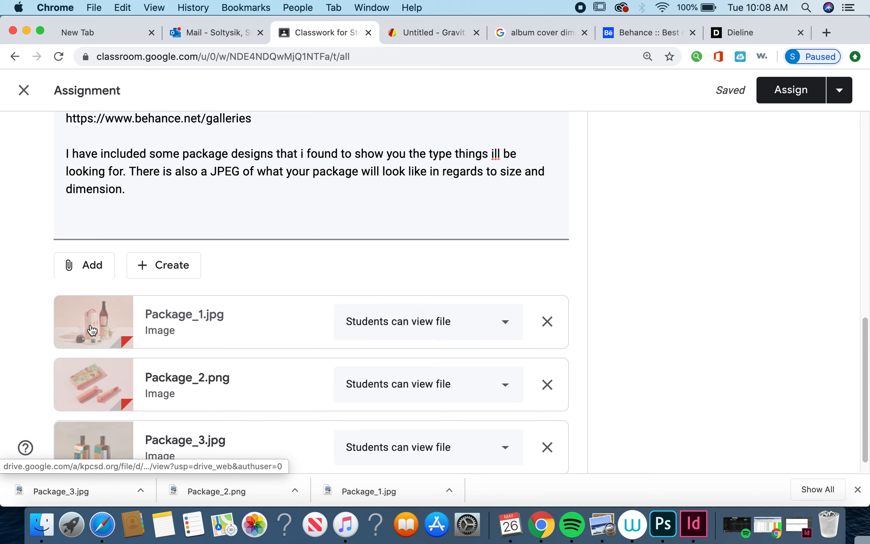
{"action": "left_click", "coordinate": [94, 322]}
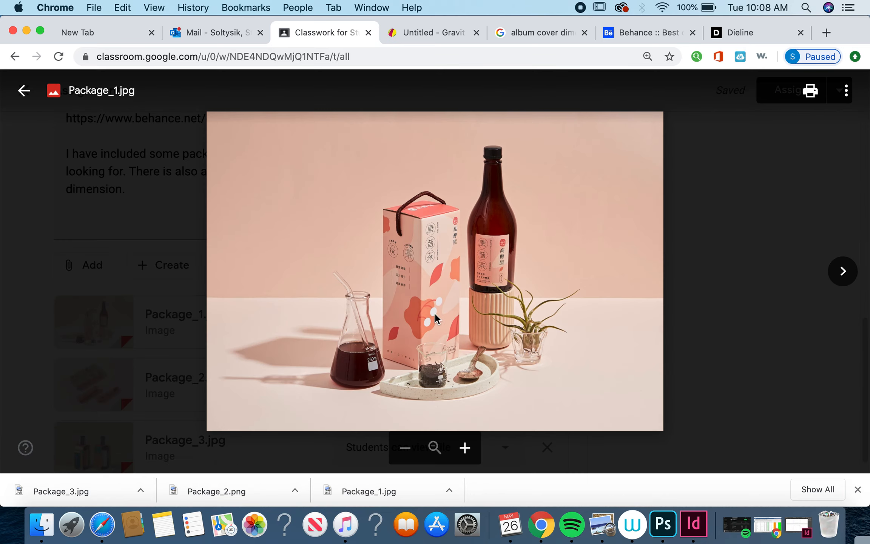
{"action": "mouse_move", "coordinate": [442, 325]}
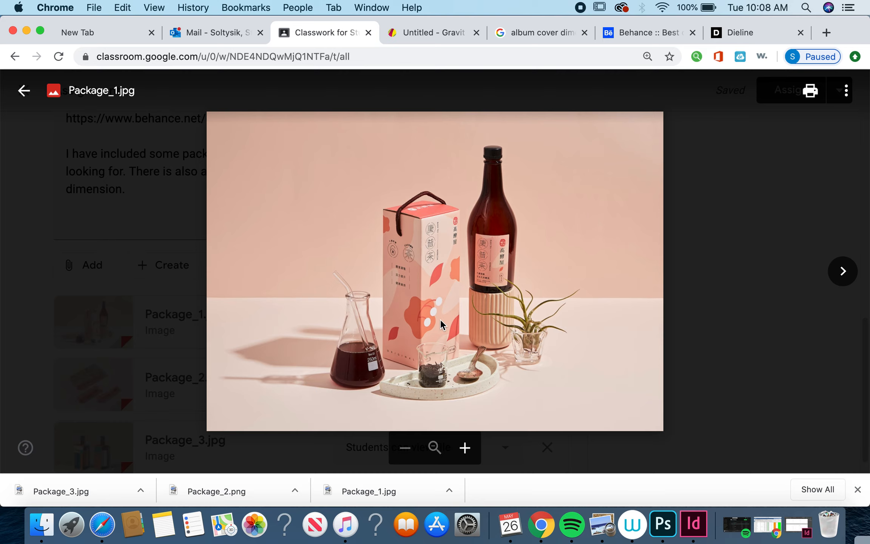
{"action": "mouse_move", "coordinate": [763, 272]}
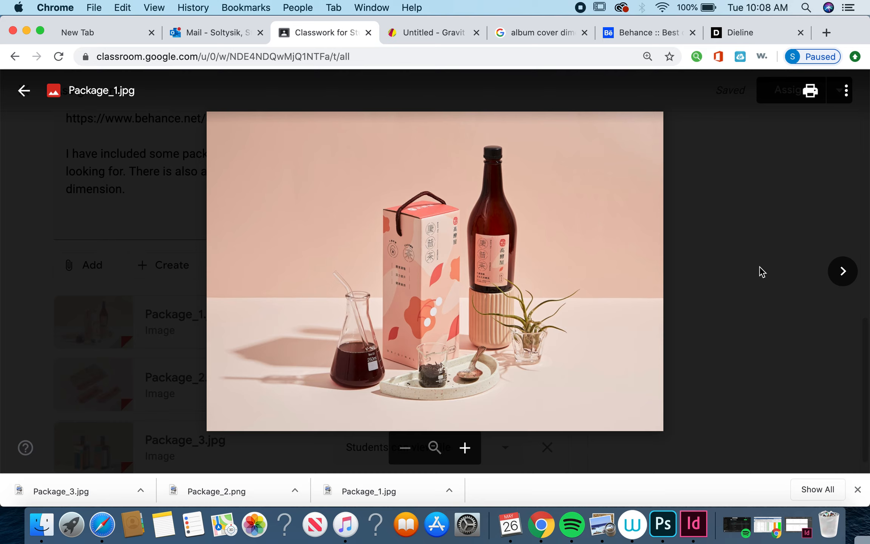
{"action": "left_click", "coordinate": [842, 272]}
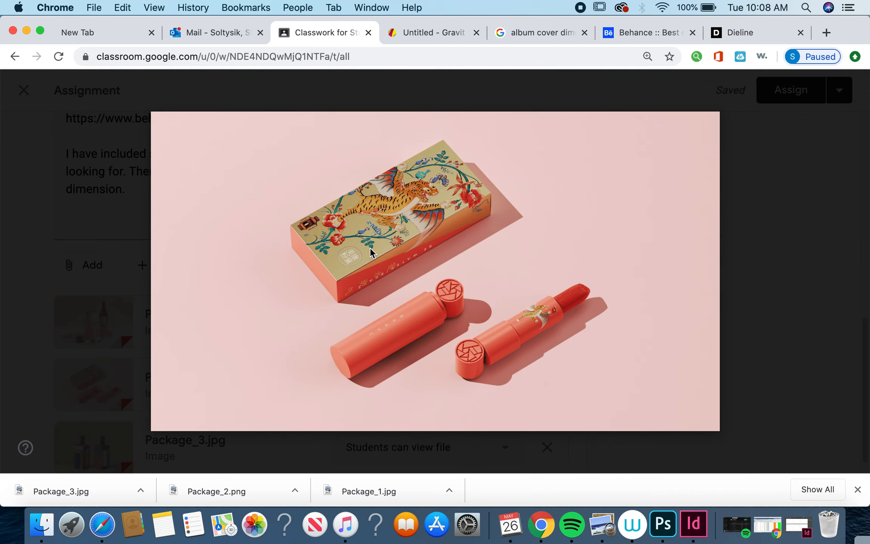
{"action": "mouse_move", "coordinate": [423, 225]}
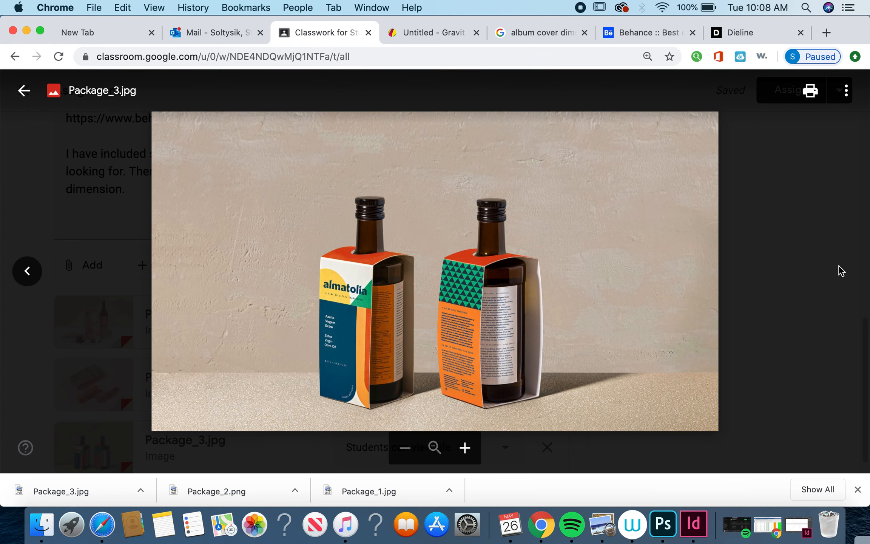
{"action": "mouse_move", "coordinate": [311, 289]}
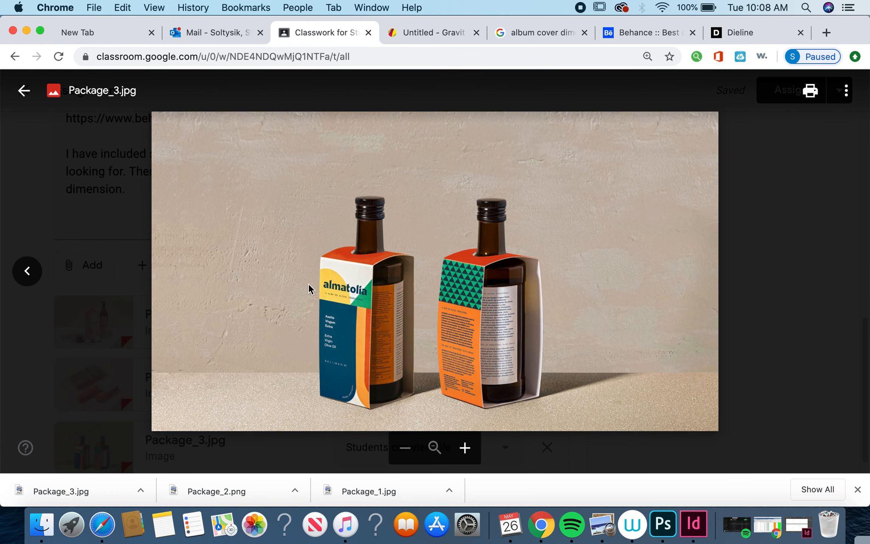
{"action": "mouse_move", "coordinate": [238, 302]}
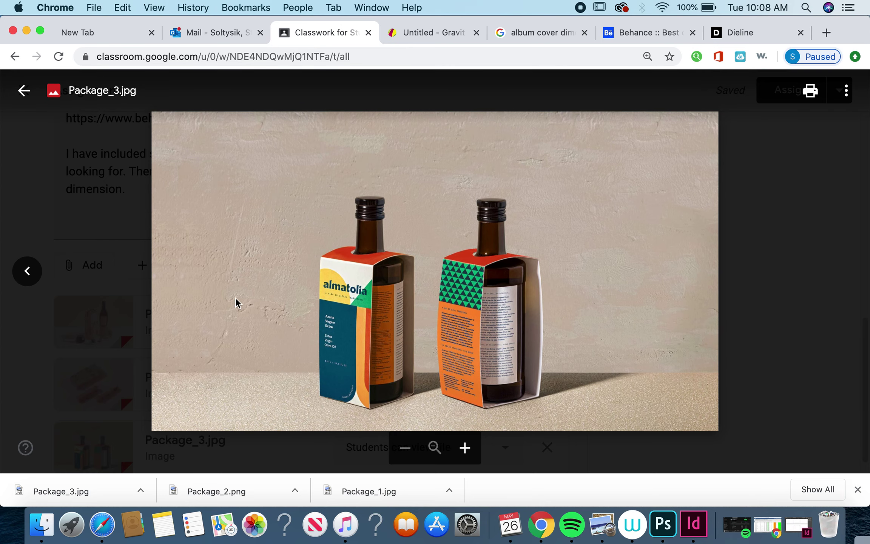
{"action": "mouse_move", "coordinate": [280, 316]}
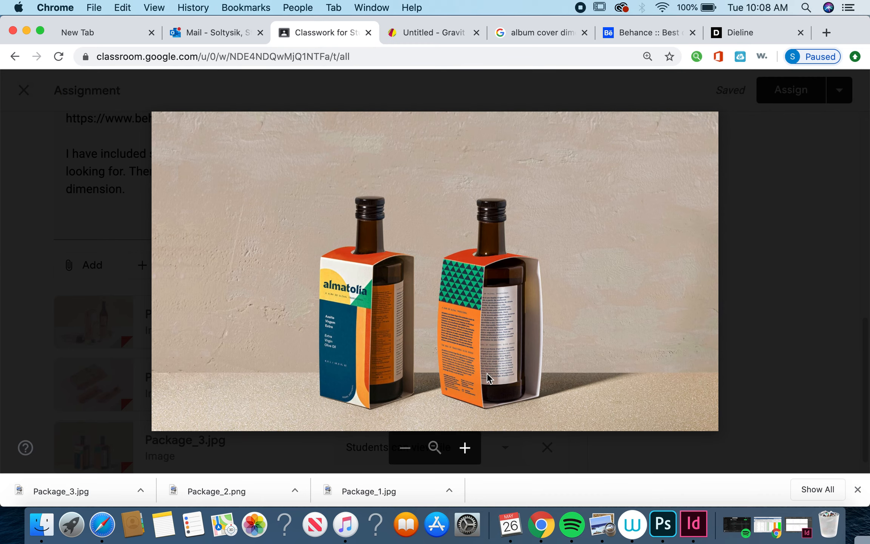
Step: Close the file viewer and scroll through the instructions back to the three attached images
{"action": "left_click", "coordinate": [546, 447]}
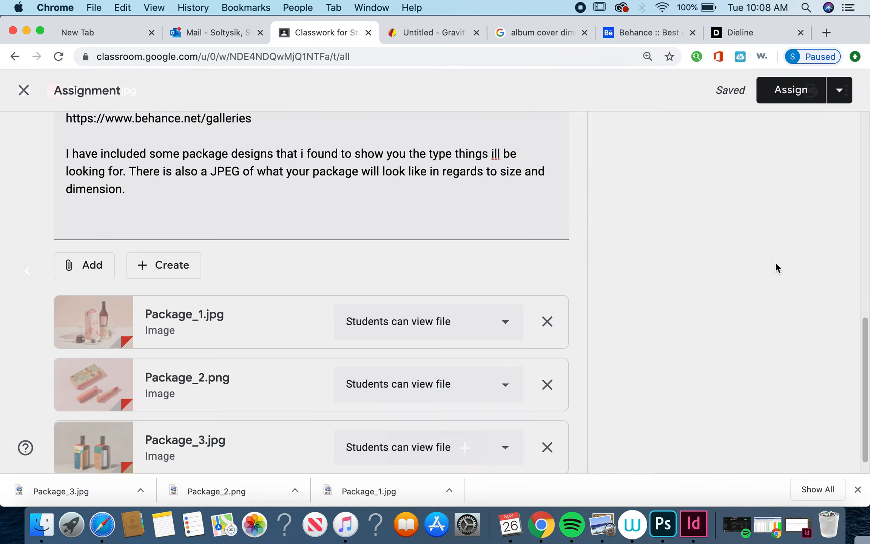
{"action": "scroll", "scroll_direction": "up", "scroll_amount": 3}
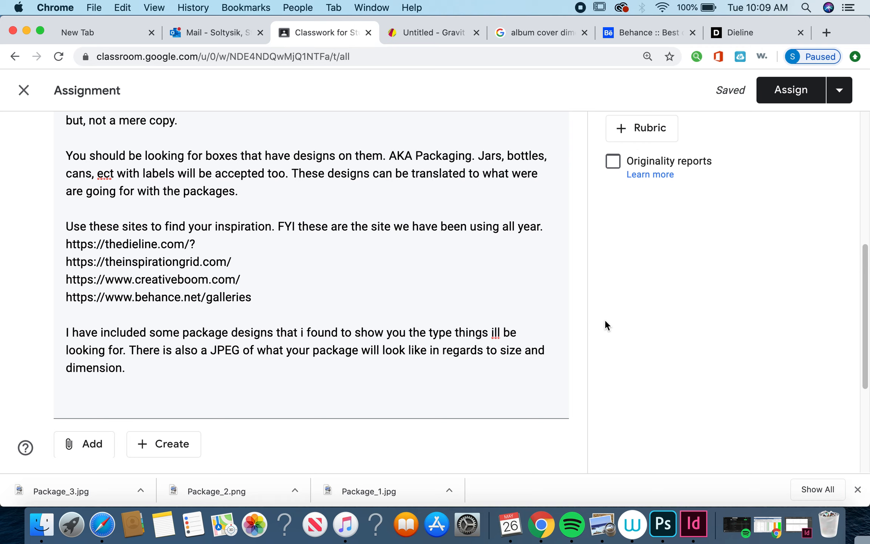
{"action": "scroll", "scroll_direction": "up", "scroll_amount": 3}
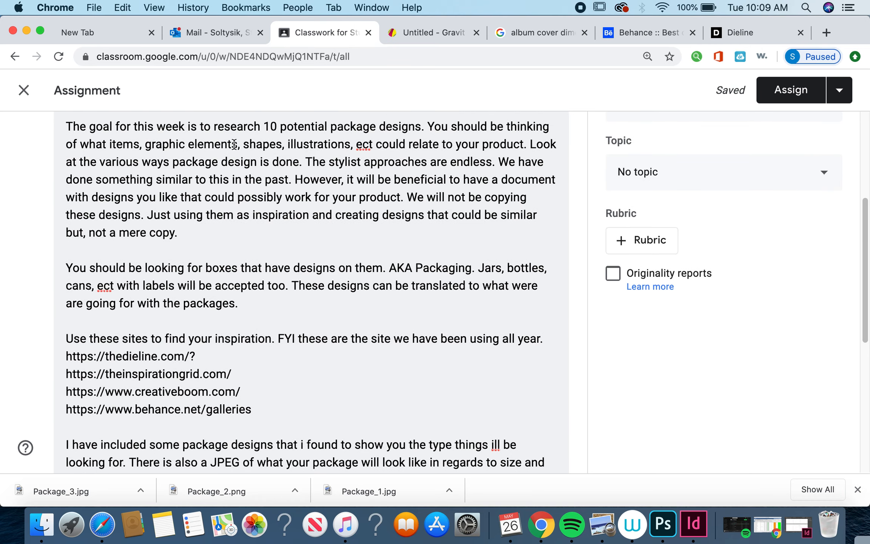
{"action": "scroll", "scroll_direction": "down", "scroll_amount": 3}
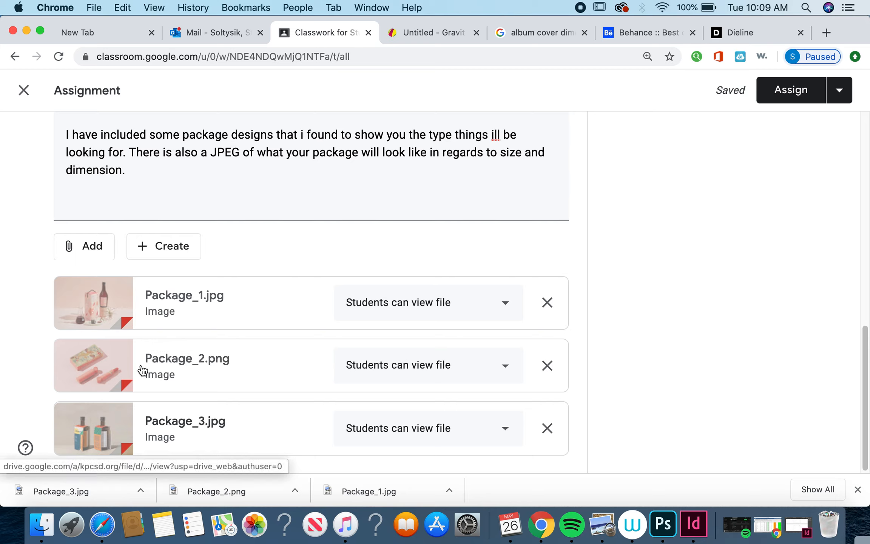
{"action": "mouse_move", "coordinate": [706, 314]}
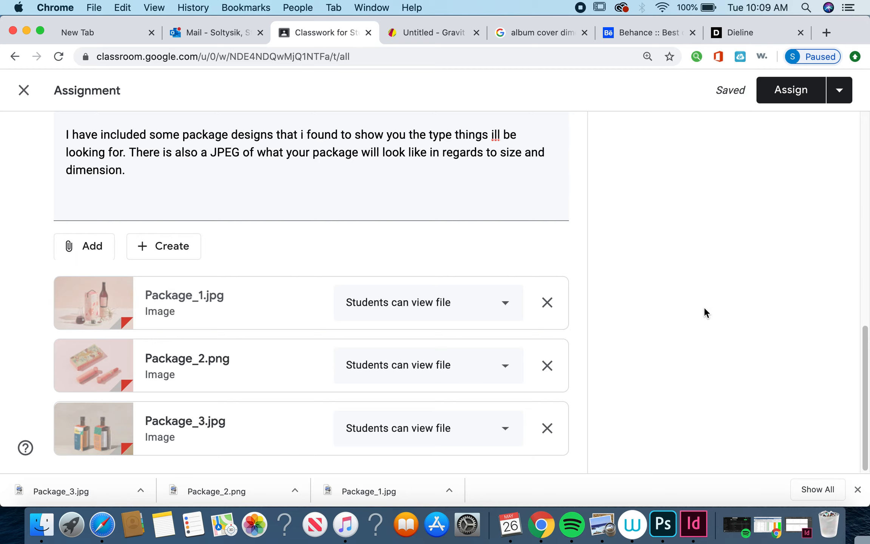
{"action": "mouse_move", "coordinate": [709, 308]}
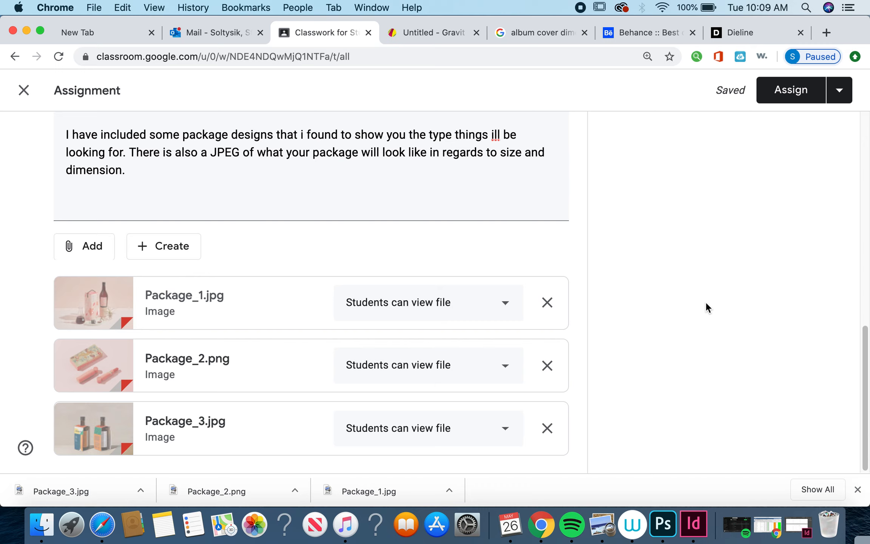
{"action": "scroll", "scroll_direction": "up", "scroll_amount": 3}
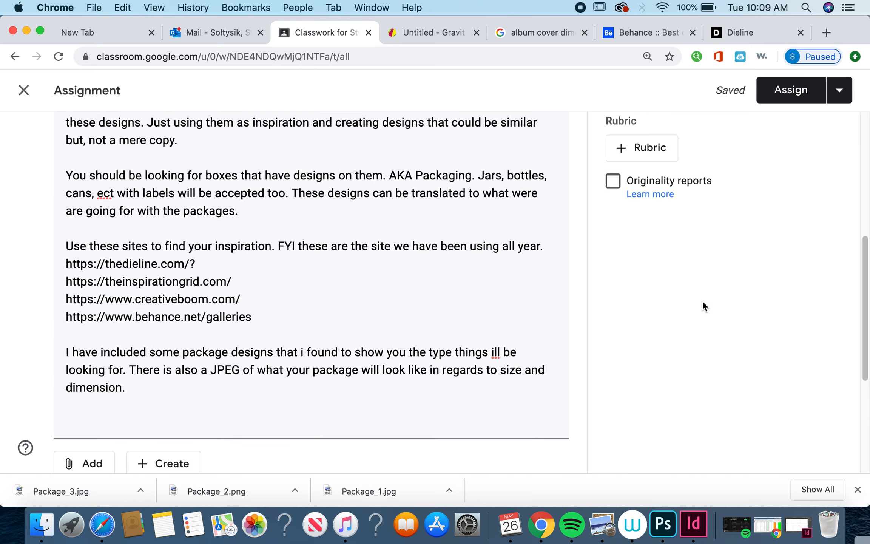
{"action": "scroll", "scroll_direction": "up", "scroll_amount": 3}
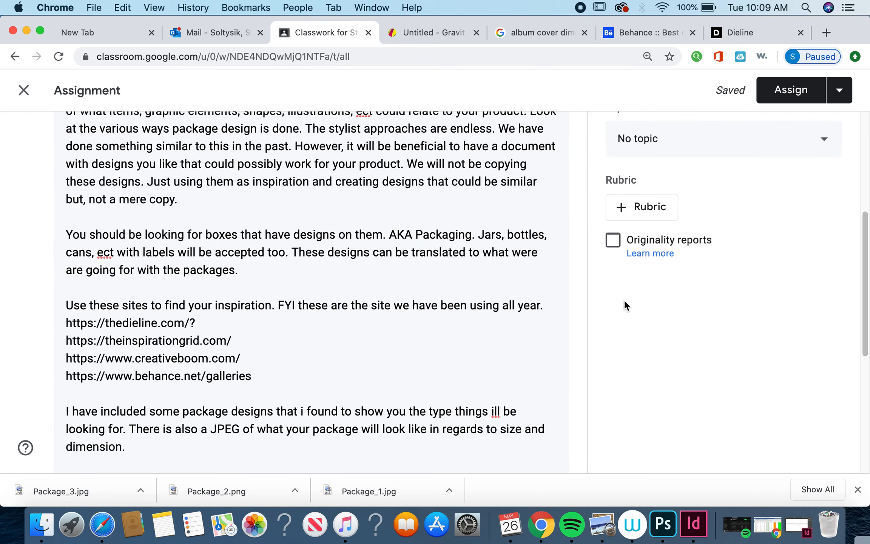
{"action": "scroll", "scroll_direction": "up", "scroll_amount": 3}
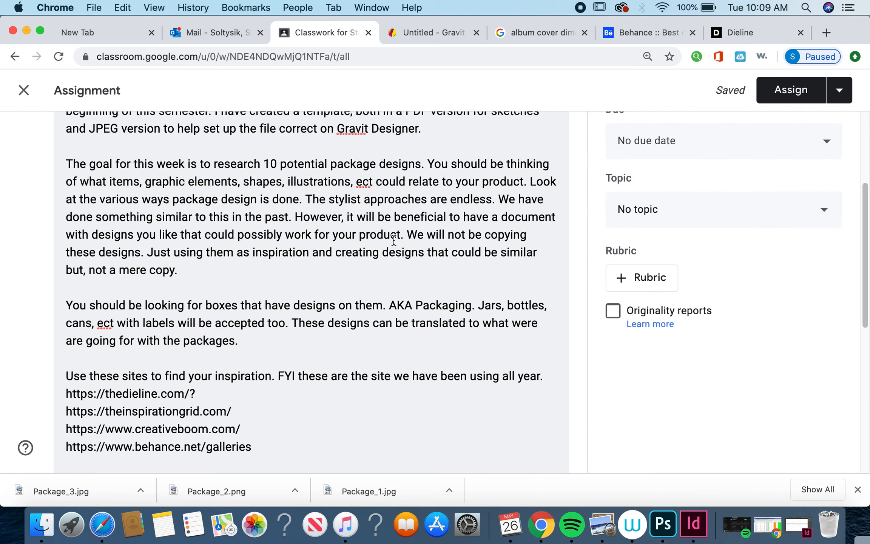
{"action": "scroll", "scroll_direction": "down", "scroll_amount": 3}
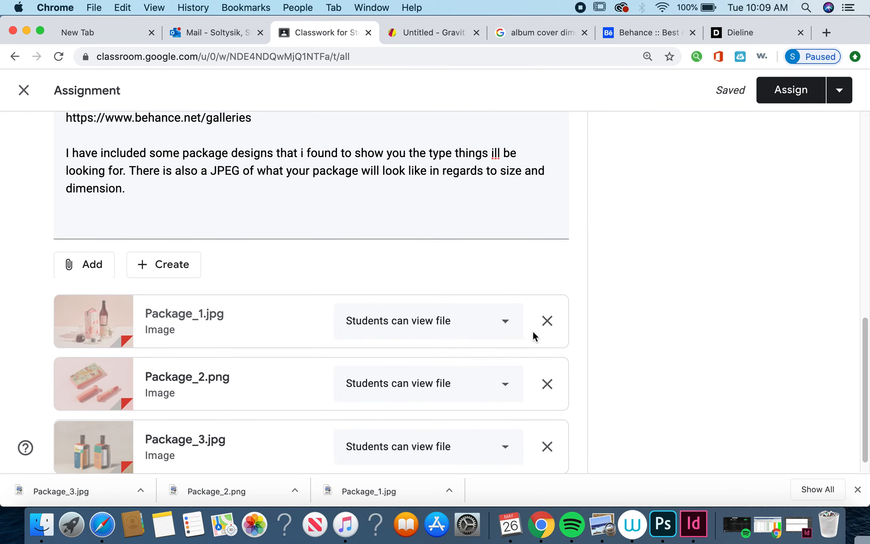
{"action": "mouse_move", "coordinate": [634, 296]}
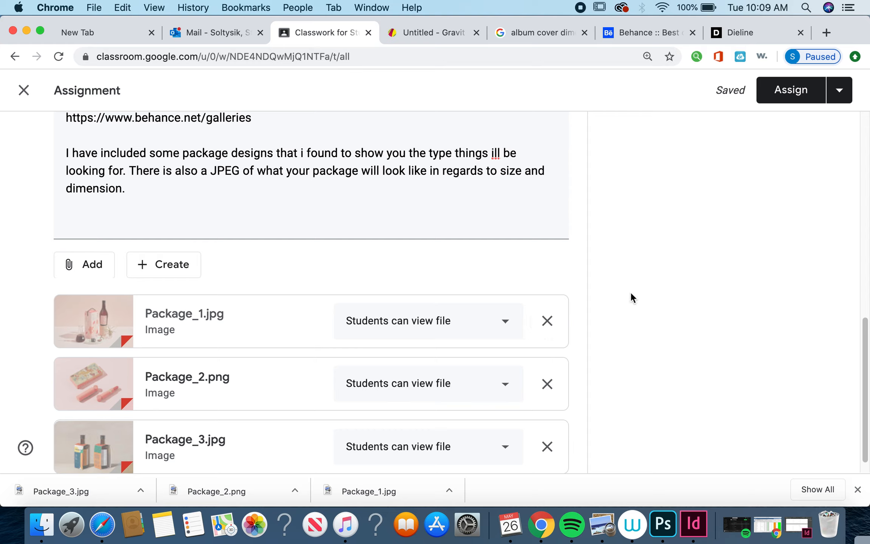
{"action": "mouse_move", "coordinate": [588, 271]}
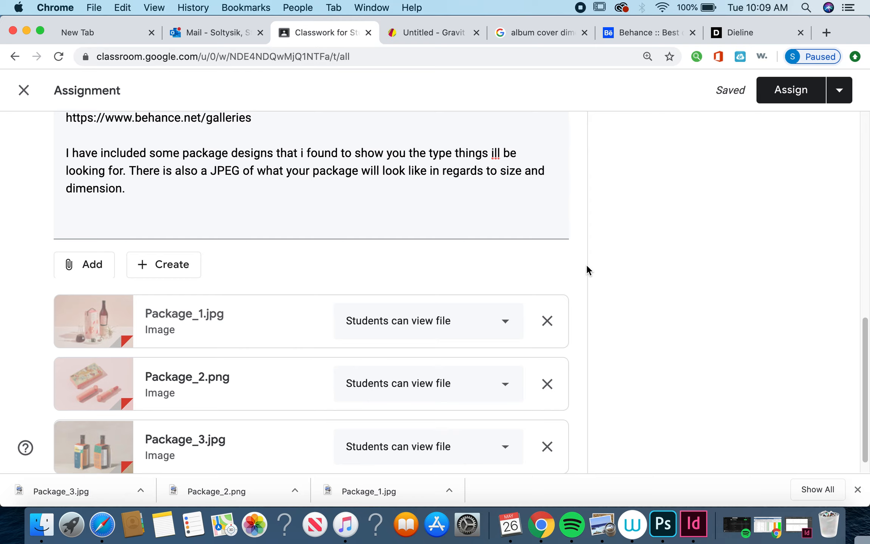
{"action": "mouse_move", "coordinate": [747, 291]}
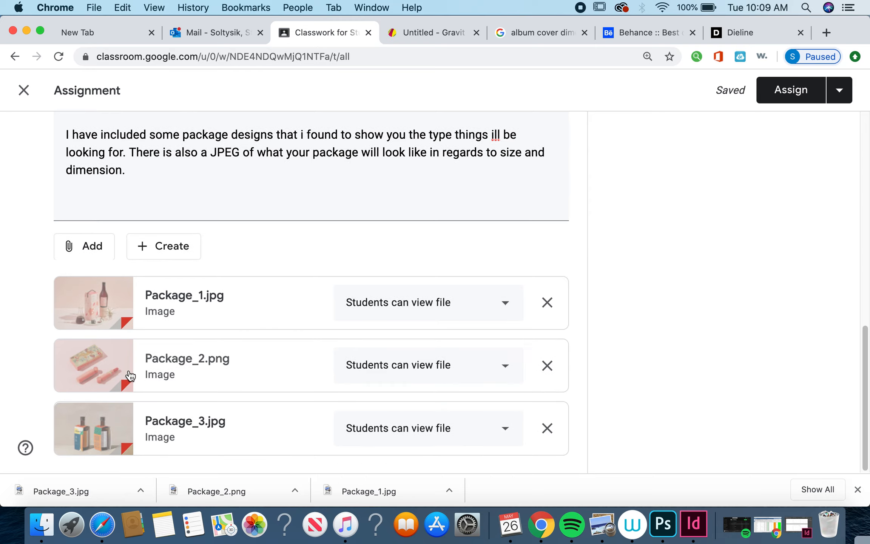
{"action": "left_click", "coordinate": [93, 365]}
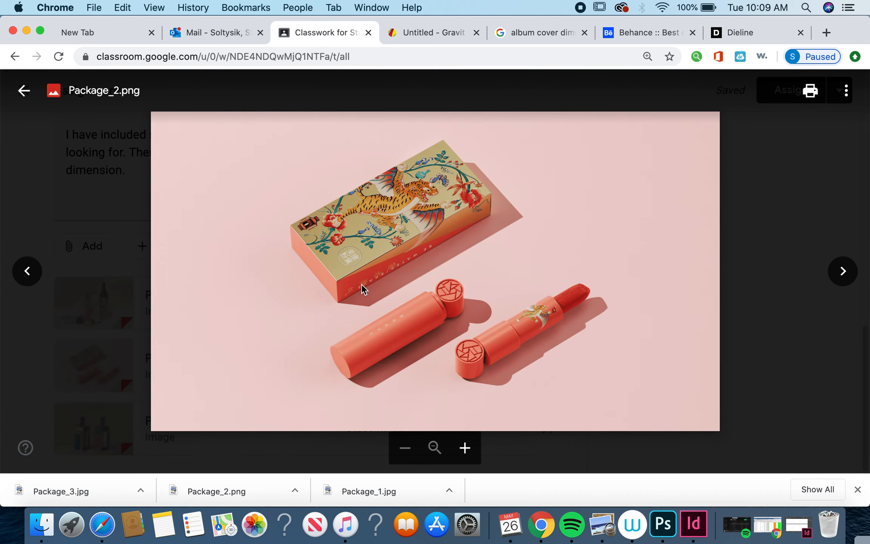
{"action": "mouse_move", "coordinate": [319, 292]}
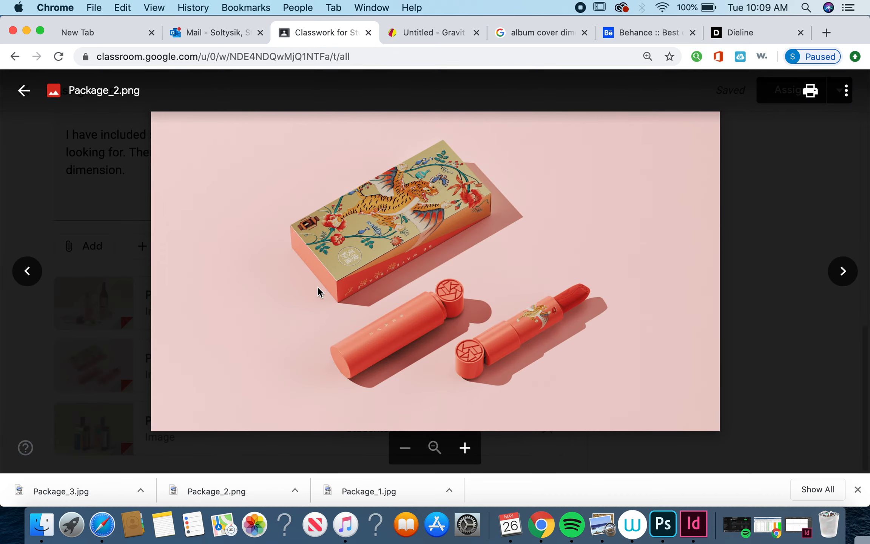
{"action": "mouse_move", "coordinate": [488, 175]}
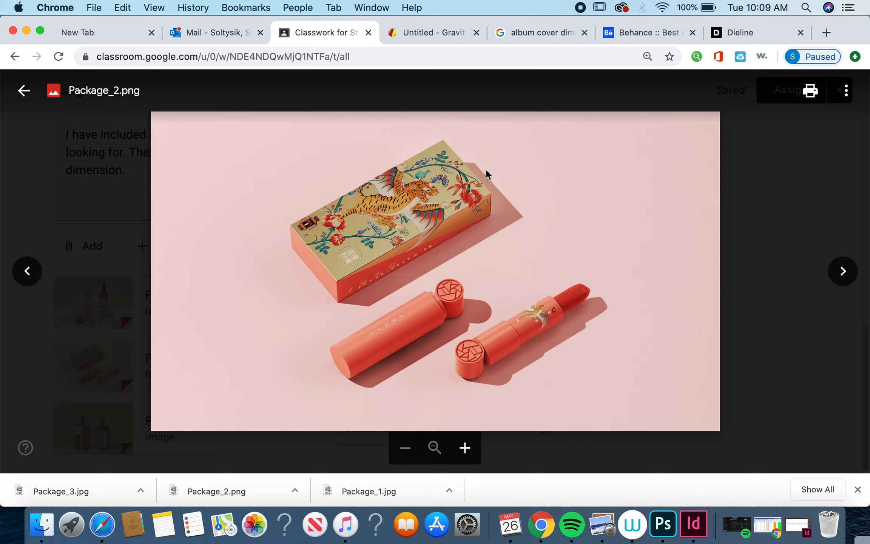
{"action": "mouse_move", "coordinate": [494, 168]}
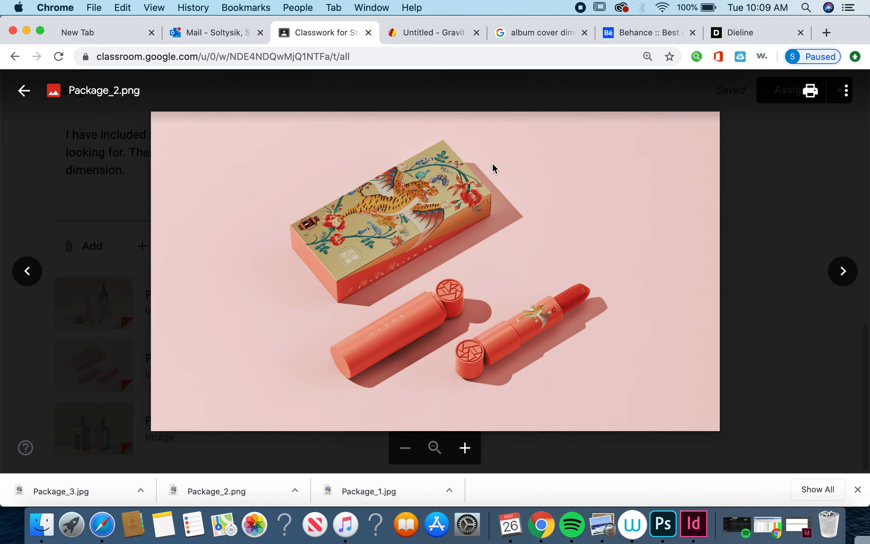
{"action": "mouse_move", "coordinate": [354, 315]}
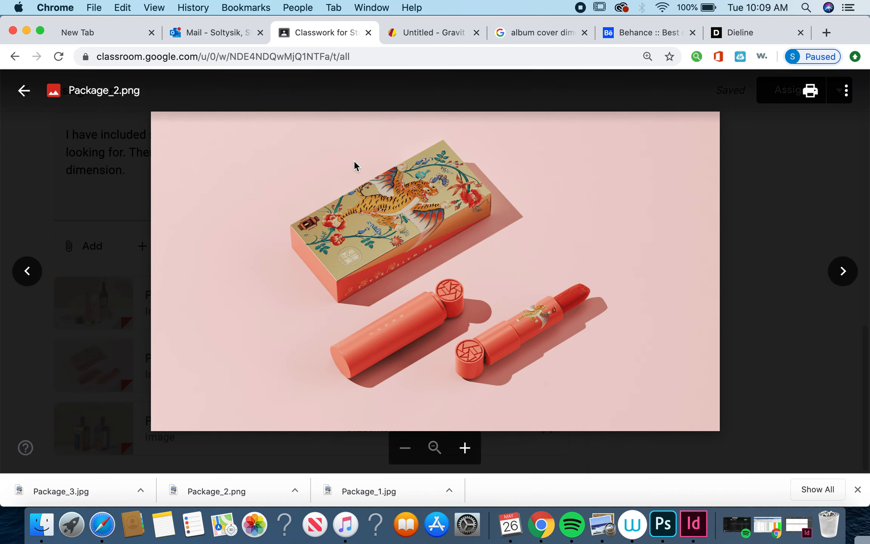
{"action": "mouse_move", "coordinate": [310, 172]}
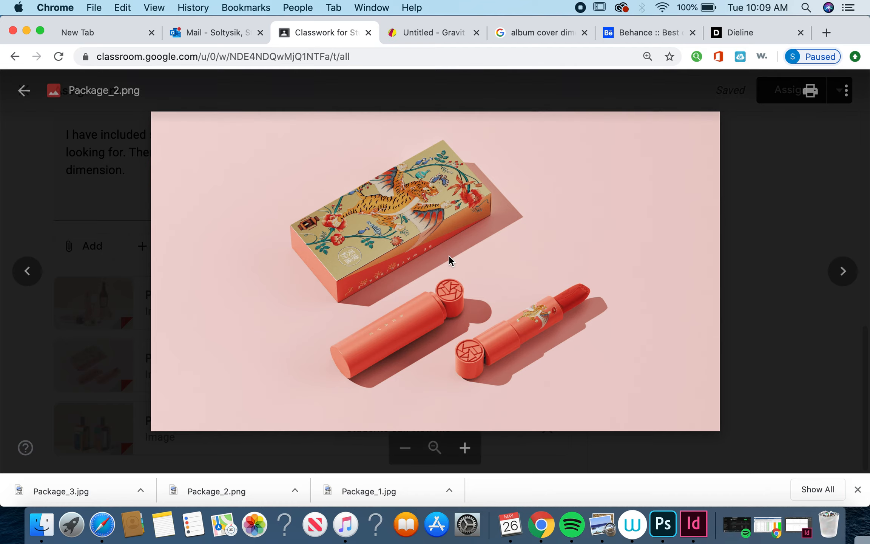
{"action": "mouse_move", "coordinate": [339, 232]}
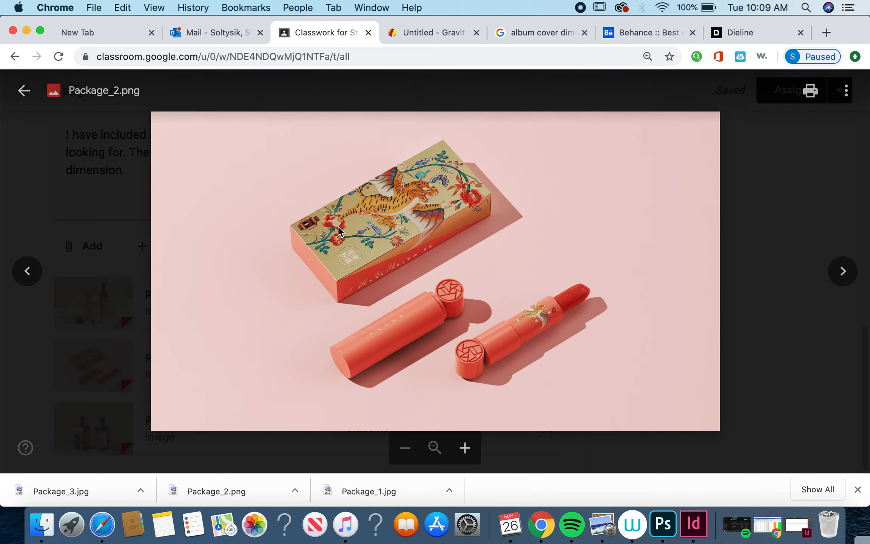
{"action": "mouse_move", "coordinate": [374, 138]}
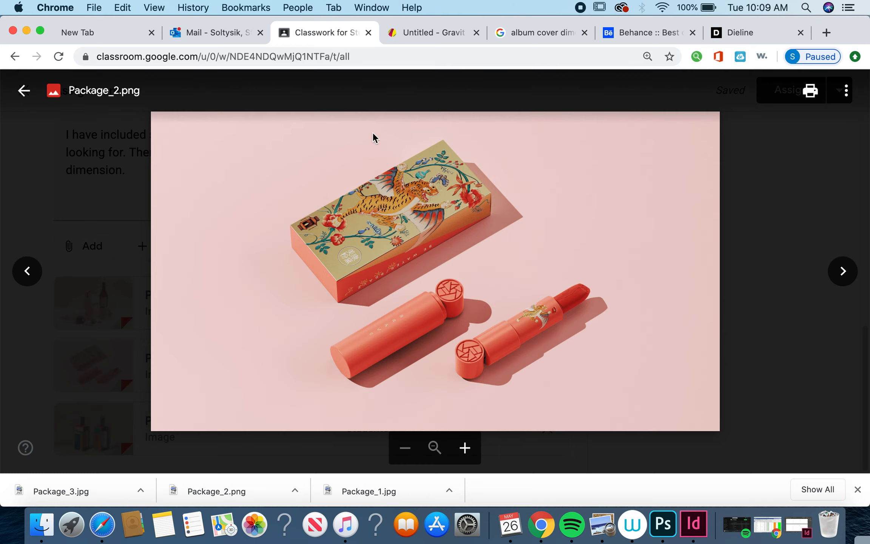
{"action": "mouse_move", "coordinate": [320, 295]}
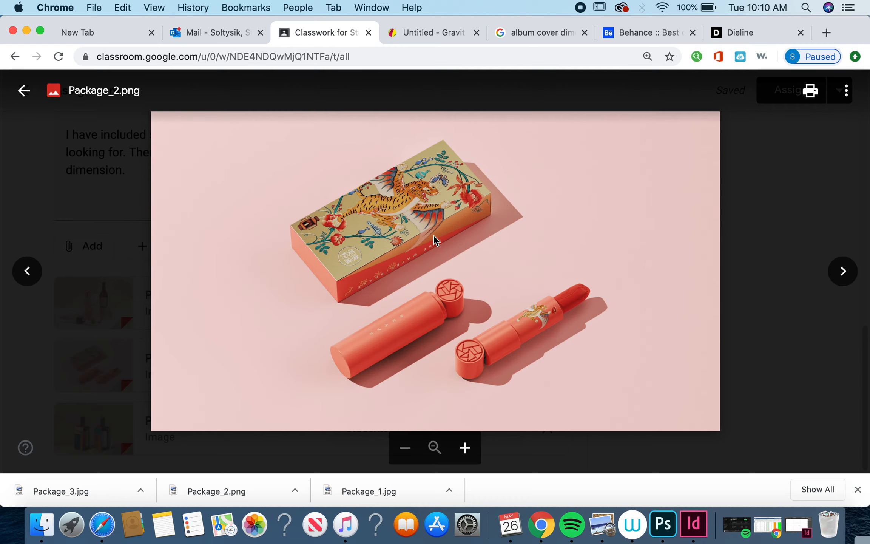
{"action": "mouse_move", "coordinate": [518, 200]}
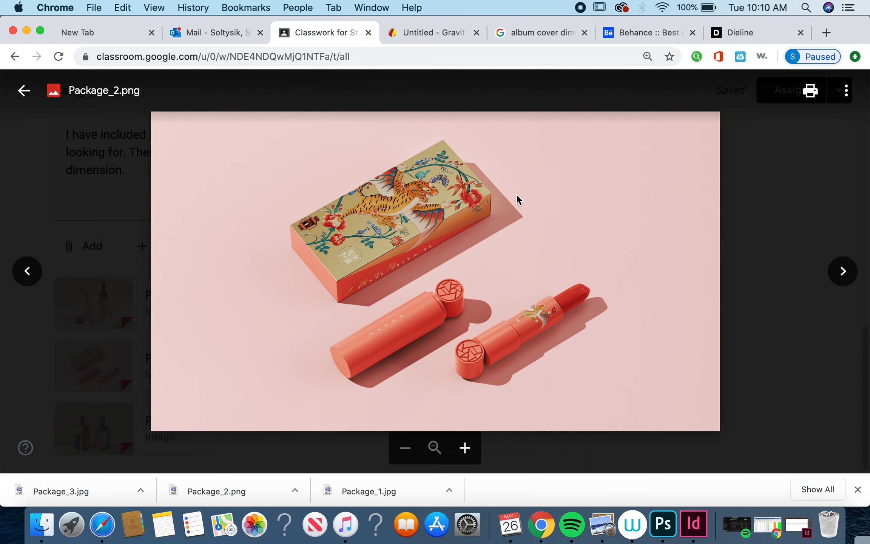
{"action": "mouse_move", "coordinate": [395, 238]}
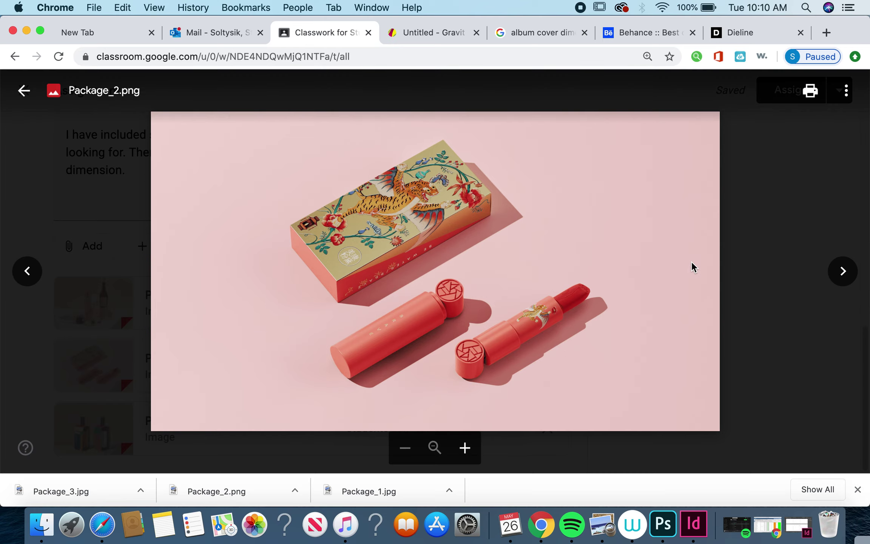
{"action": "mouse_move", "coordinate": [768, 209]}
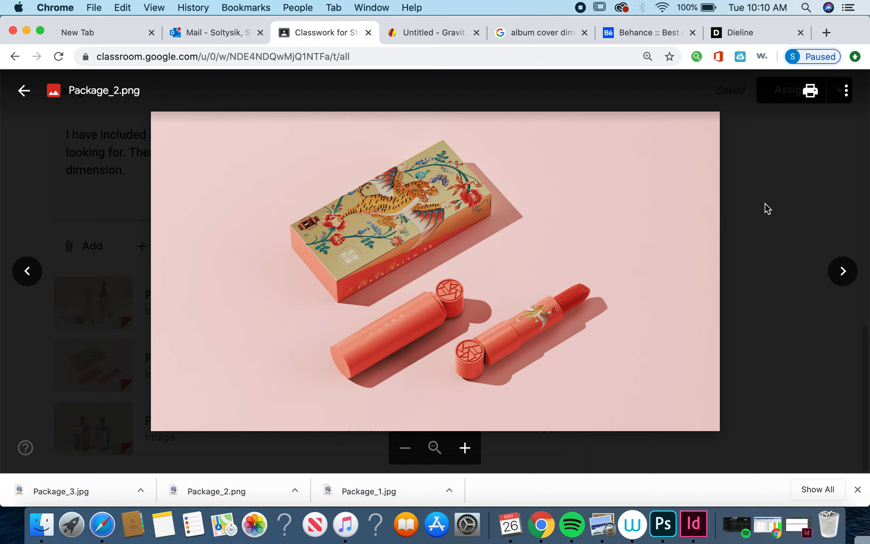
{"action": "mouse_move", "coordinate": [767, 212]}
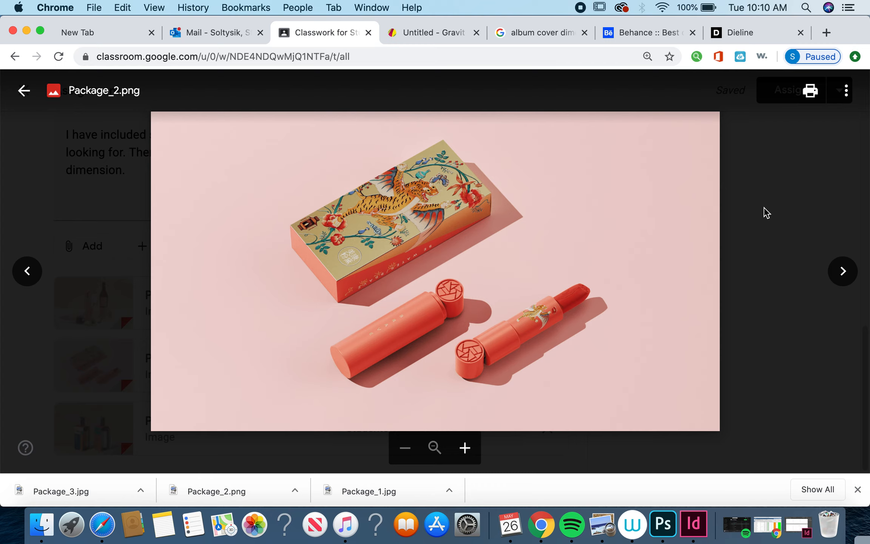
Step: Exit the Package_2.png preview and scroll through the assignment's instructions and attachments
{"action": "left_click", "coordinate": [24, 91]}
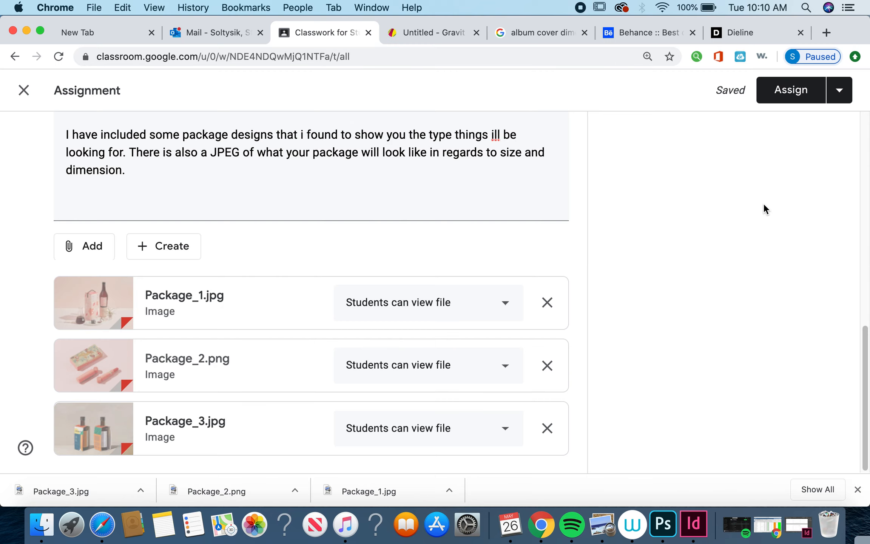
{"action": "scroll", "scroll_direction": "up", "scroll_amount": 3}
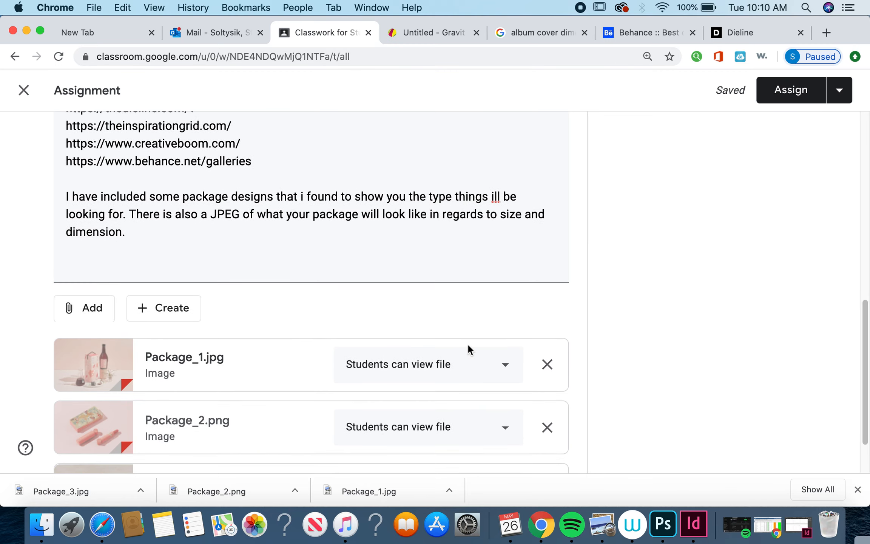
{"action": "scroll", "scroll_direction": "down", "scroll_amount": 3}
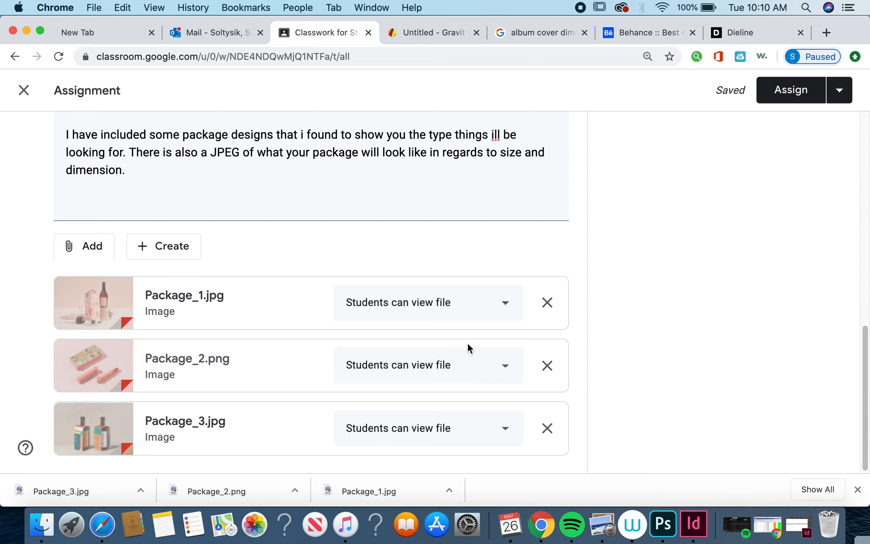
{"action": "mouse_move", "coordinate": [379, 333]}
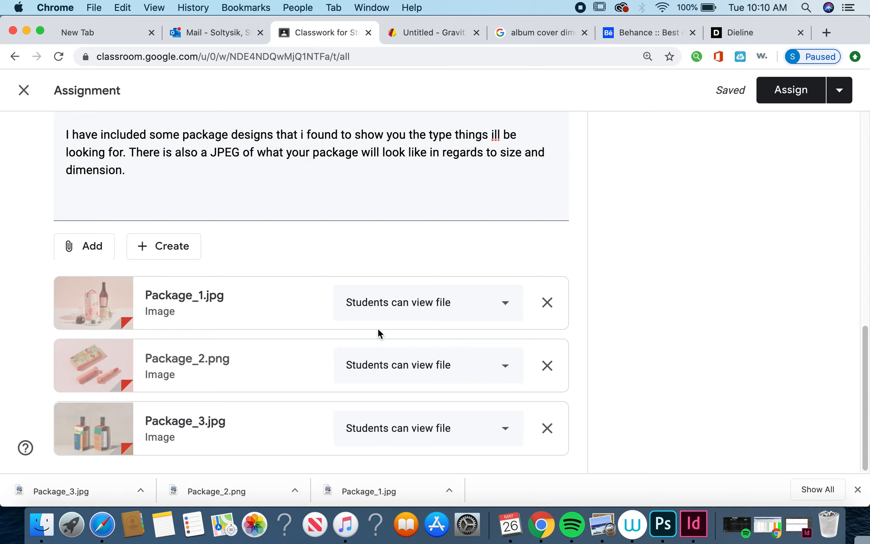
{"action": "mouse_move", "coordinate": [630, 315]}
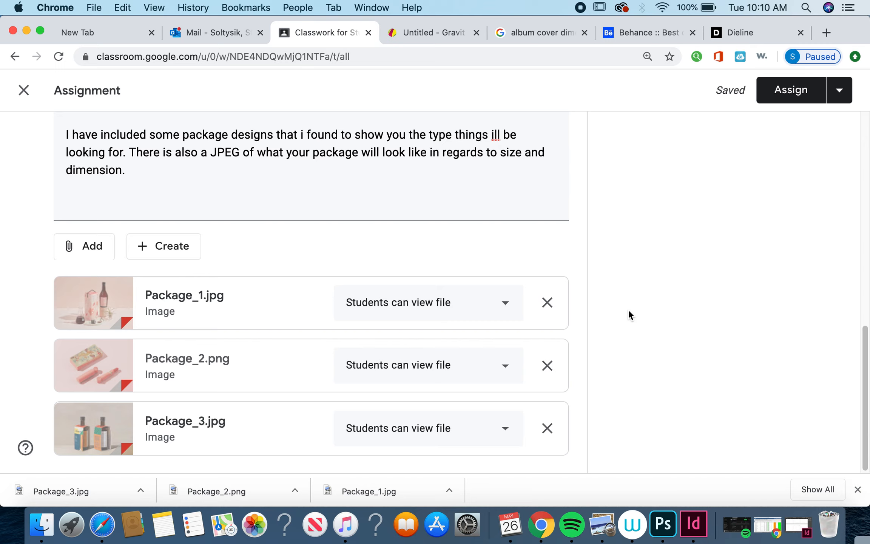
{"action": "scroll", "scroll_direction": "up", "scroll_amount": 3}
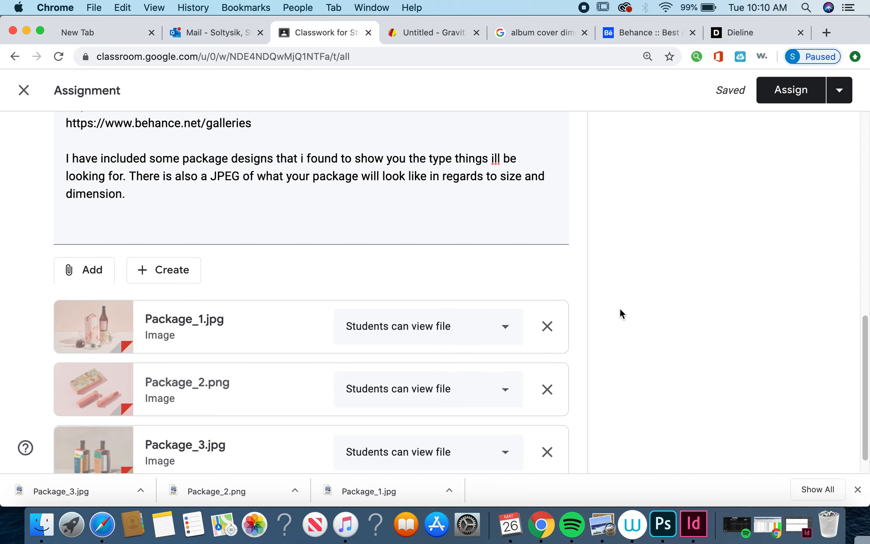
{"action": "scroll", "scroll_direction": "up", "scroll_amount": 3}
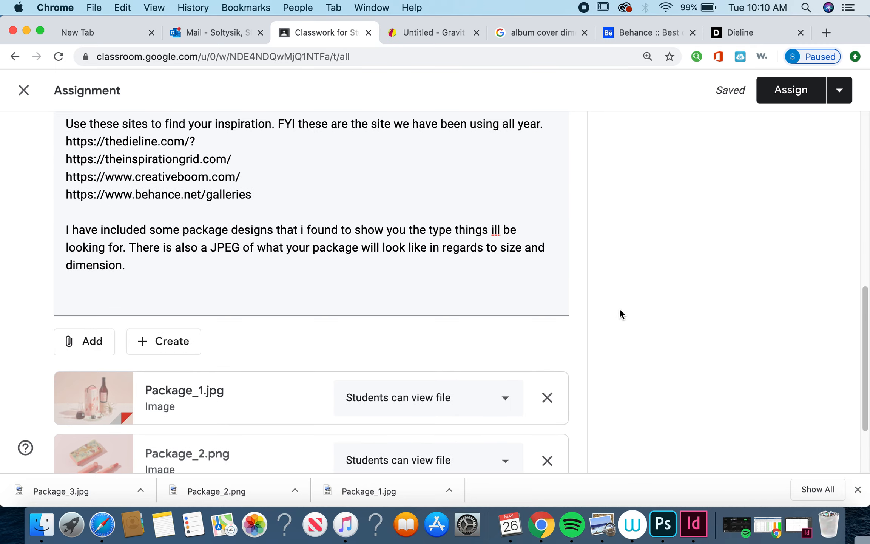
{"action": "mouse_move", "coordinate": [591, 295]}
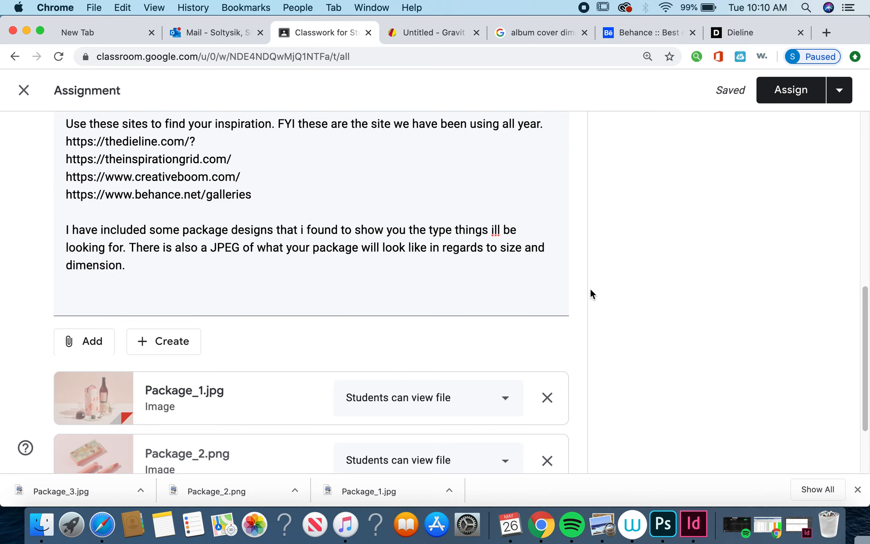
{"action": "scroll", "scroll_direction": "down", "scroll_amount": 3}
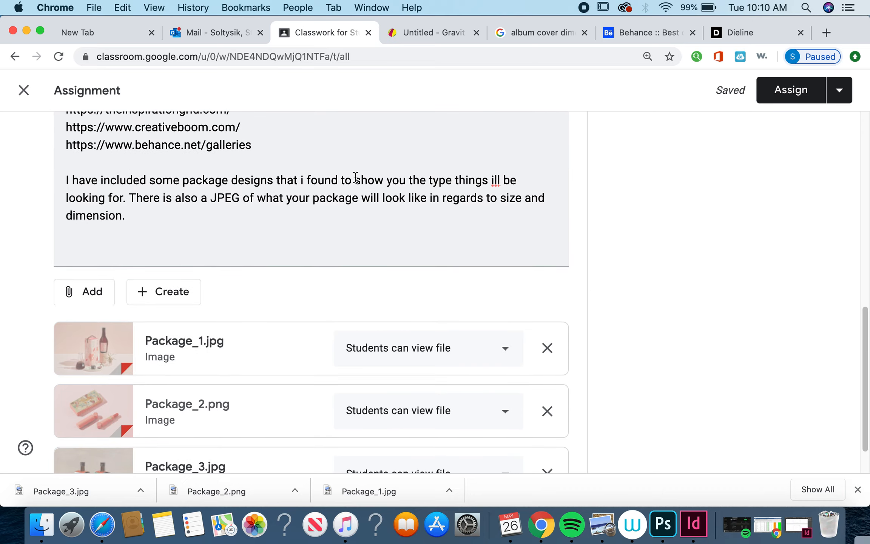
{"action": "mouse_move", "coordinate": [598, 208]}
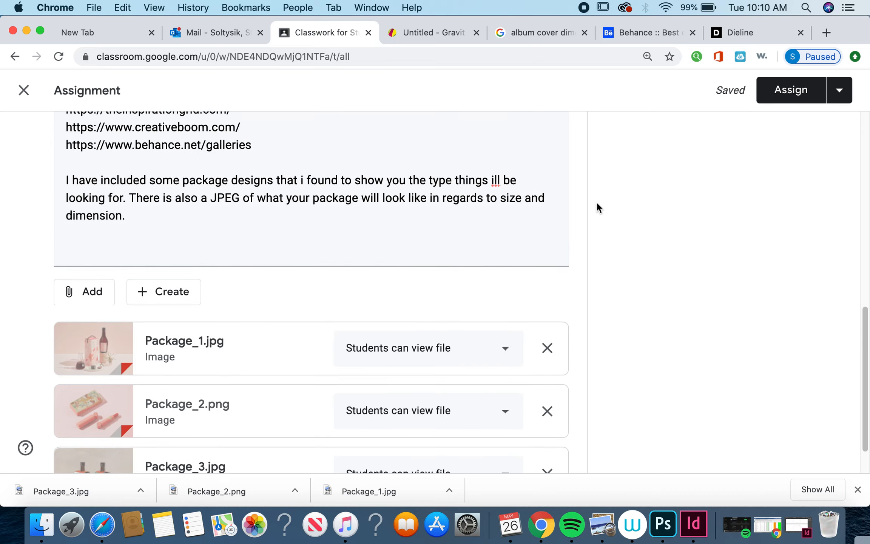
{"action": "mouse_move", "coordinate": [391, 103]}
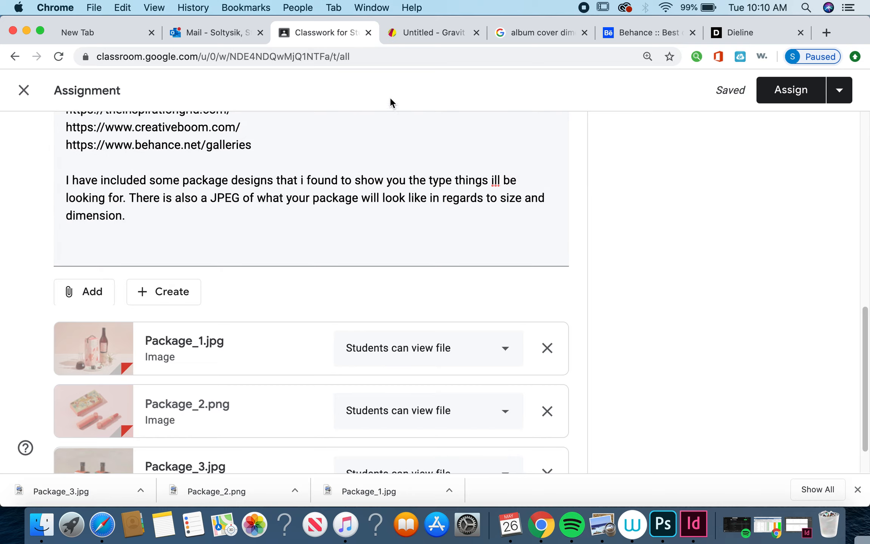
Step: Glance at the blank Gravit Designer tab, then return to the Classroom assignment
{"action": "left_click", "coordinate": [433, 32]}
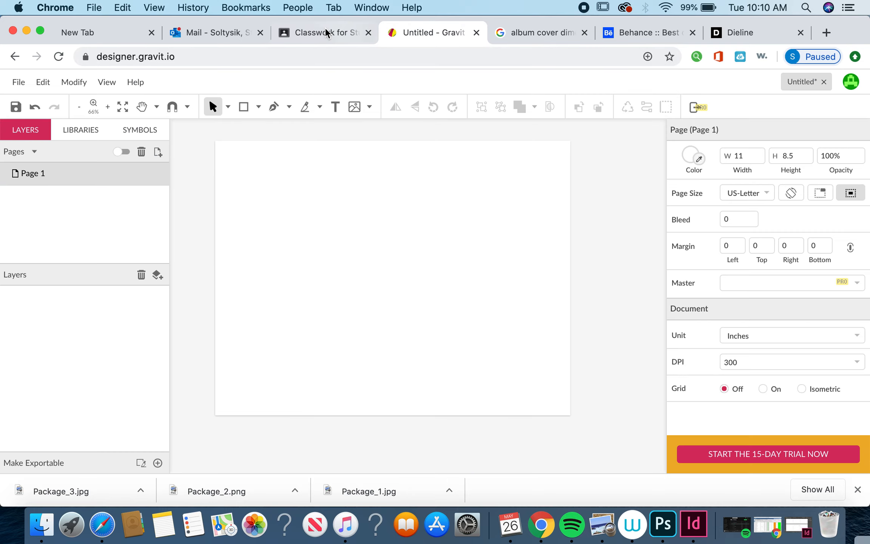
{"action": "left_click", "coordinate": [319, 33]}
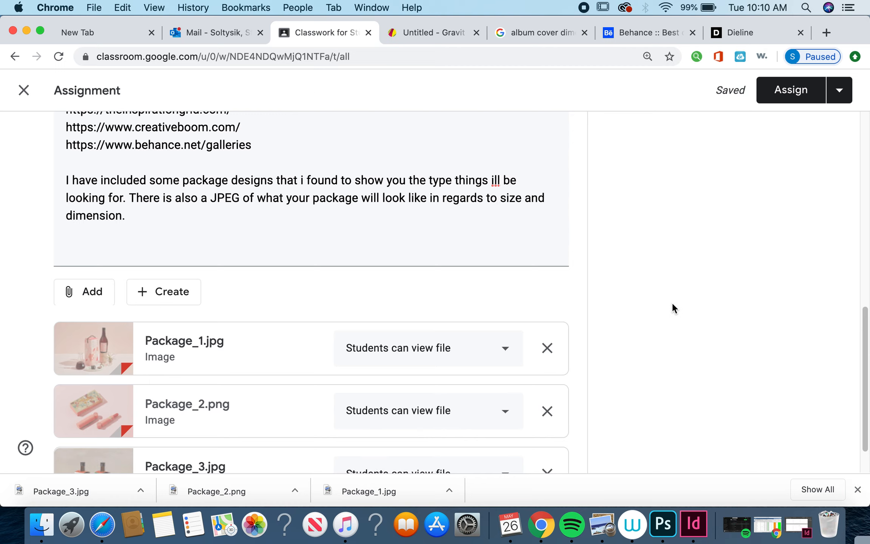
{"action": "scroll", "scroll_direction": "up", "scroll_amount": 3}
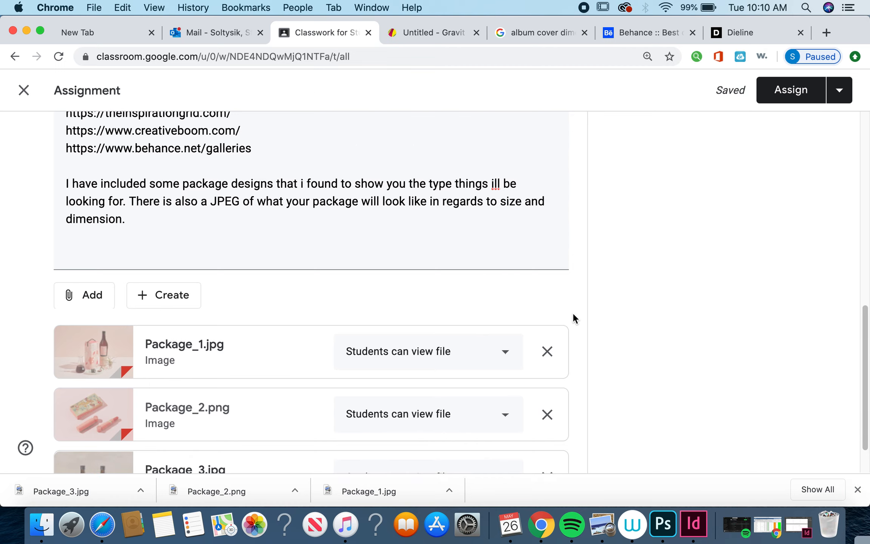
{"action": "scroll", "scroll_direction": "up", "scroll_amount": 3}
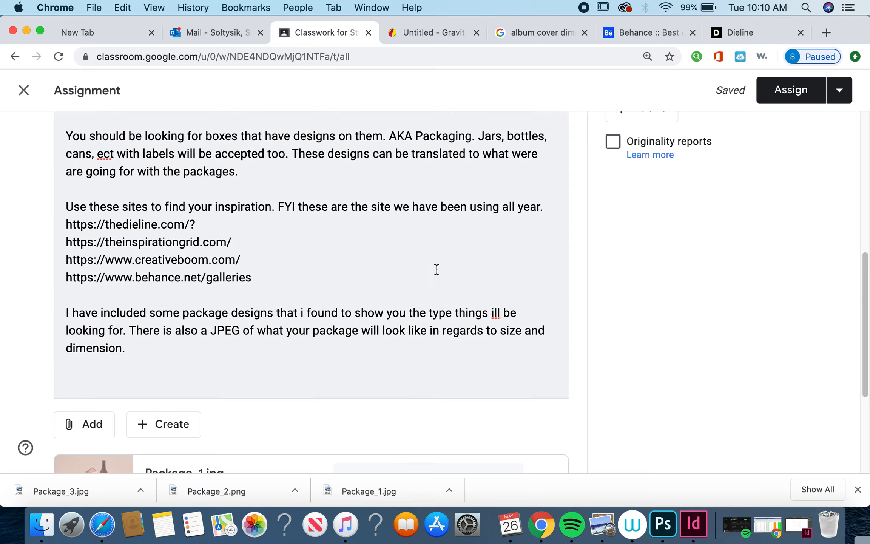
{"action": "mouse_move", "coordinate": [488, 333]}
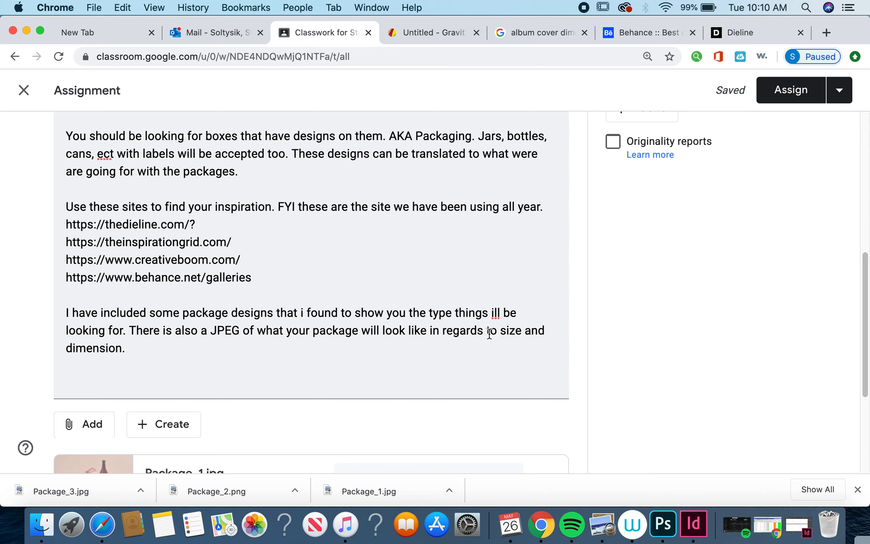
{"action": "mouse_move", "coordinate": [388, 313]}
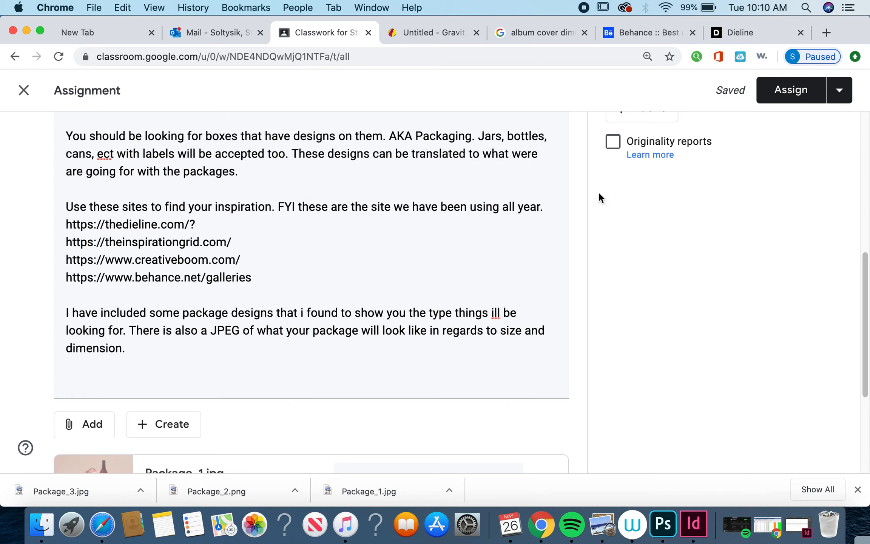
Step: Switch to the Behance tab and dismiss the Almatolia project overlay to reach the gallery
{"action": "scroll", "scroll_direction": "up", "scroll_amount": 3}
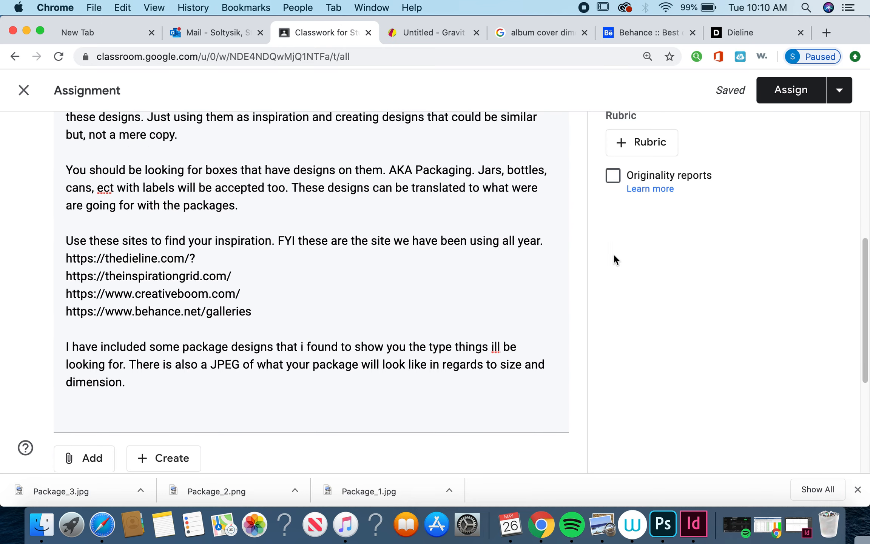
{"action": "mouse_move", "coordinate": [264, 325]}
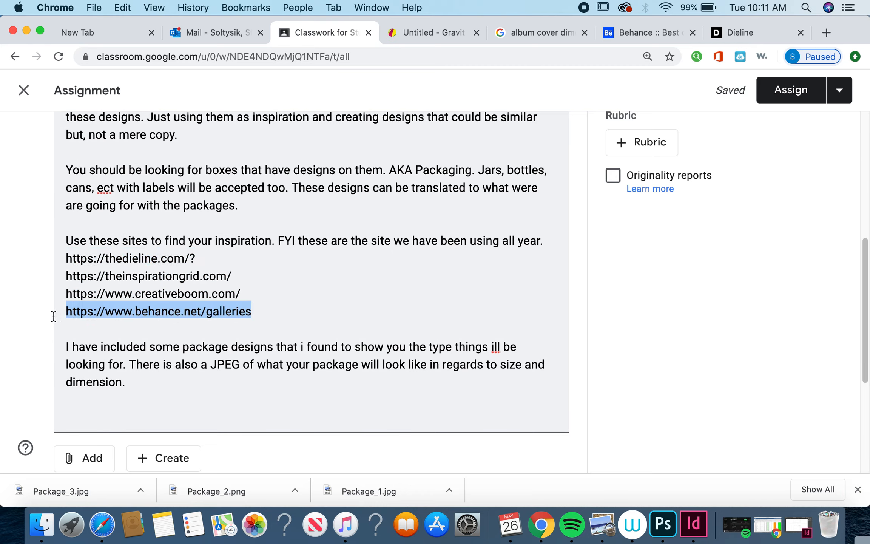
{"action": "mouse_move", "coordinate": [151, 321]}
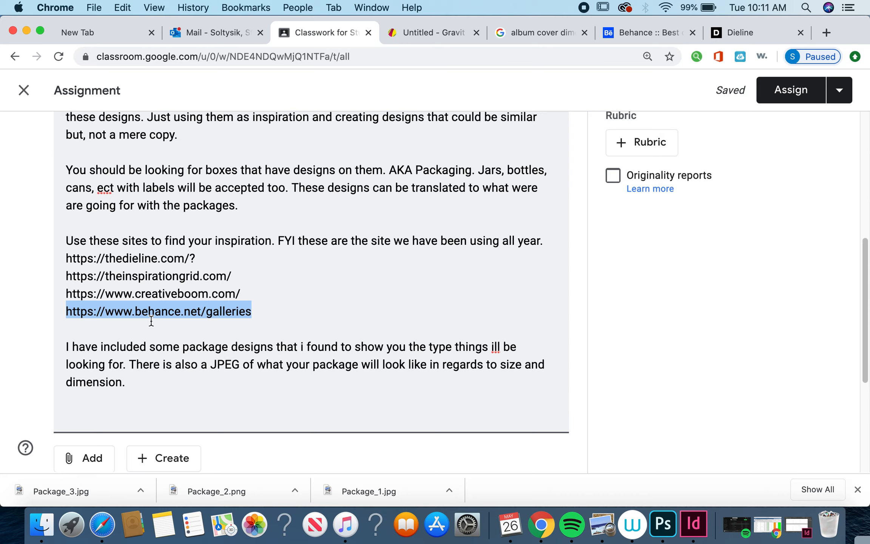
{"action": "mouse_move", "coordinate": [195, 258]}
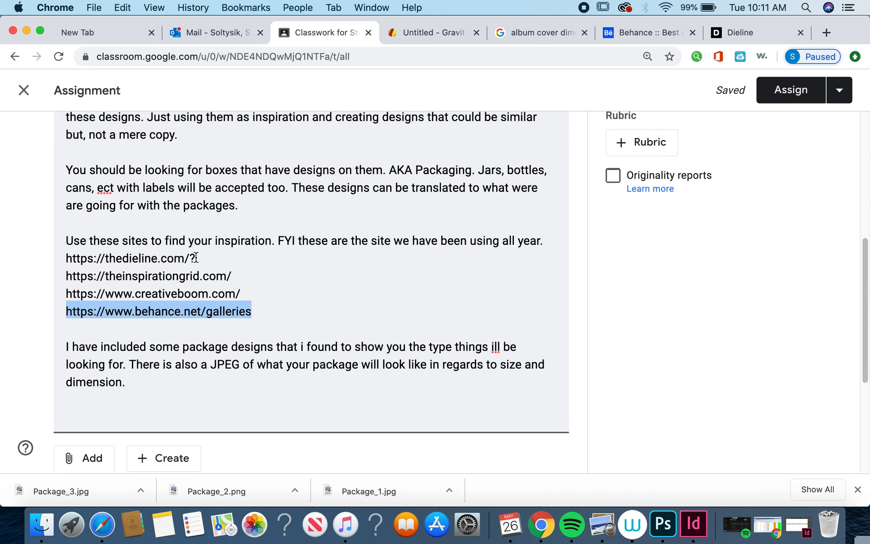
{"action": "mouse_move", "coordinate": [193, 289]}
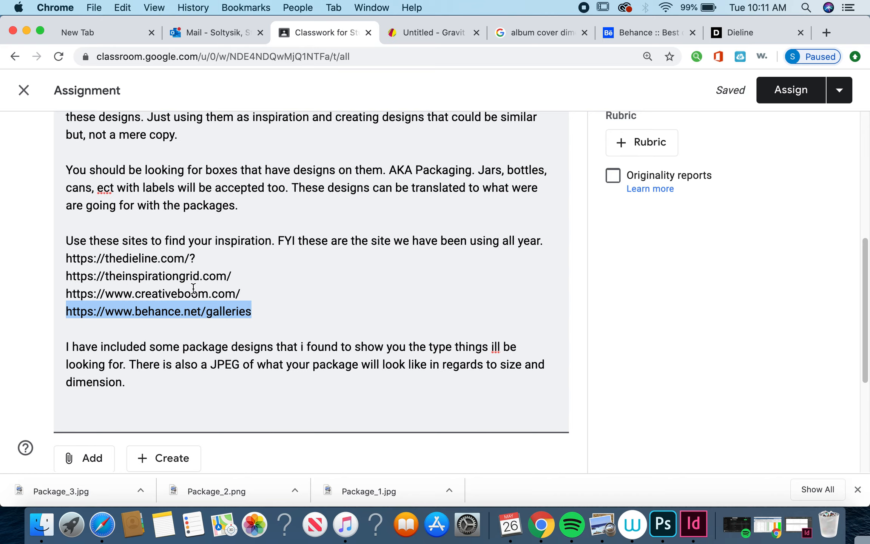
{"action": "mouse_move", "coordinate": [254, 288]}
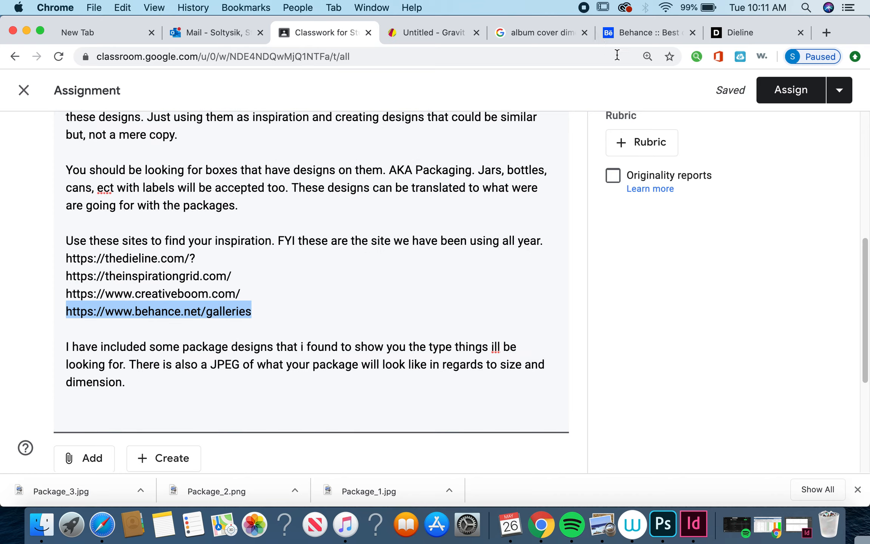
{"action": "scroll", "scroll_direction": "down", "scroll_amount": 3}
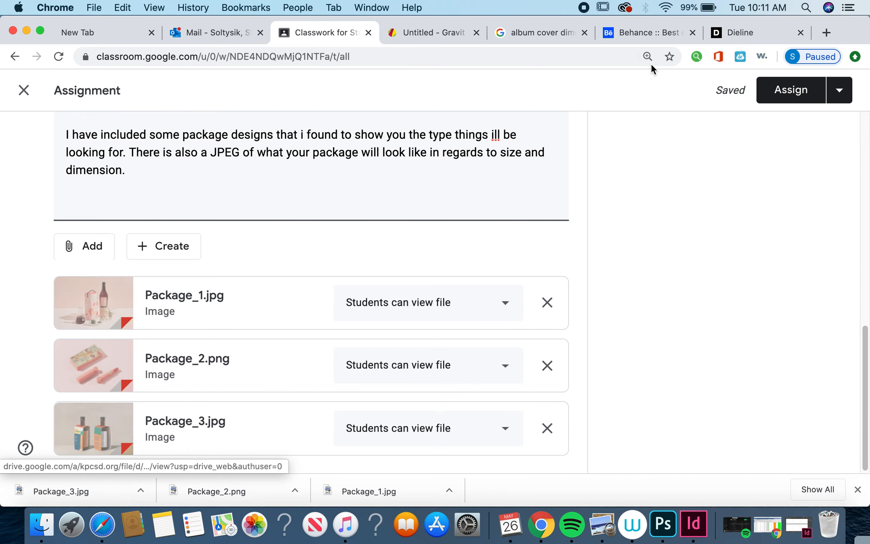
{"action": "left_click", "coordinate": [638, 32]}
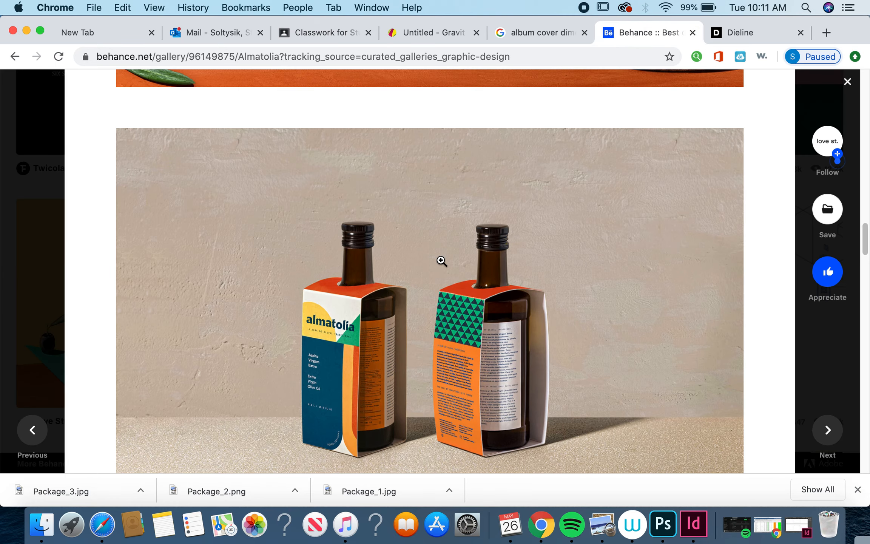
{"action": "left_click", "coordinate": [14, 56]}
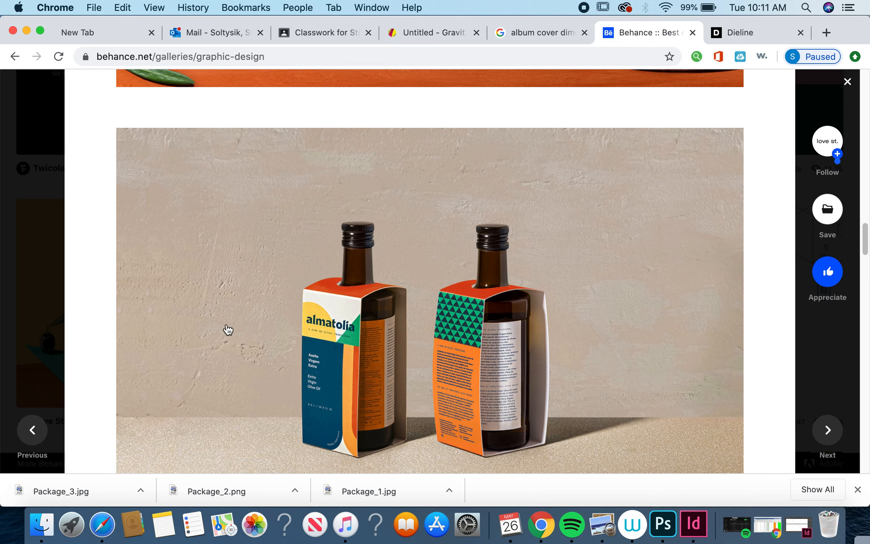
{"action": "left_click", "coordinate": [848, 82]}
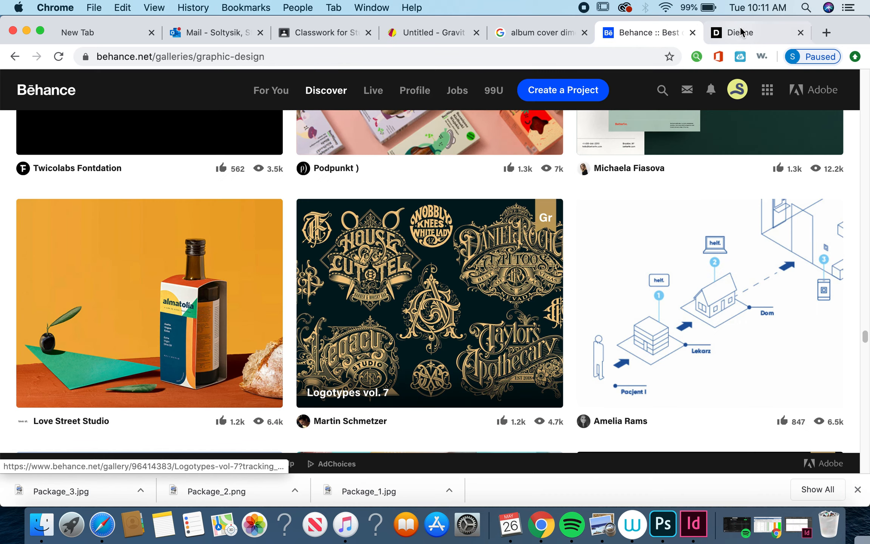
{"action": "left_click", "coordinate": [750, 32]}
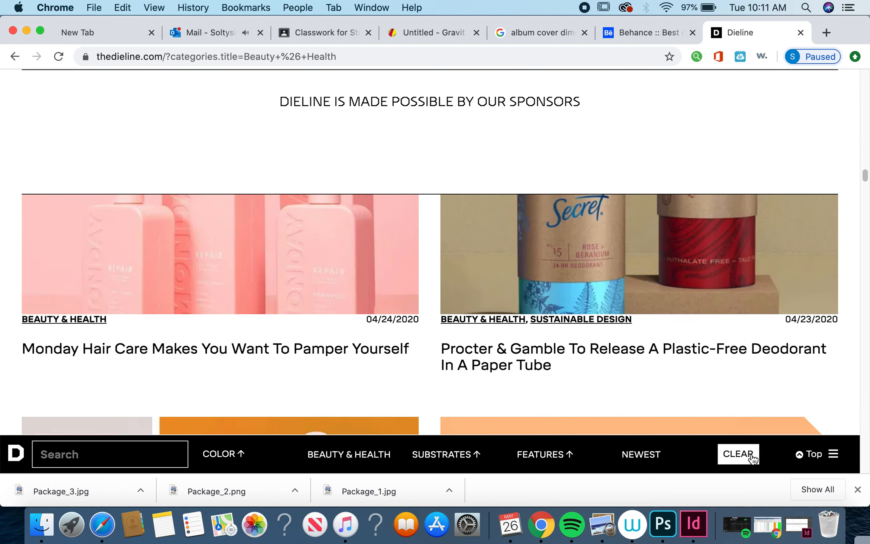
{"action": "left_click", "coordinate": [738, 454]}
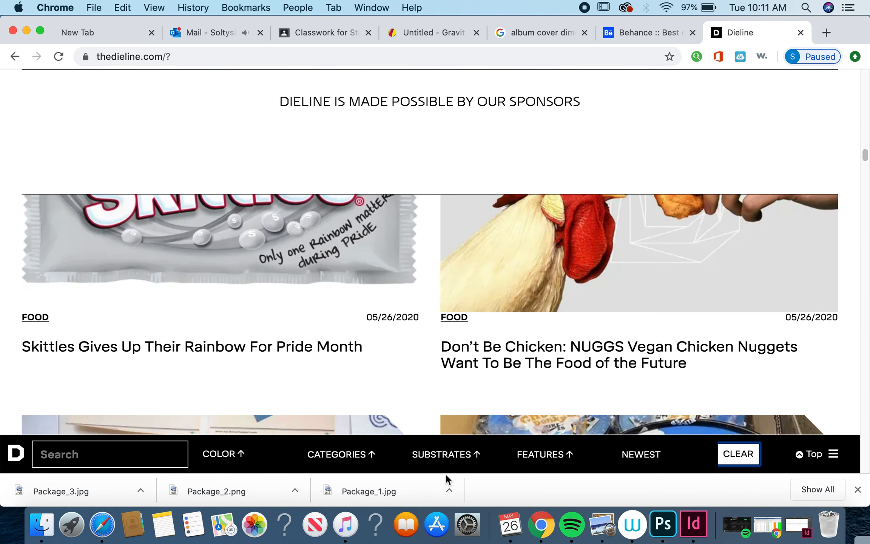
{"action": "left_click", "coordinate": [341, 454]}
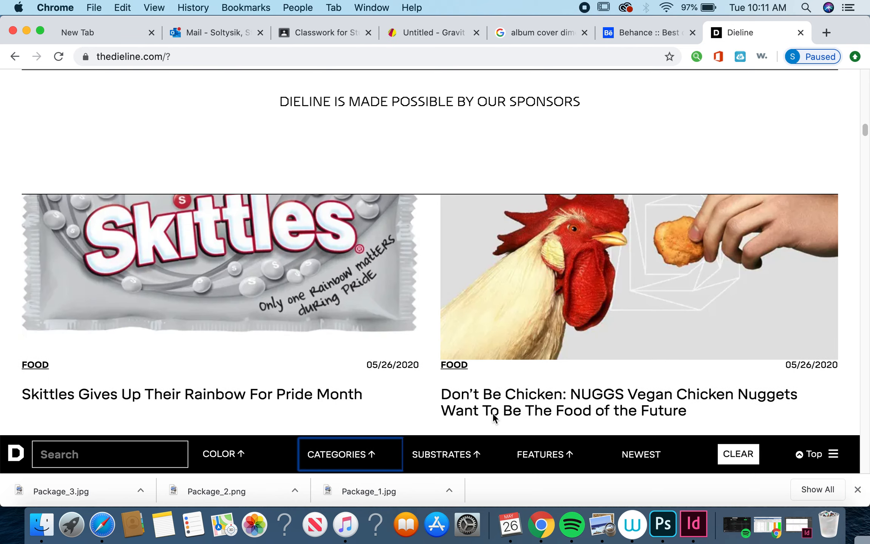
{"action": "scroll", "scroll_direction": "down", "scroll_amount": 3}
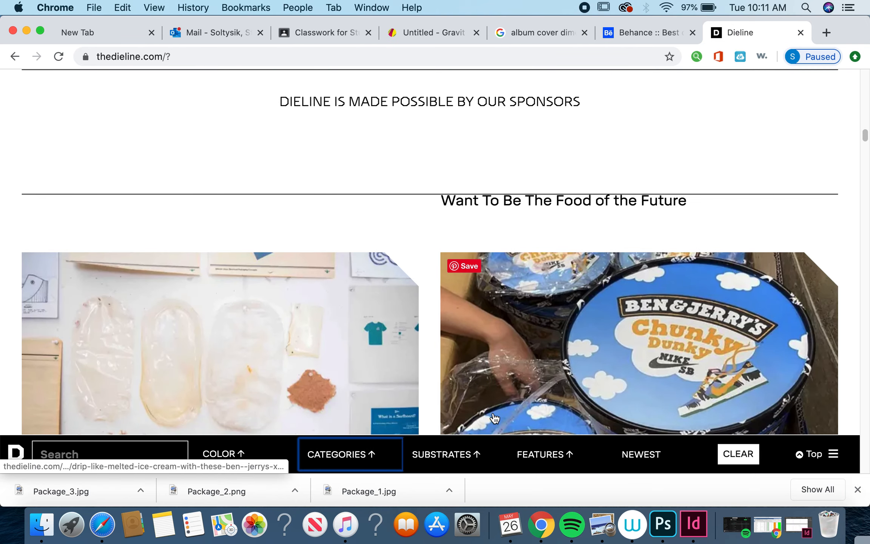
{"action": "scroll", "scroll_direction": "down", "scroll_amount": 3}
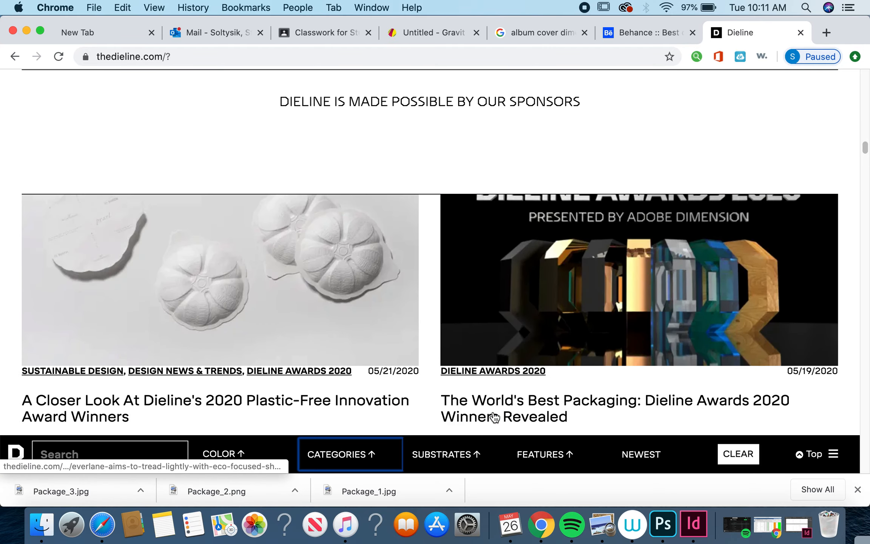
{"action": "scroll", "scroll_direction": "down", "scroll_amount": 3}
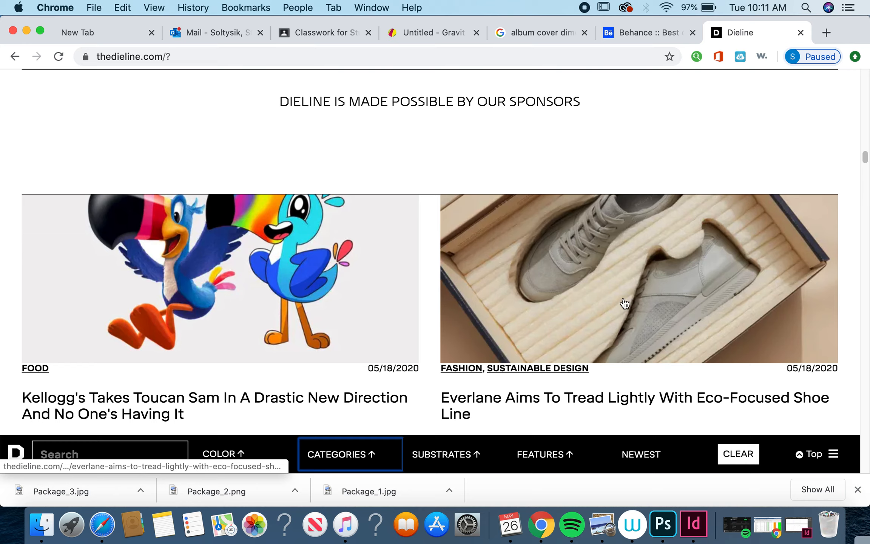
{"action": "mouse_move", "coordinate": [601, 321]}
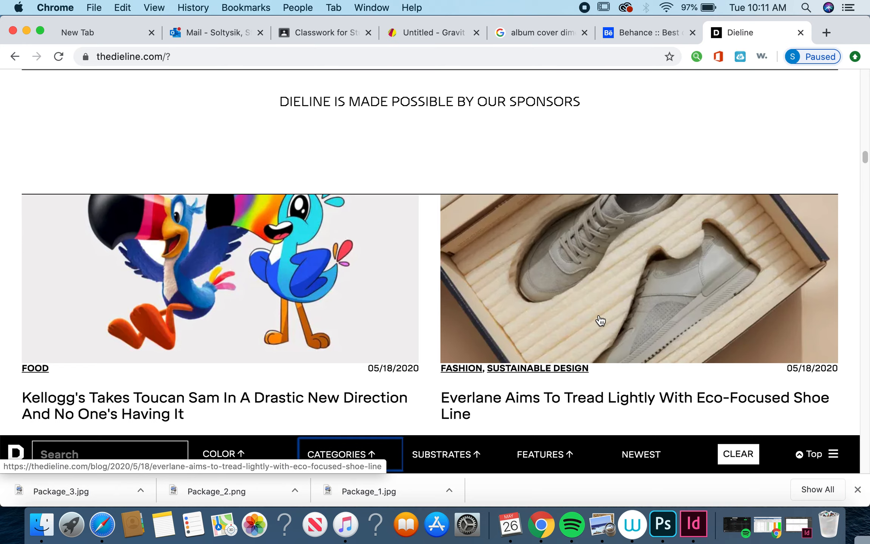
{"action": "scroll", "scroll_direction": "down", "scroll_amount": 3}
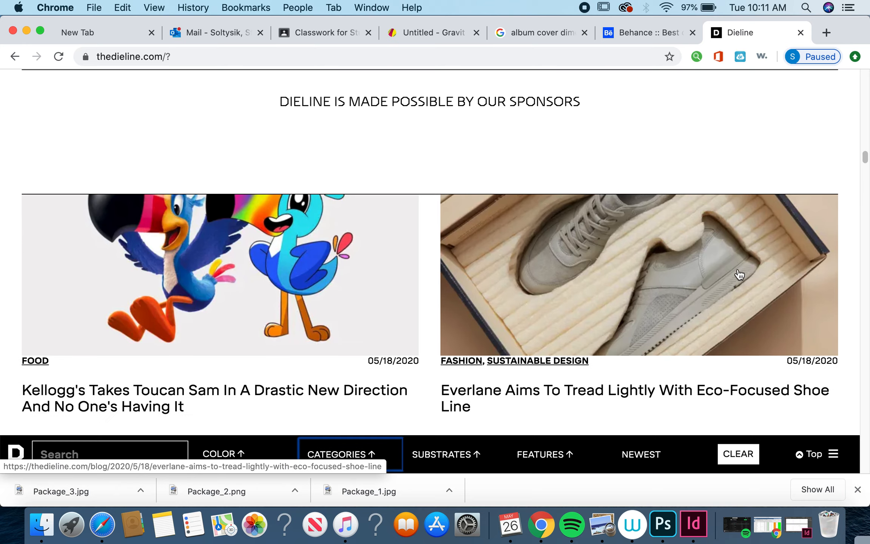
{"action": "scroll", "scroll_direction": "down", "scroll_amount": 3}
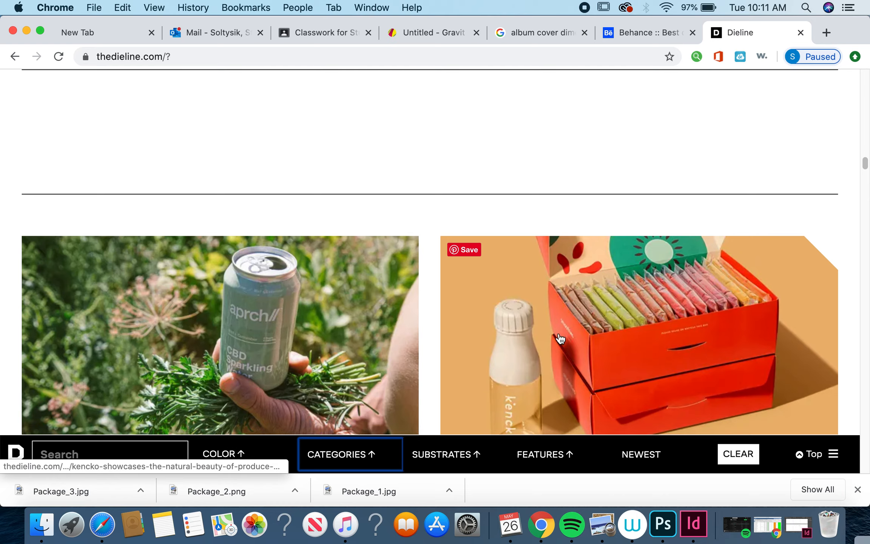
{"action": "scroll", "scroll_direction": "down", "scroll_amount": 3}
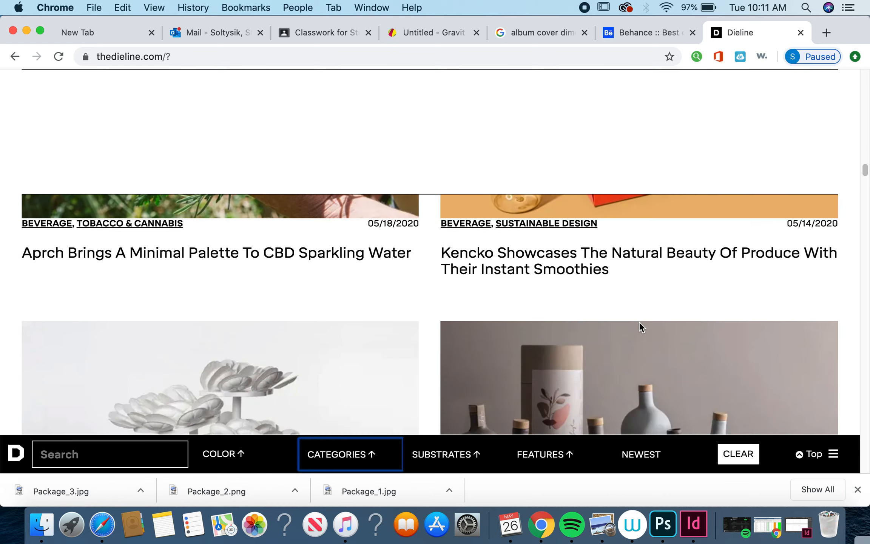
{"action": "scroll", "scroll_direction": "down", "scroll_amount": 3}
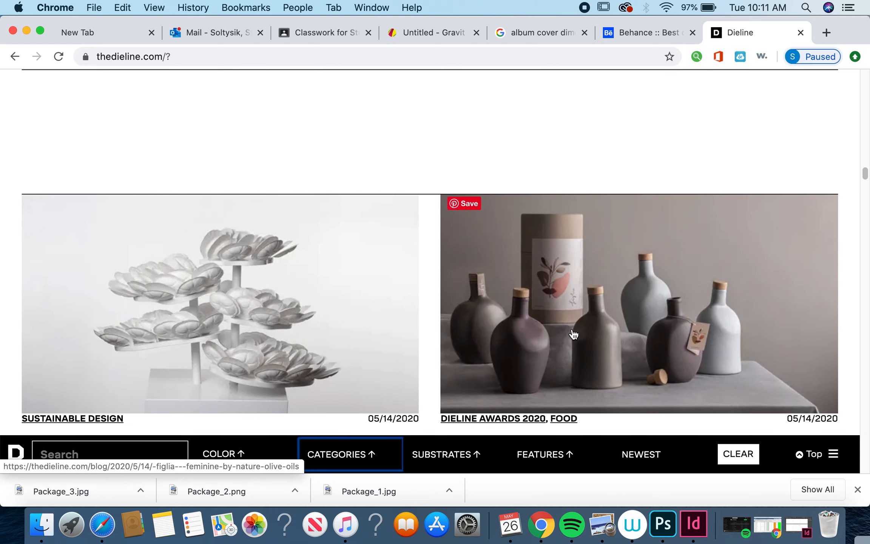
{"action": "mouse_move", "coordinate": [658, 248]}
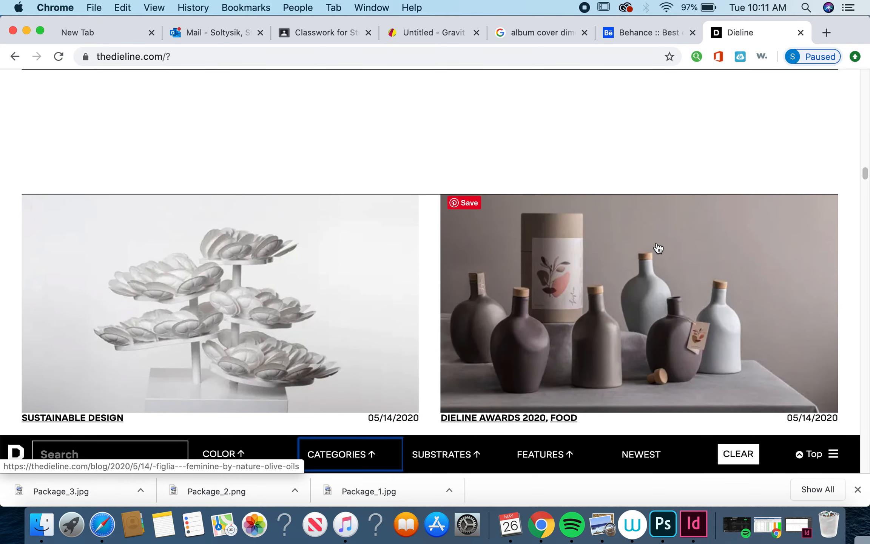
{"action": "mouse_move", "coordinate": [592, 253]}
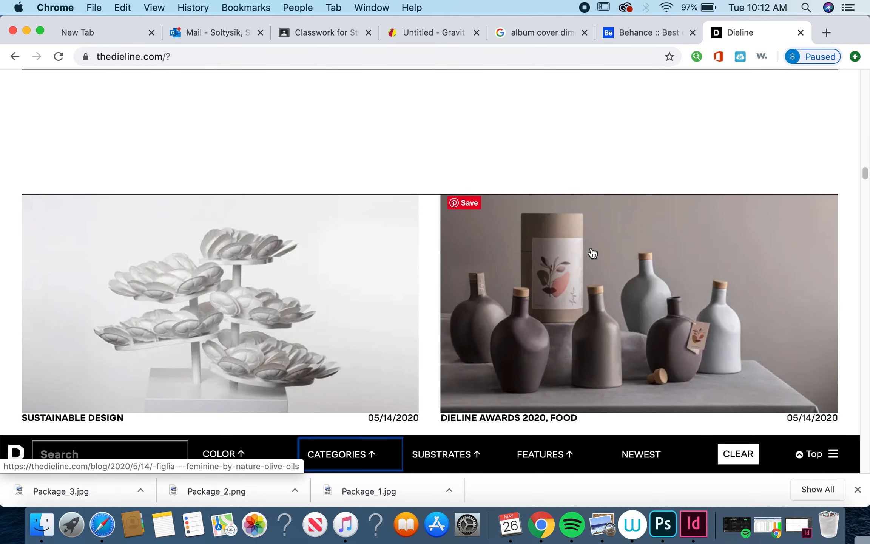
{"action": "scroll", "scroll_direction": "down", "scroll_amount": 3}
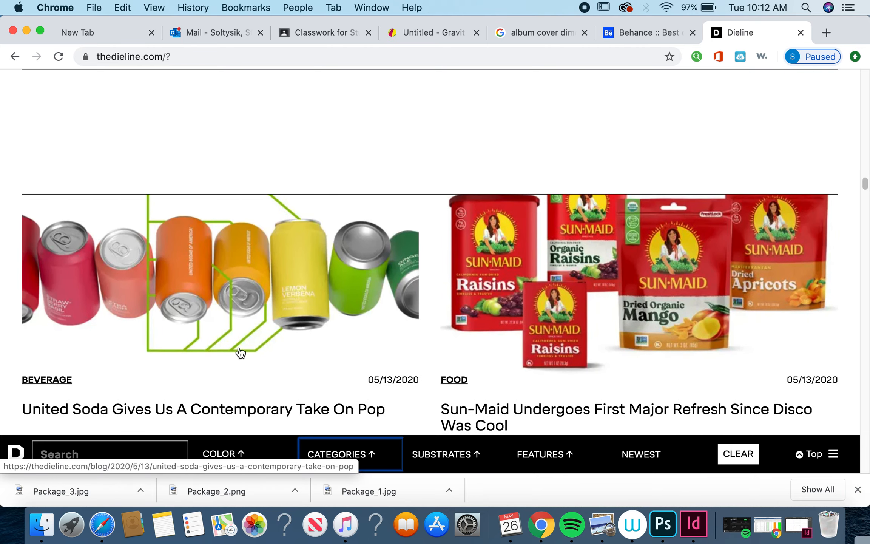
{"action": "mouse_move", "coordinate": [8, 309]}
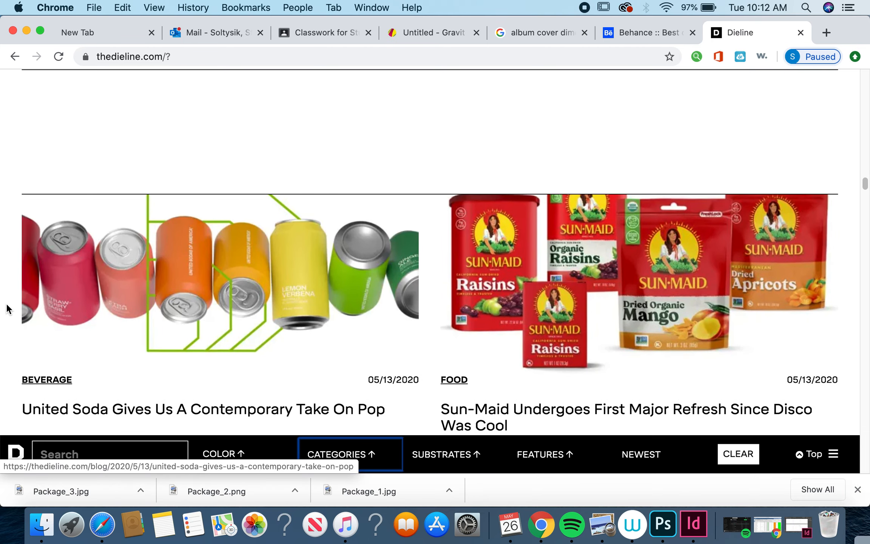
{"action": "mouse_move", "coordinate": [347, 262]}
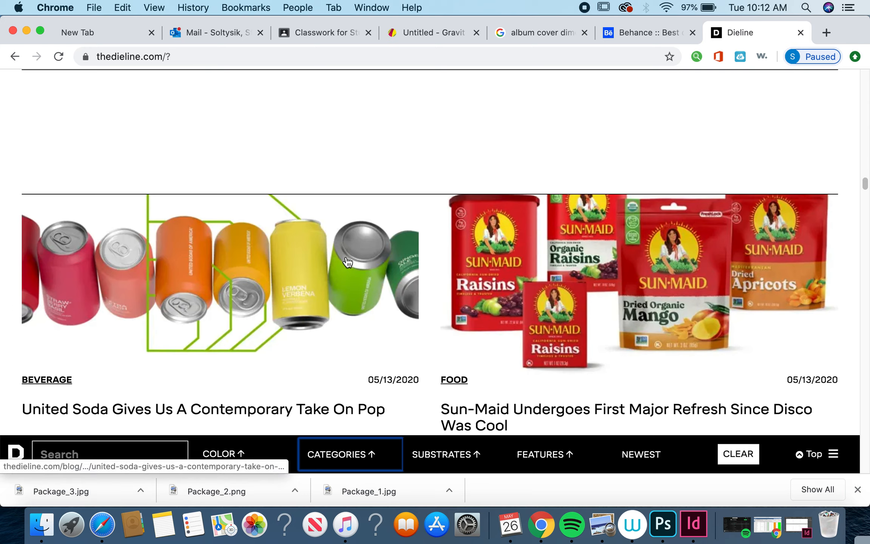
{"action": "mouse_move", "coordinate": [248, 238]}
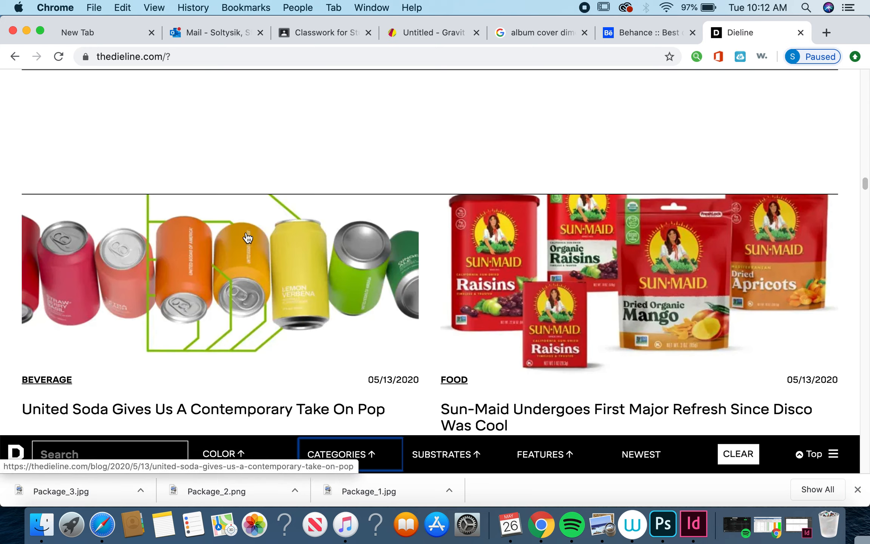
{"action": "scroll", "scroll_direction": "down", "scroll_amount": 3}
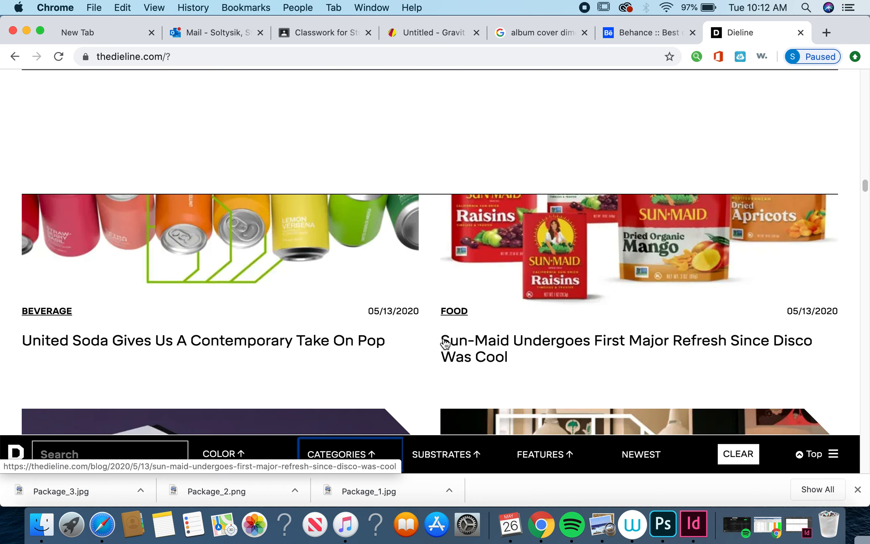
{"action": "scroll", "scroll_direction": "down", "scroll_amount": 3}
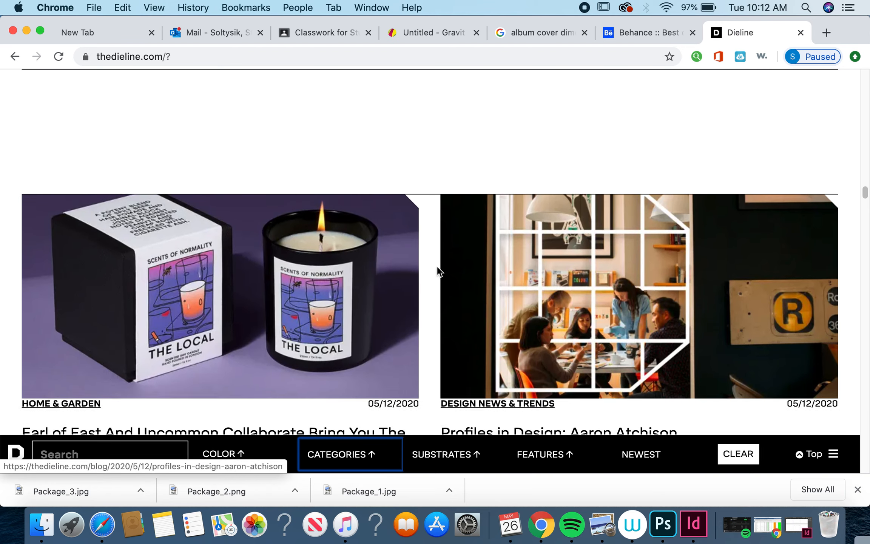
{"action": "mouse_move", "coordinate": [366, 259]}
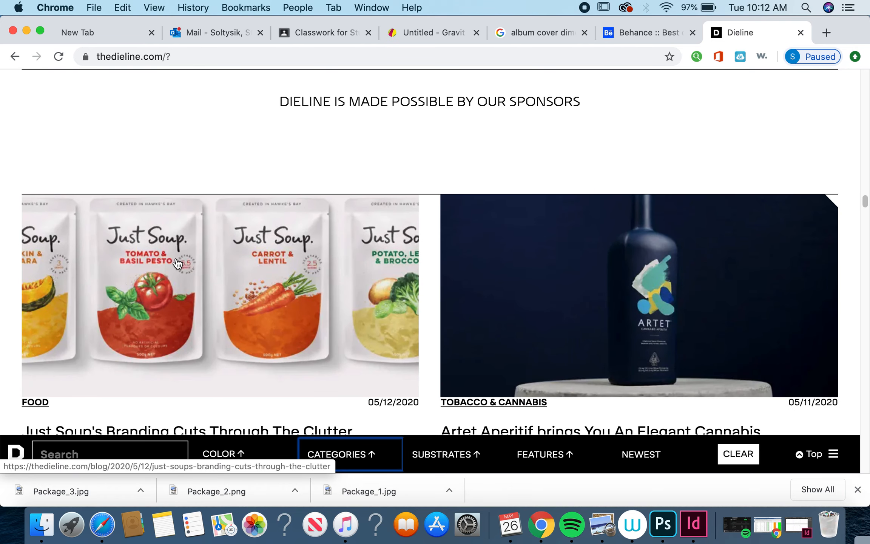
{"action": "mouse_move", "coordinate": [433, 395]}
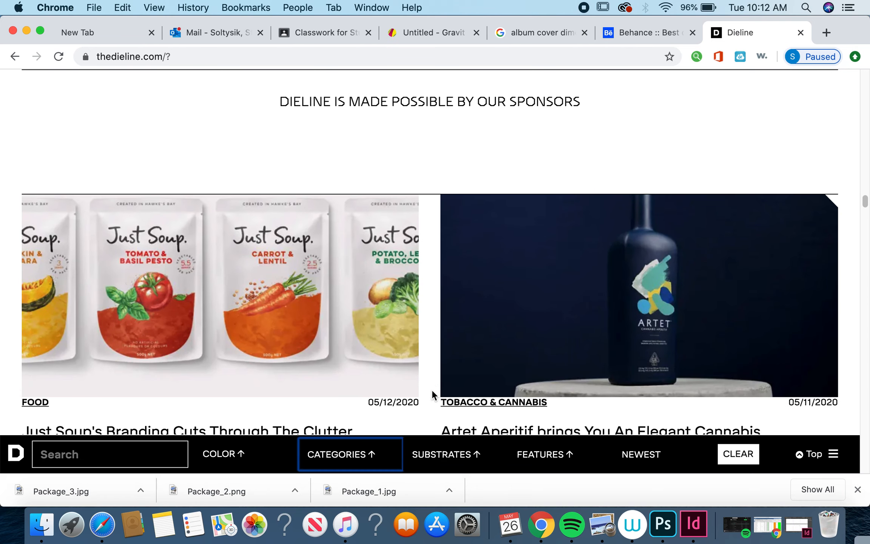
{"action": "scroll", "scroll_direction": "down", "scroll_amount": 3}
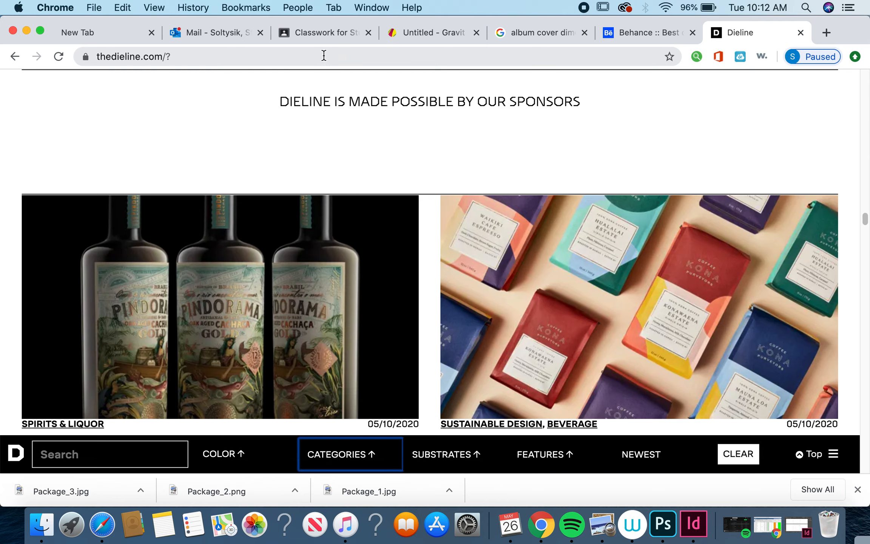
{"action": "scroll", "scroll_direction": "down", "scroll_amount": 3}
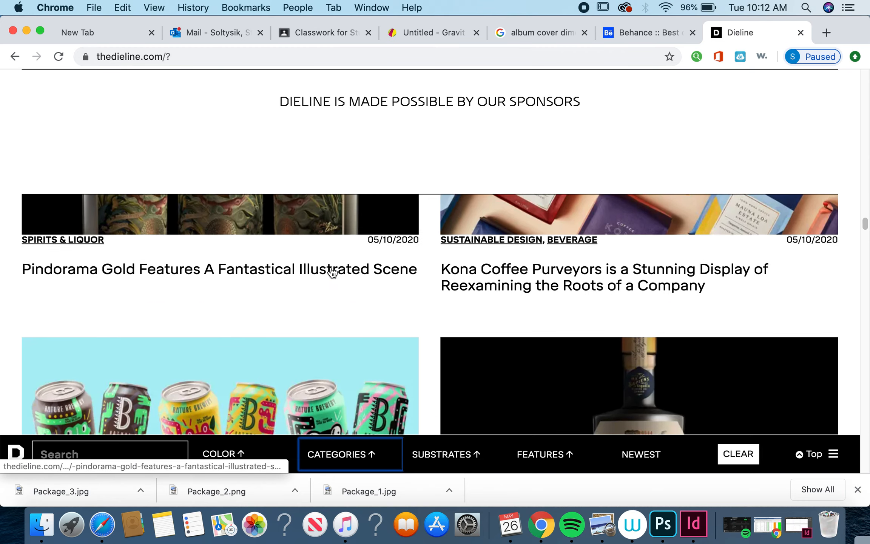
{"action": "scroll", "scroll_direction": "down", "scroll_amount": 3}
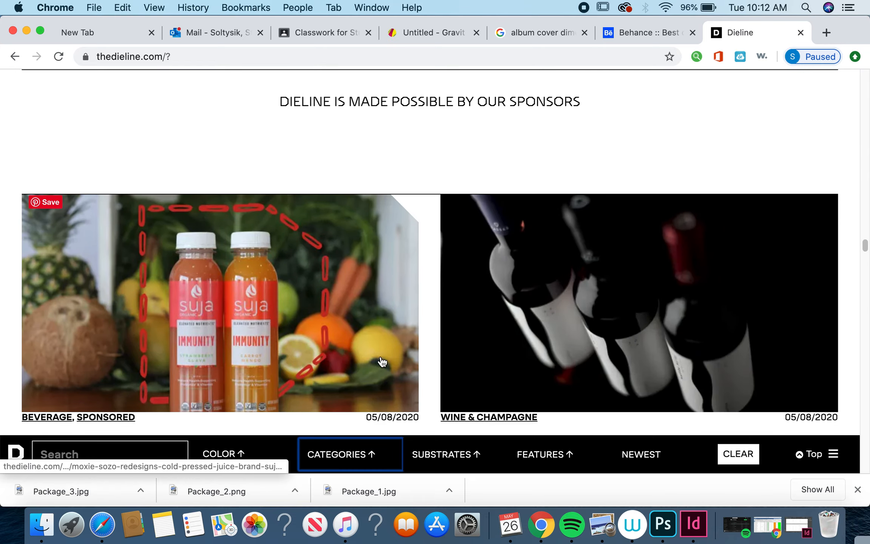
{"action": "scroll", "scroll_direction": "down", "scroll_amount": 3}
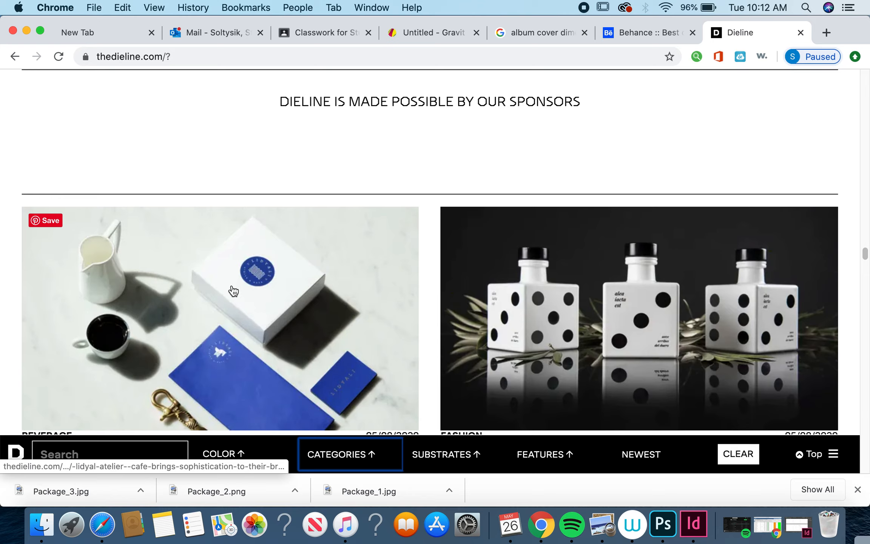
{"action": "mouse_move", "coordinate": [291, 293]}
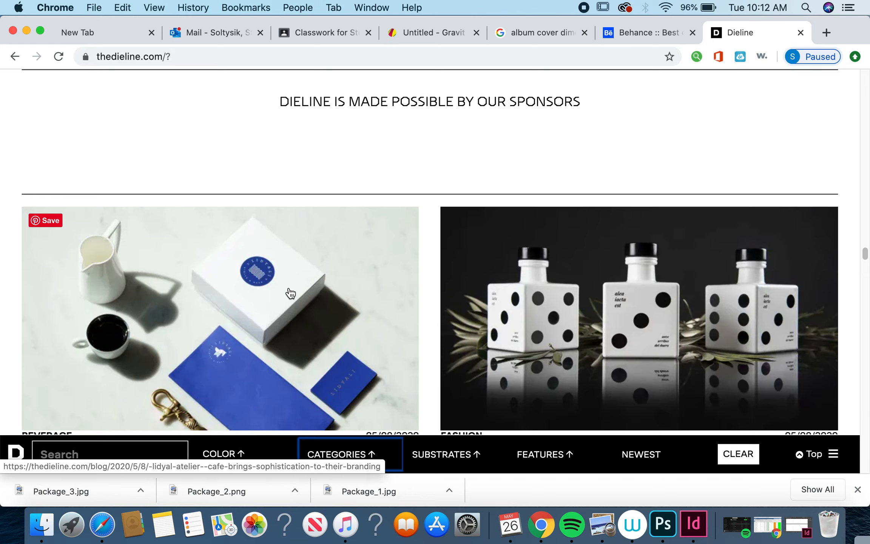
{"action": "scroll", "scroll_direction": "down", "scroll_amount": 3}
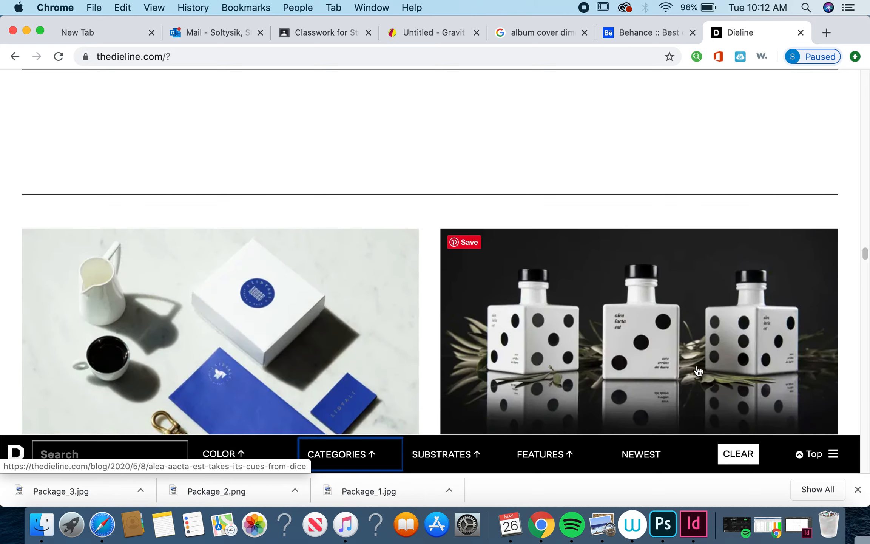
{"action": "mouse_move", "coordinate": [626, 288]}
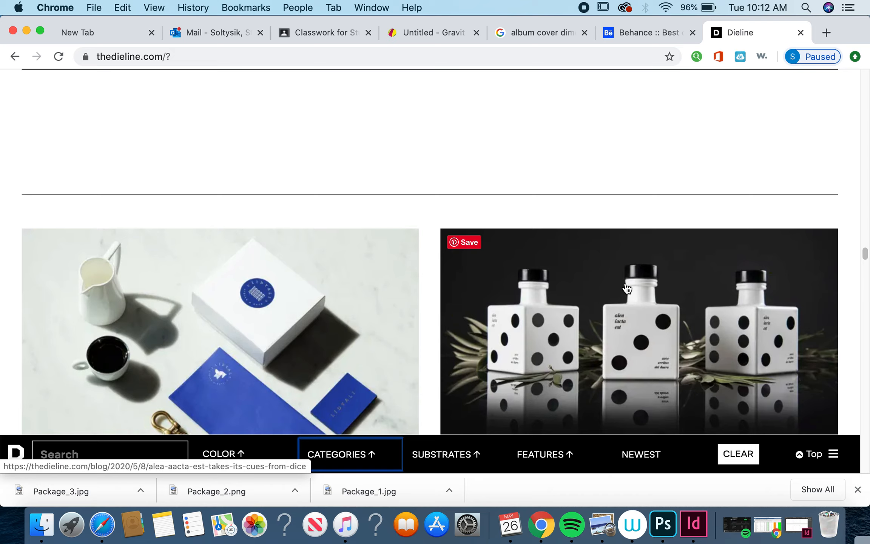
{"action": "scroll", "scroll_direction": "down", "scroll_amount": 3}
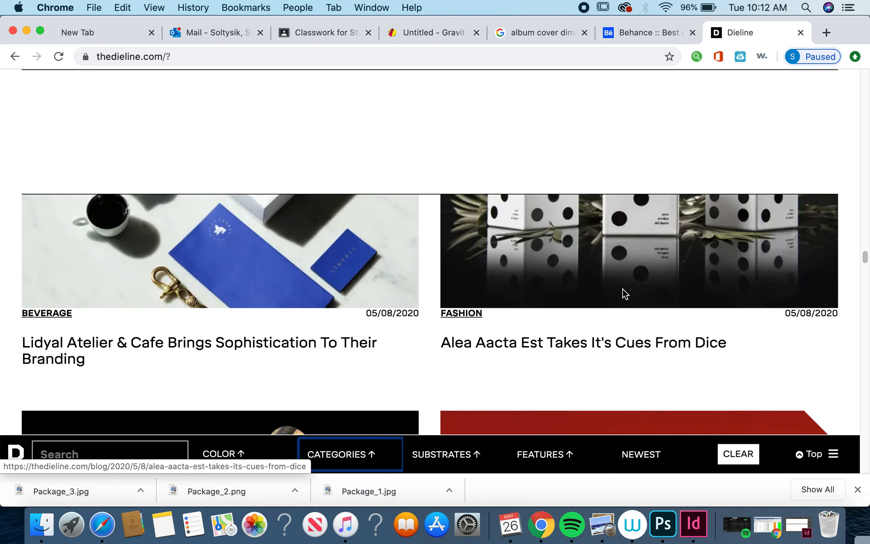
{"action": "scroll", "scroll_direction": "down", "scroll_amount": 3}
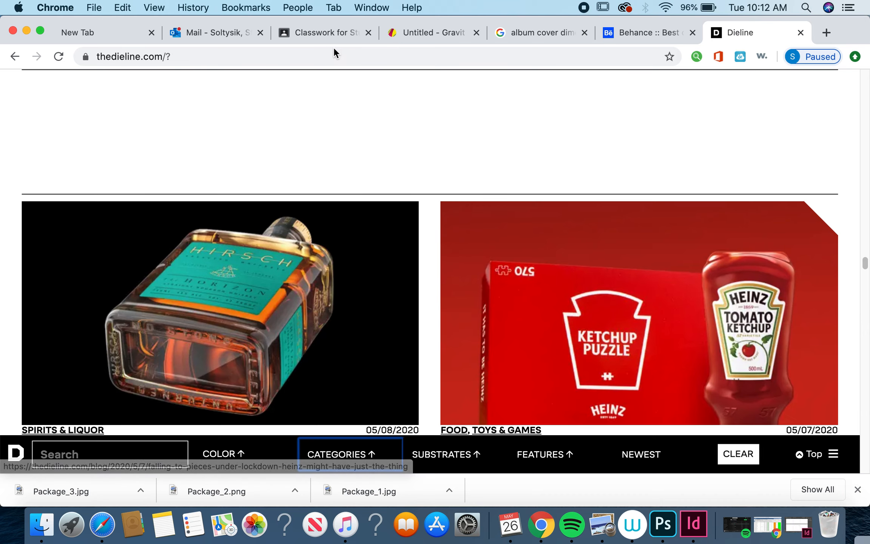
Step: Return to the Classwork tab and scroll through the four inspiration links and Package_1–3 attachments
{"action": "left_click", "coordinate": [319, 32]}
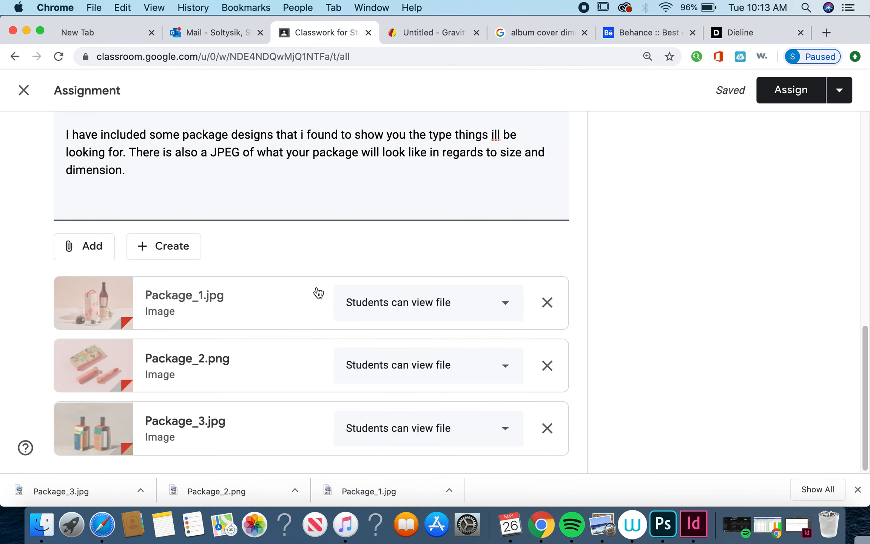
{"action": "scroll", "scroll_direction": "up", "scroll_amount": 3}
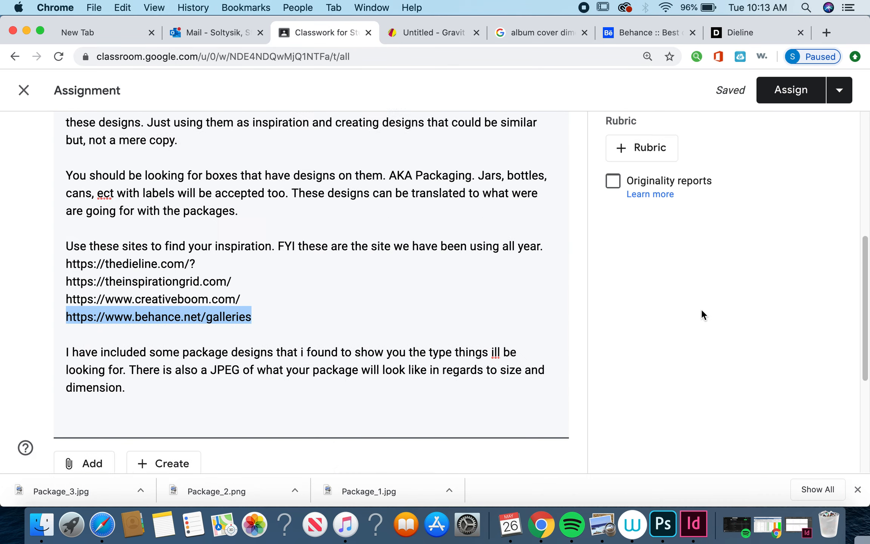
{"action": "scroll", "scroll_direction": "up", "scroll_amount": 3}
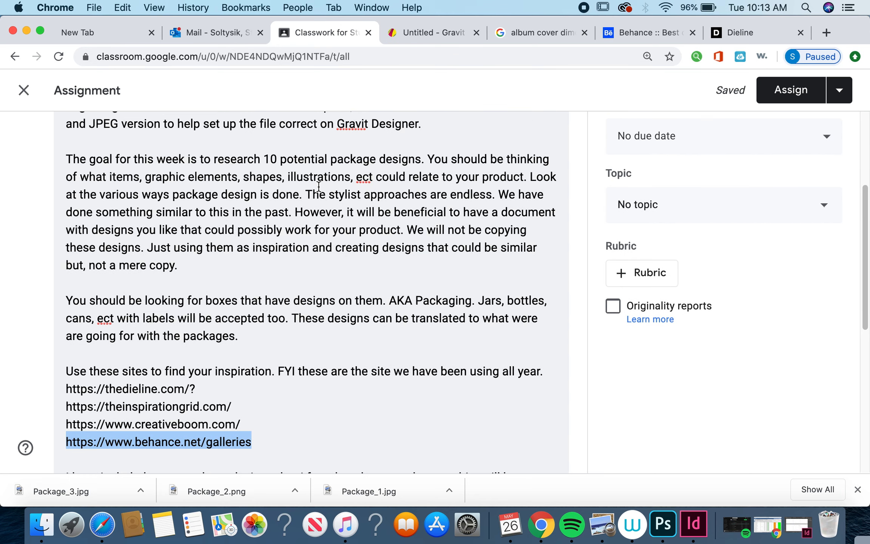
{"action": "mouse_move", "coordinate": [264, 157]}
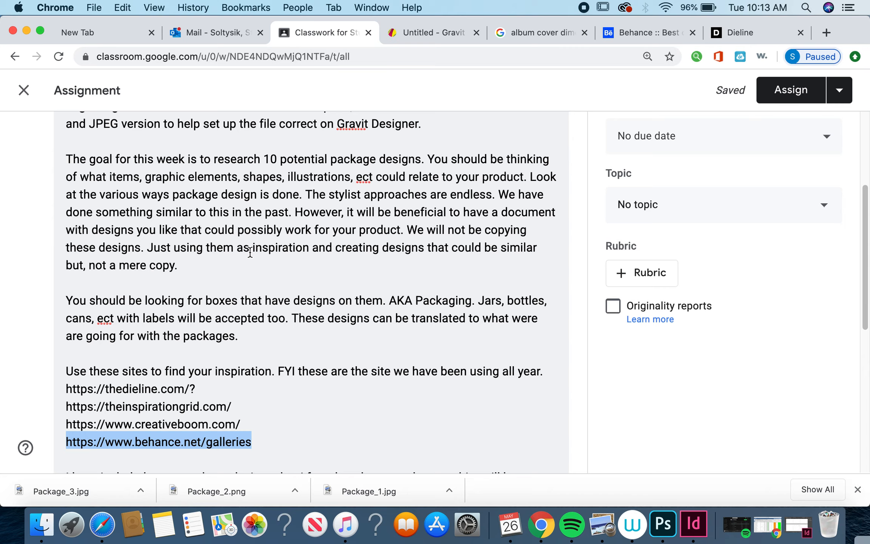
{"action": "mouse_move", "coordinate": [488, 302]}
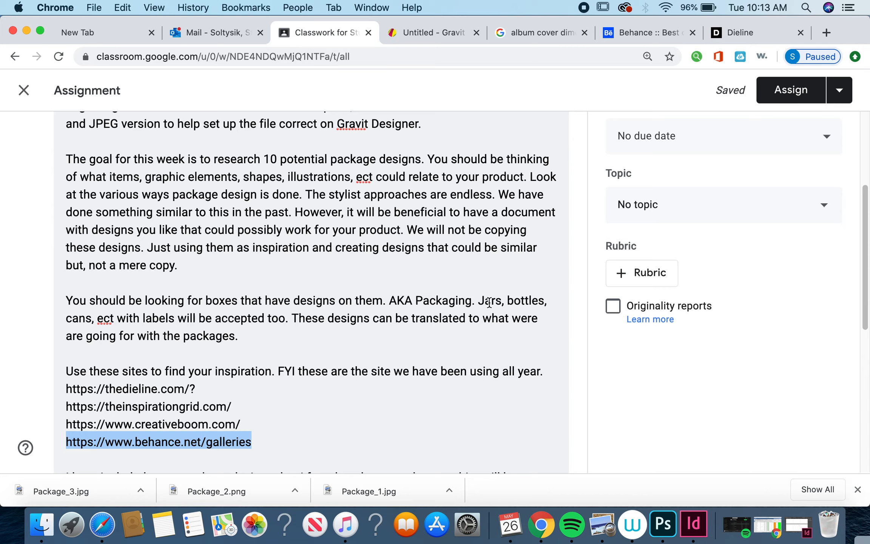
{"action": "mouse_move", "coordinate": [393, 366]}
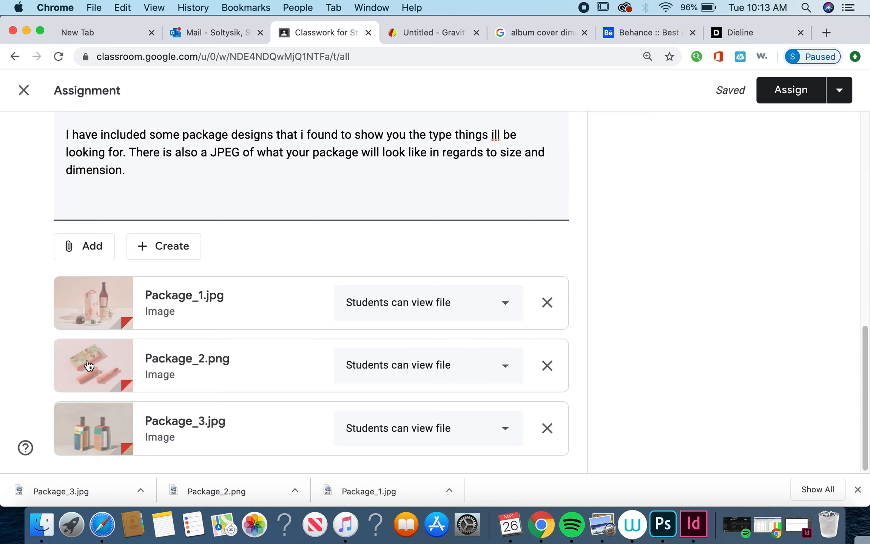
{"action": "scroll", "scroll_direction": "up", "scroll_amount": 3}
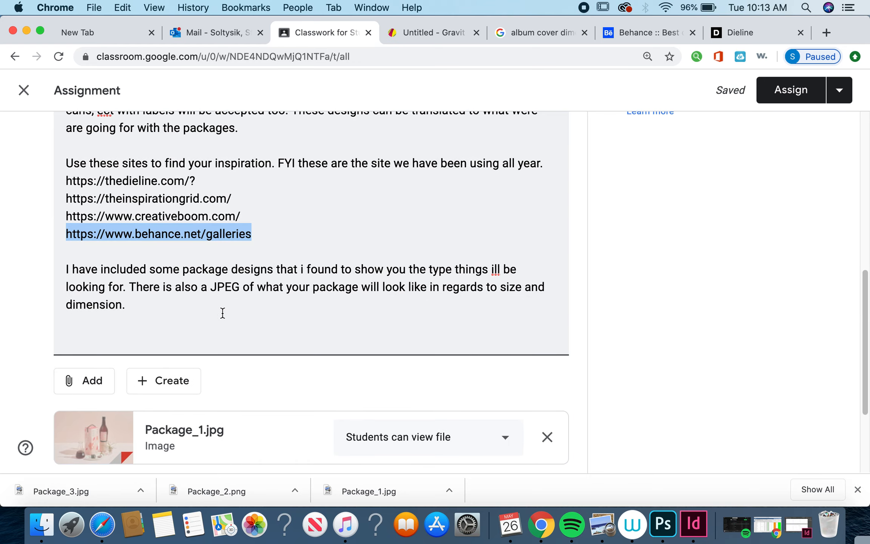
{"action": "mouse_move", "coordinate": [148, 309]}
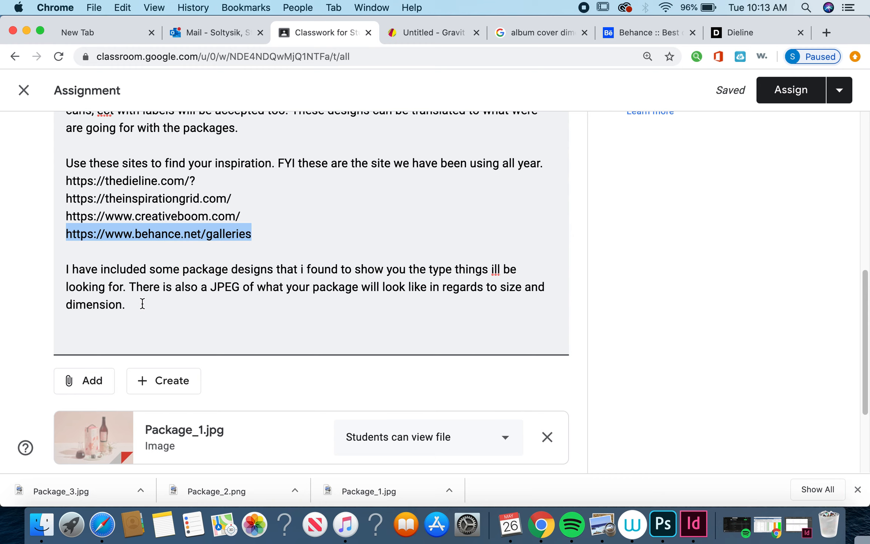
{"action": "scroll", "scroll_direction": "up", "scroll_amount": 3}
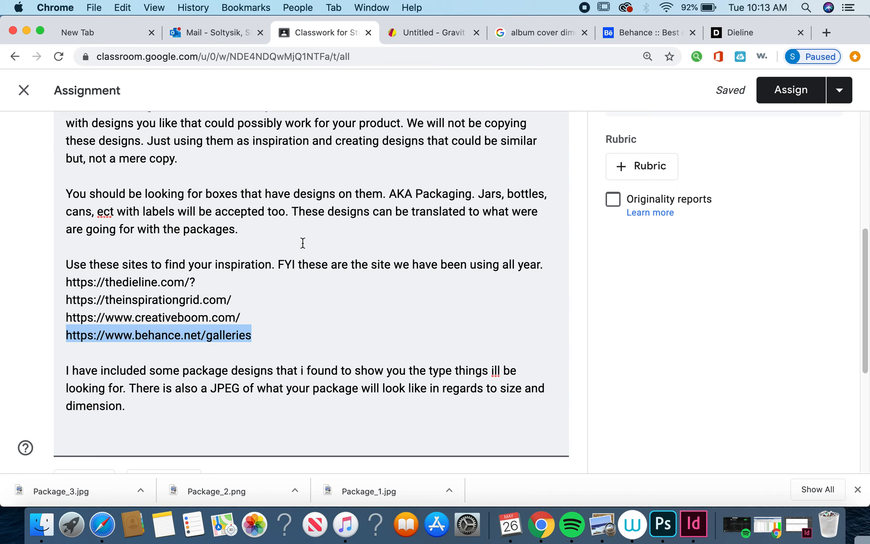
{"action": "mouse_move", "coordinate": [455, 259]}
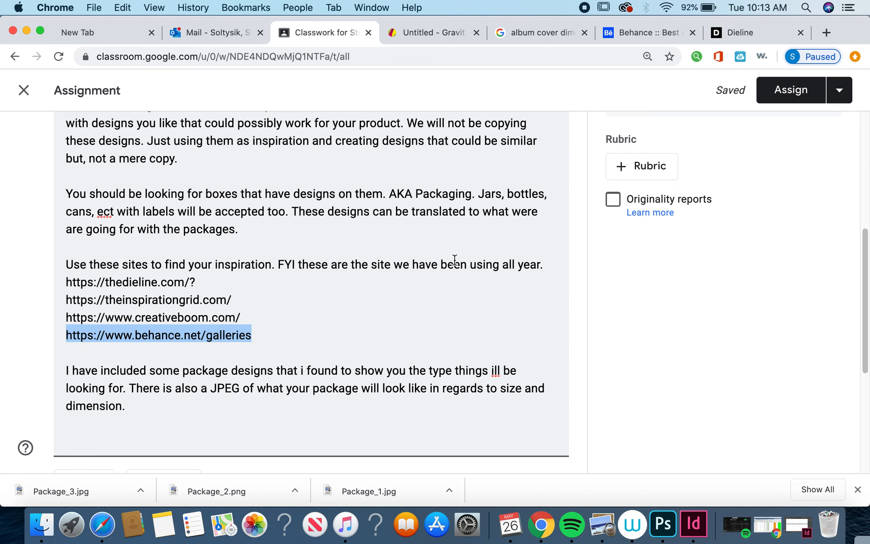
{"action": "mouse_move", "coordinate": [192, 434]}
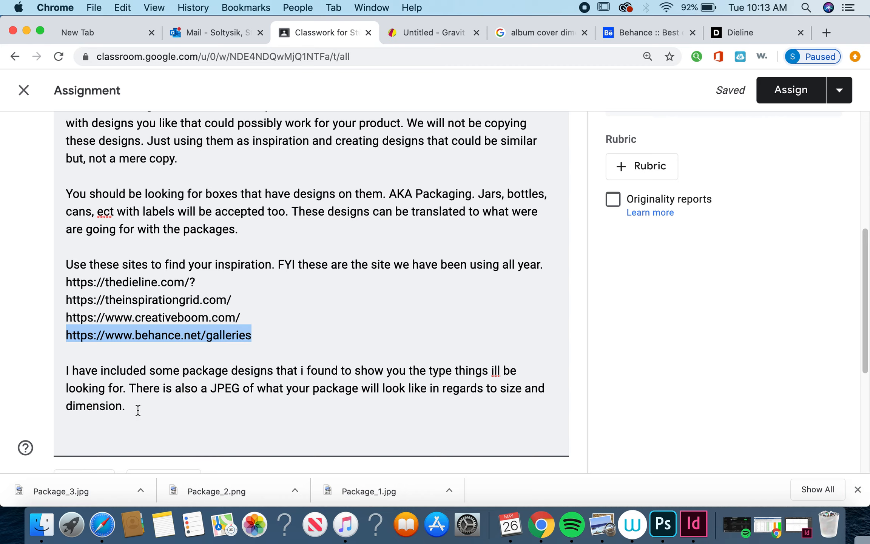
{"action": "mouse_move", "coordinate": [520, 244]}
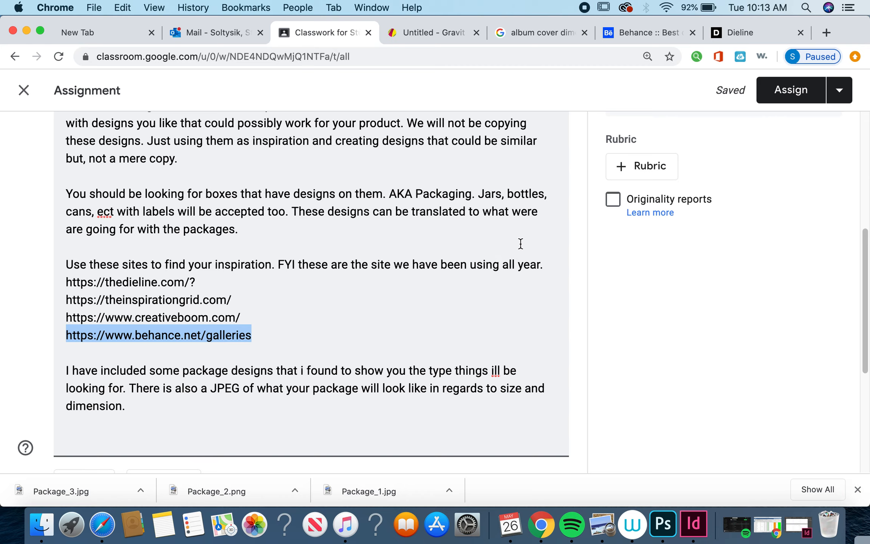
{"action": "mouse_move", "coordinate": [244, 326]}
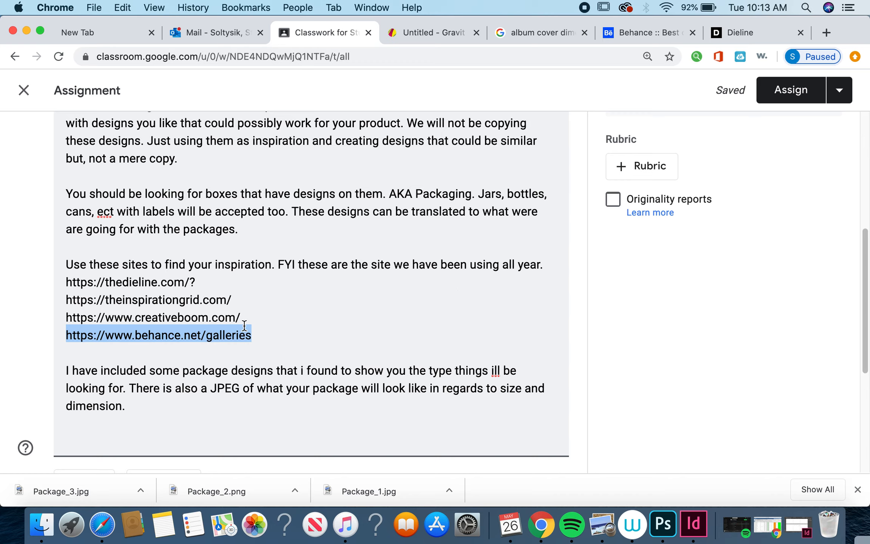
{"action": "mouse_move", "coordinate": [147, 405]}
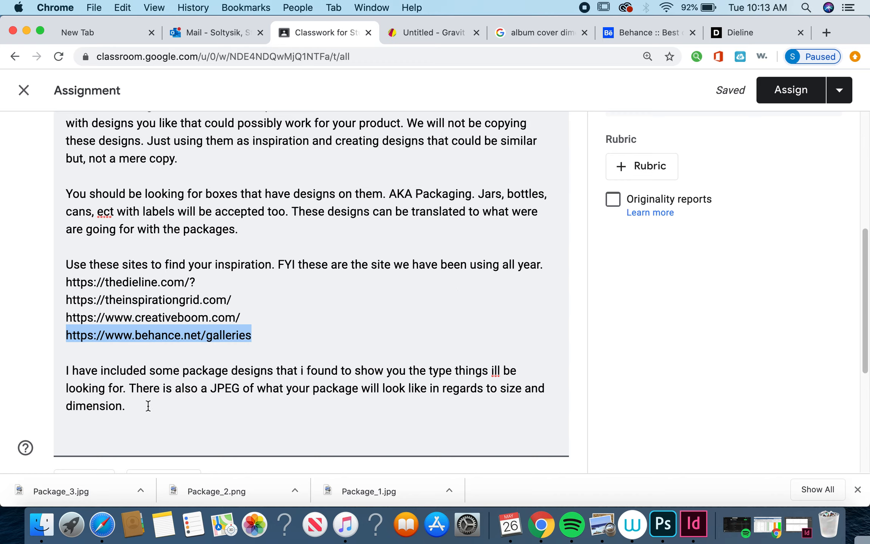
{"action": "mouse_move", "coordinate": [135, 406]}
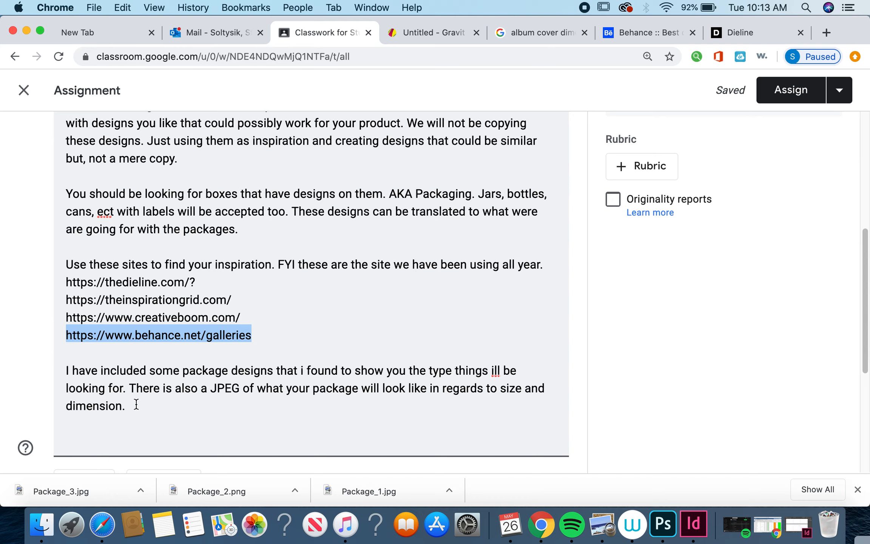
{"action": "scroll", "scroll_direction": "up", "scroll_amount": 3}
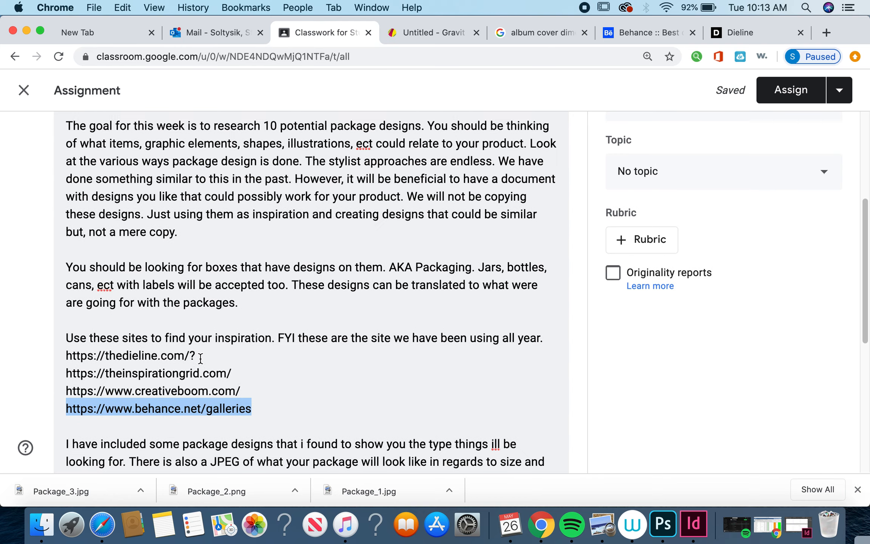
{"action": "scroll", "scroll_direction": "up", "scroll_amount": 3}
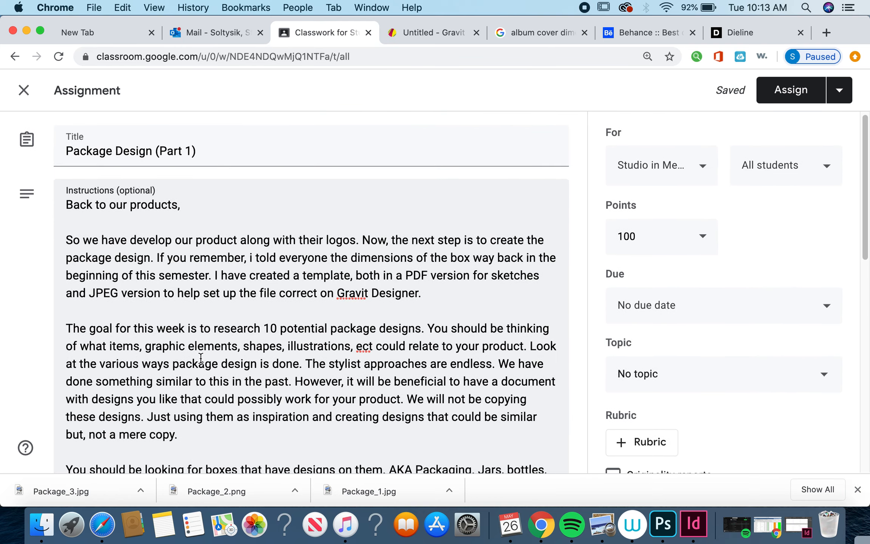
{"action": "scroll", "scroll_direction": "down", "scroll_amount": 3}
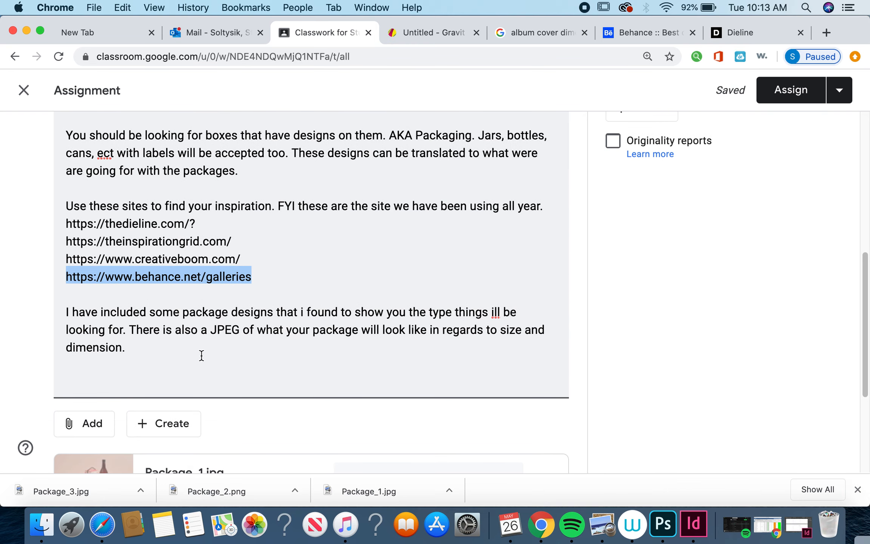
{"action": "mouse_move", "coordinate": [198, 354]}
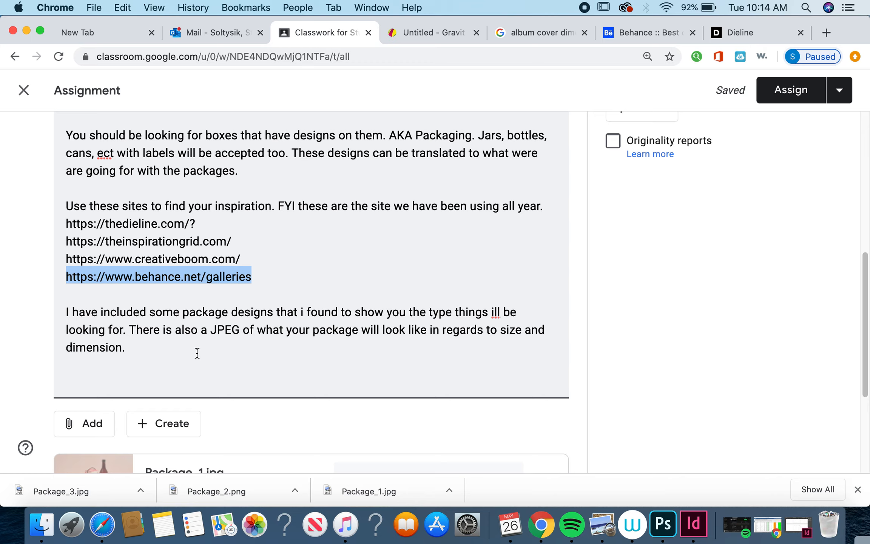
{"action": "mouse_move", "coordinate": [133, 345]}
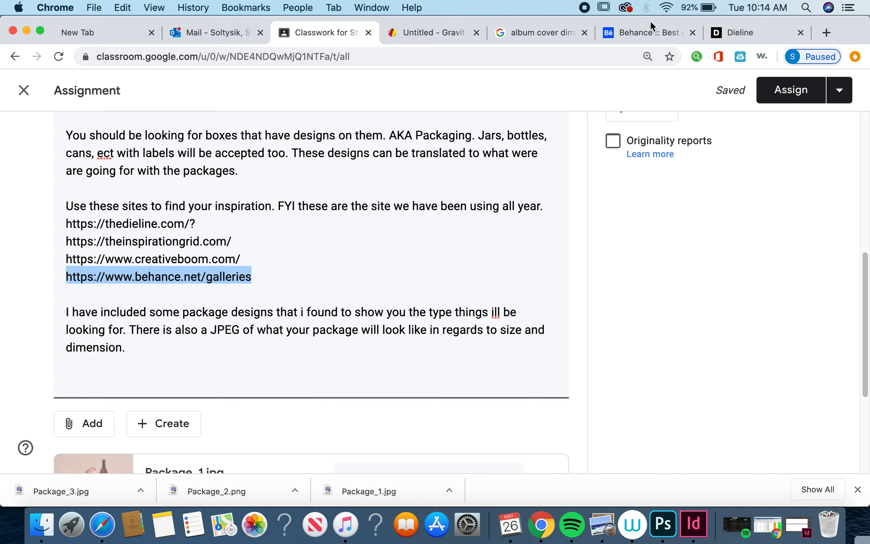
{"action": "mouse_move", "coordinate": [466, 259]}
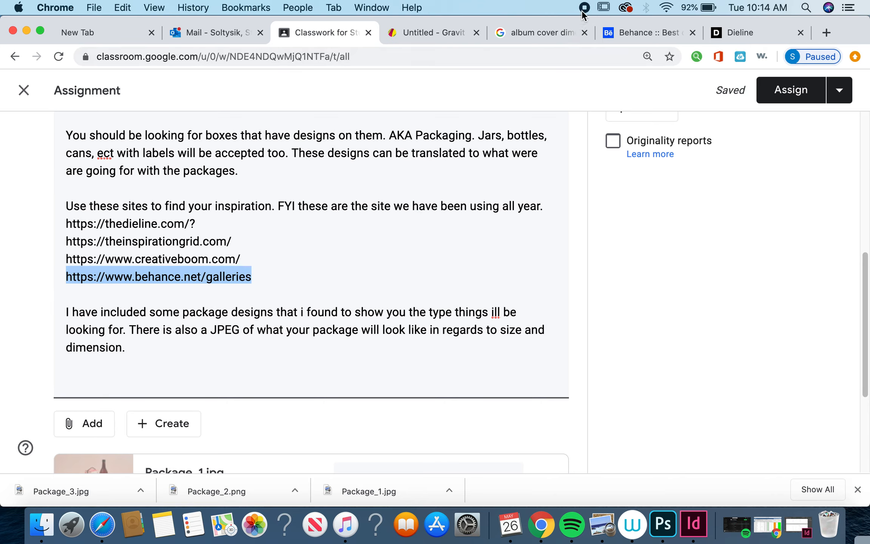
{"action": "mouse_move", "coordinate": [586, 125]}
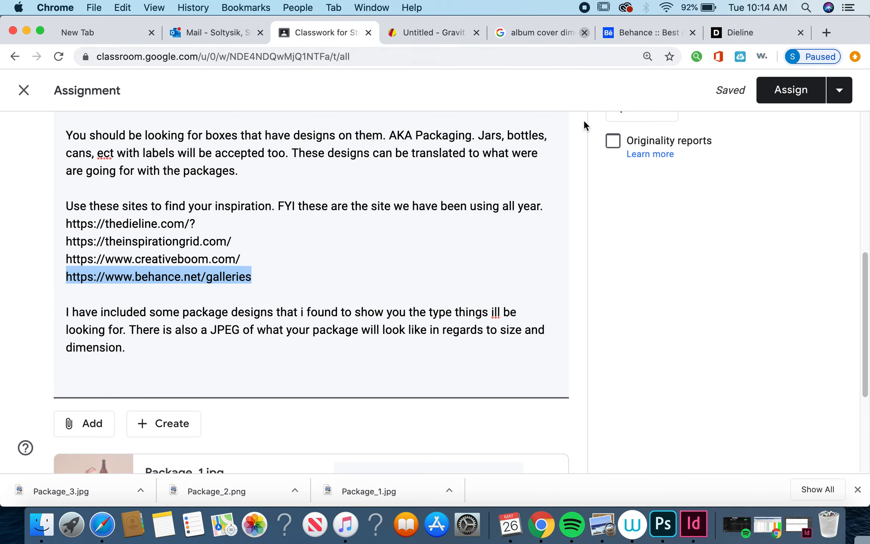
{"action": "mouse_move", "coordinate": [592, 170]}
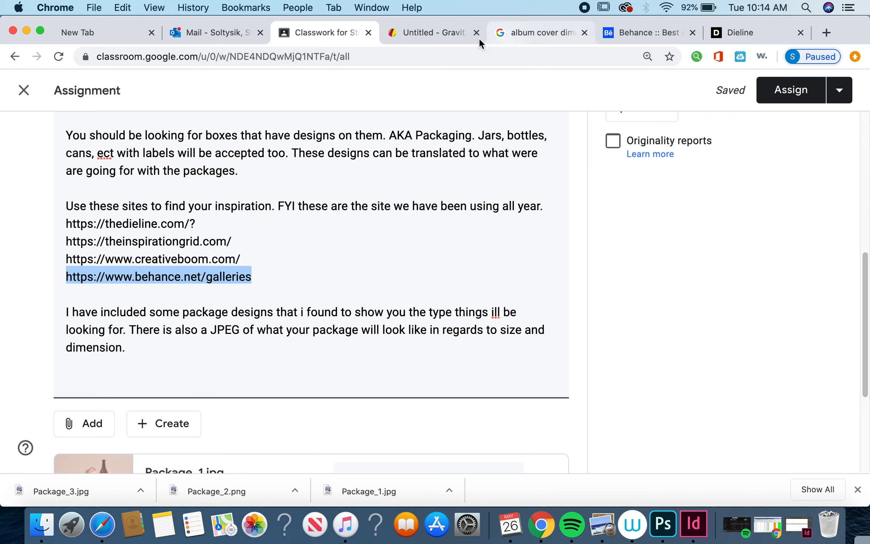
{"action": "mouse_move", "coordinate": [583, 10]}
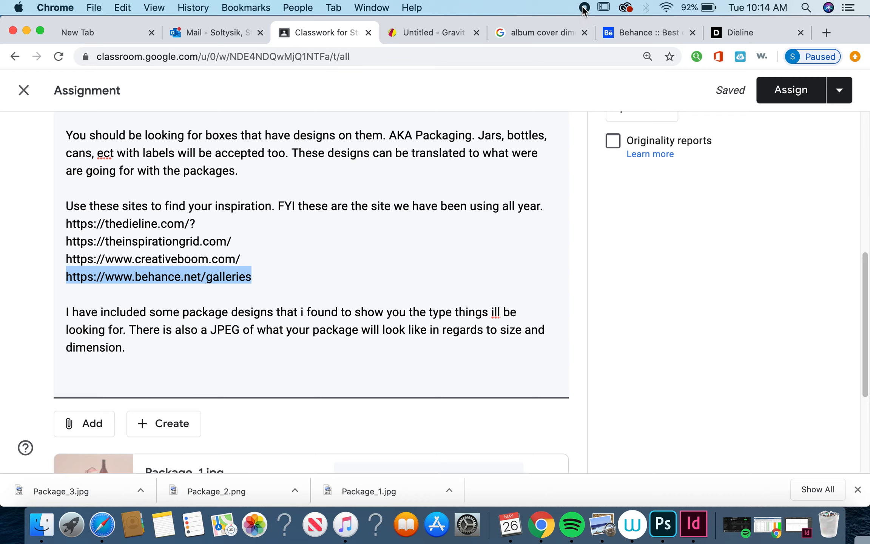